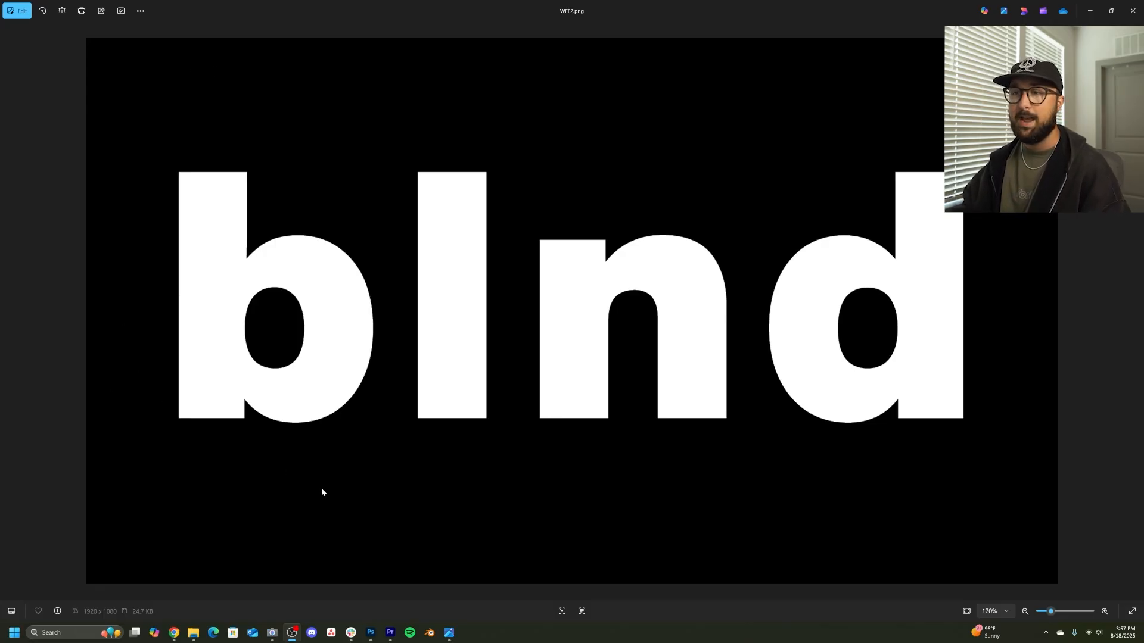
mouse_move(164, 214)
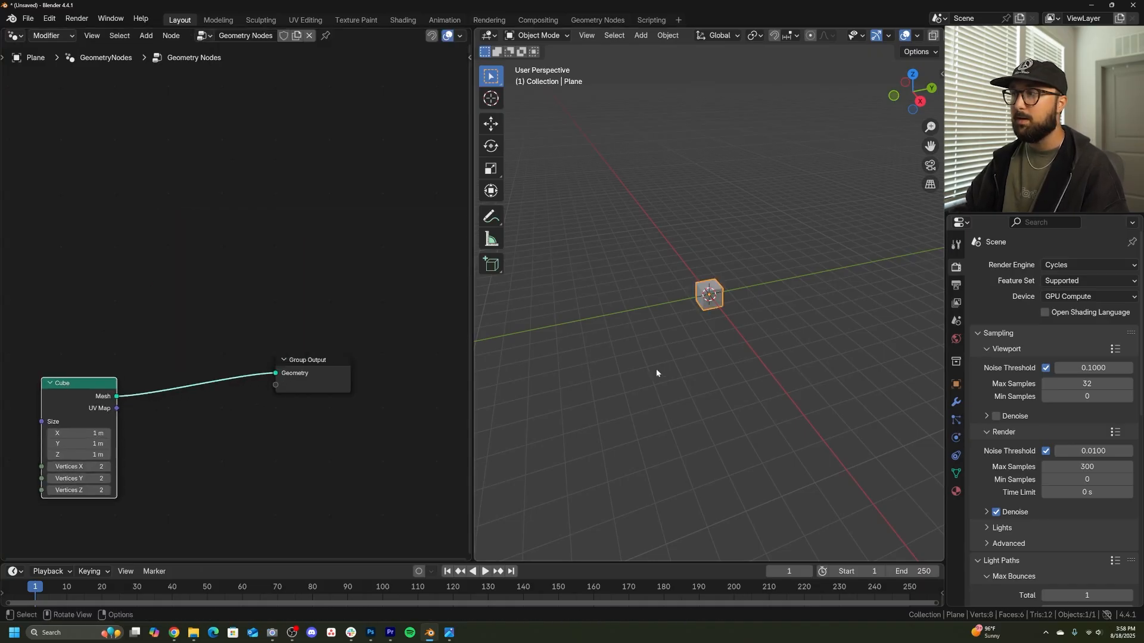
- Resize the Cube node to 15 × 10.5 m and drag its Z size down to a thin slab (~0.72 m)
text(12)
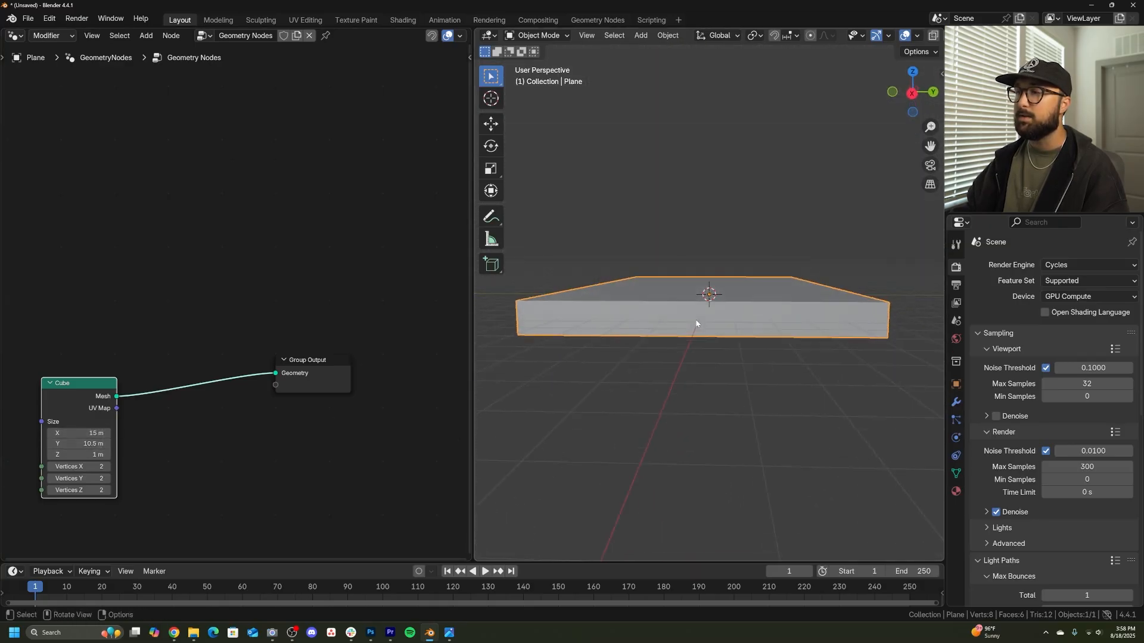
drag(80, 454, 106, 454)
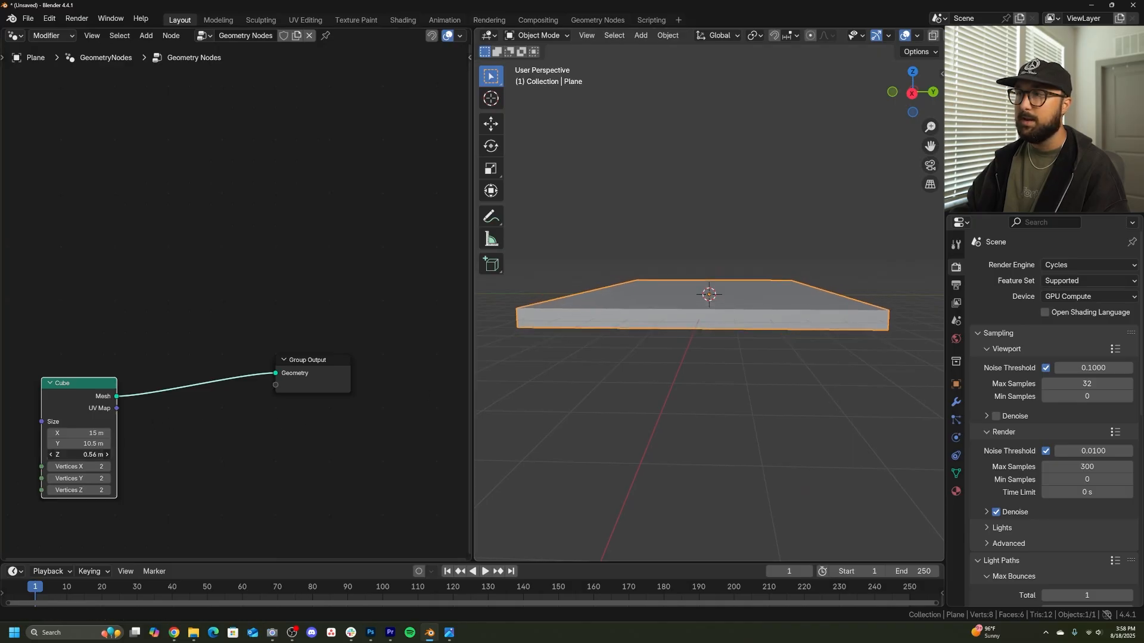
drag(79, 454, 92, 454)
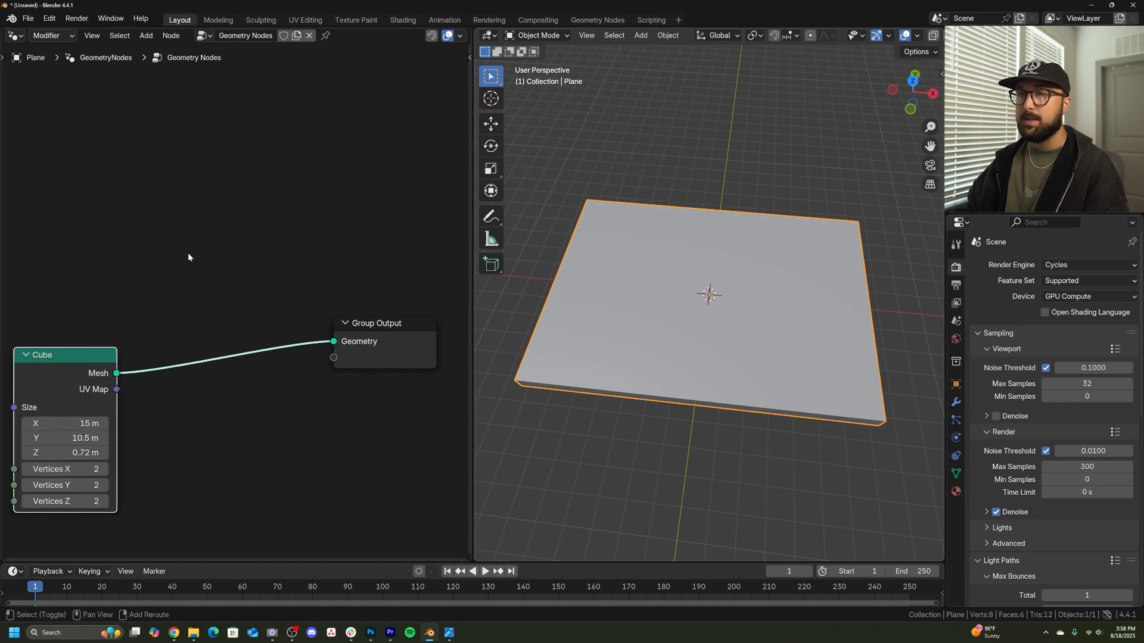
- Insert a Mesh to Volume node after the Cube to turn the slab into a volume
text(m)
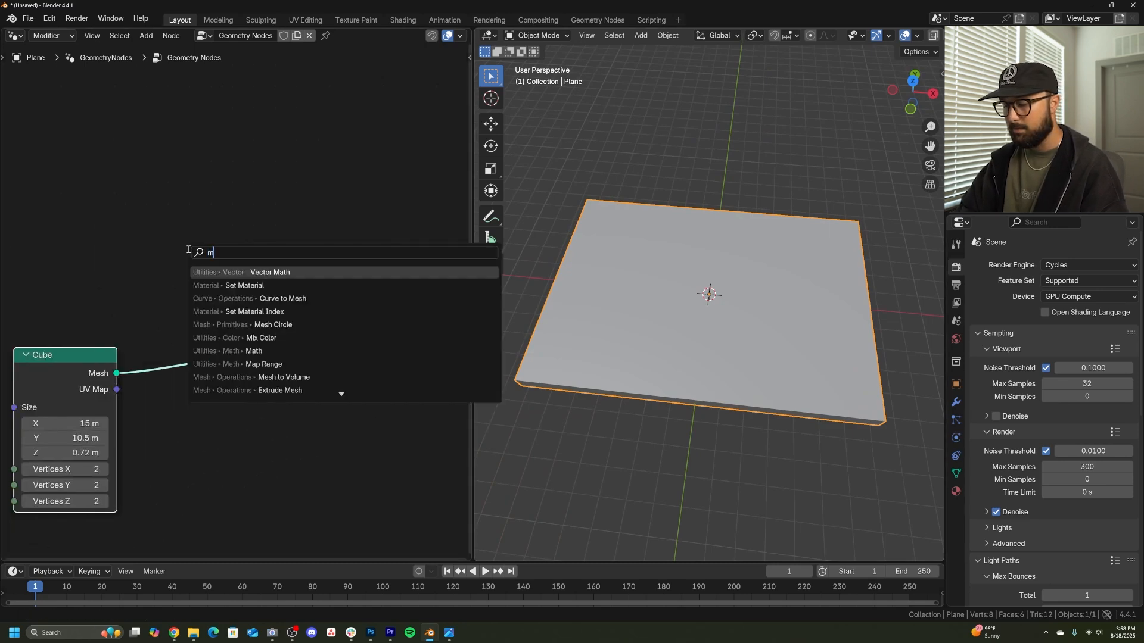
text(esh to v)
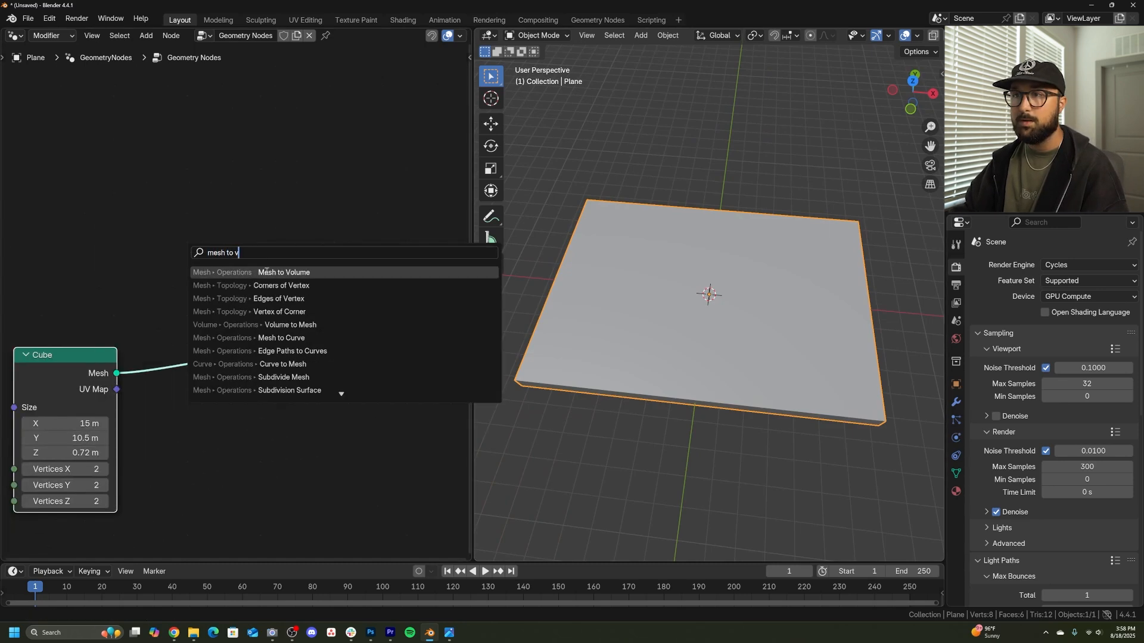
click(284, 272)
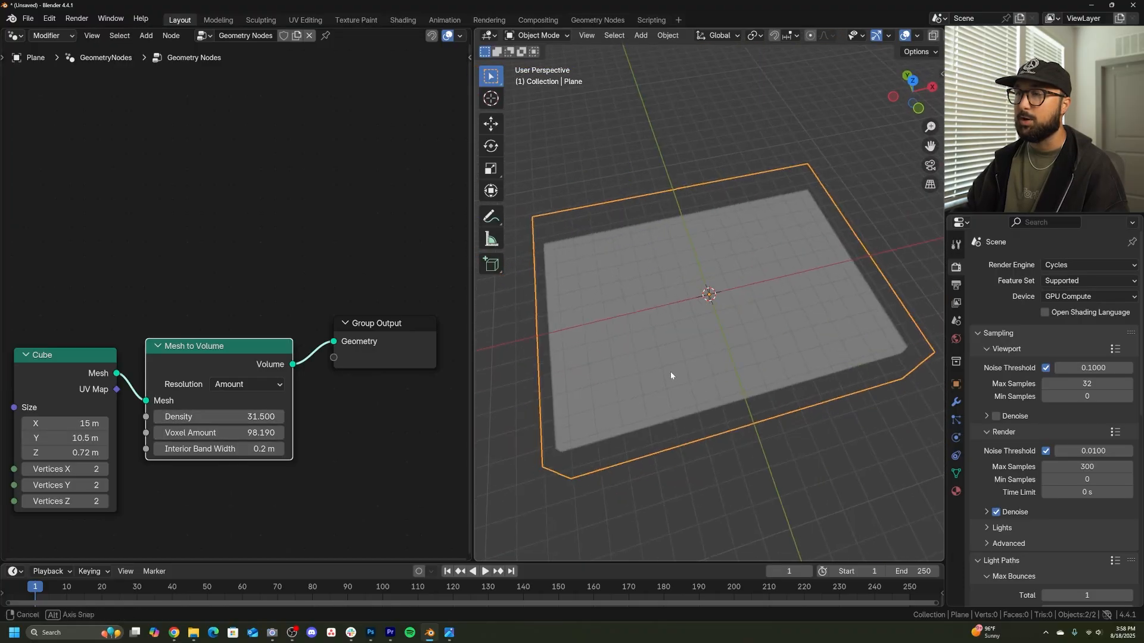
- Add a Distribute Points in Volume node to scatter points throughout the volume
key(shift+a)
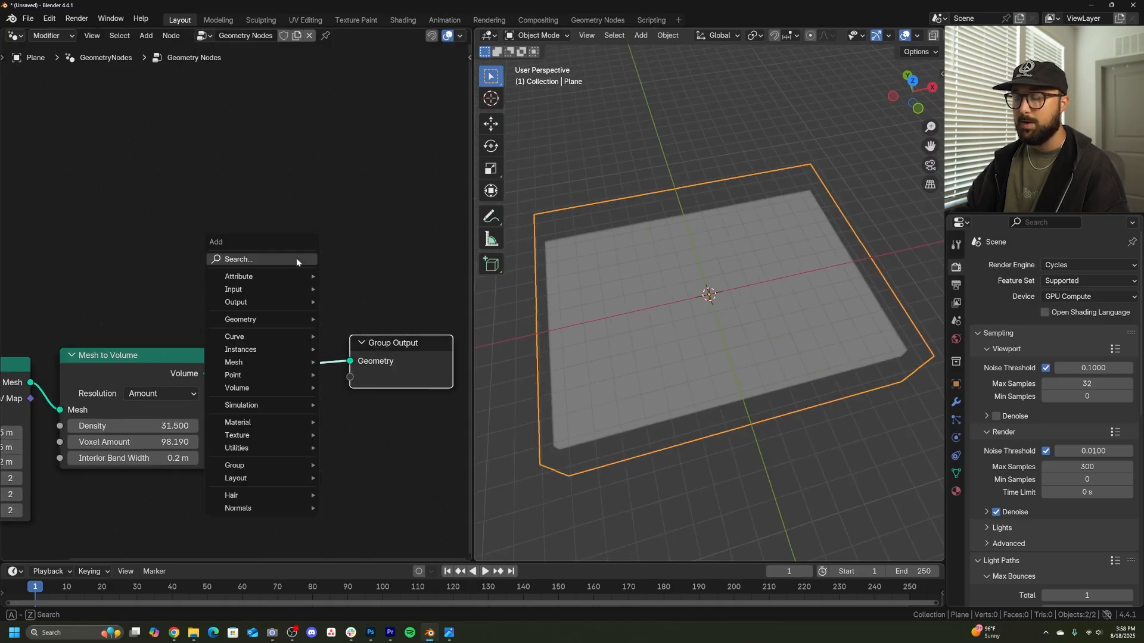
text(d)
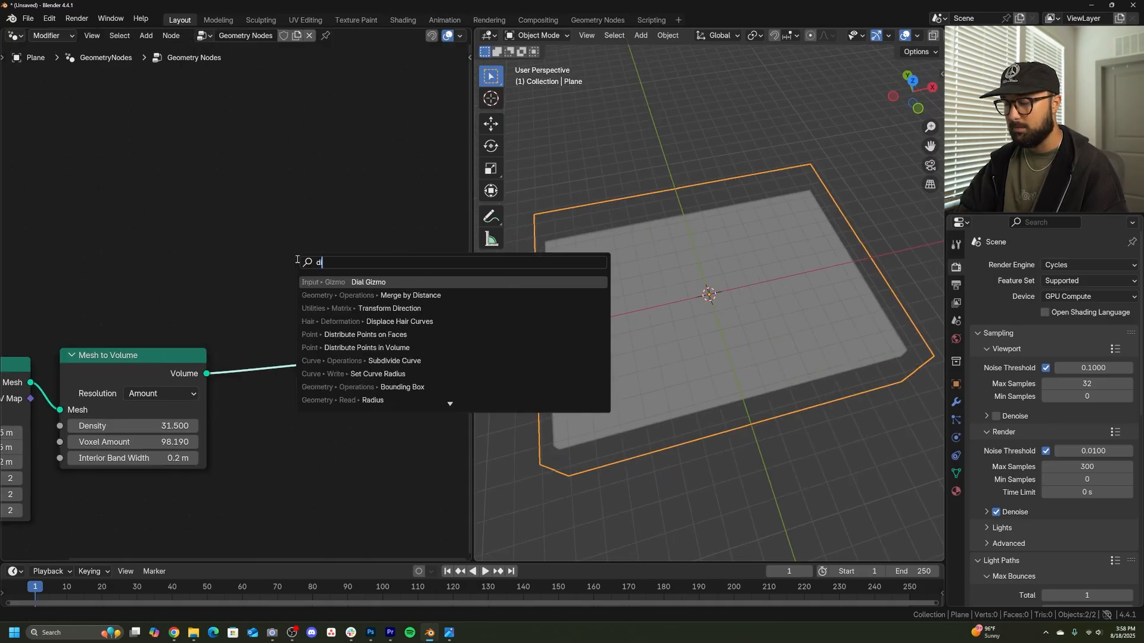
text(istr)
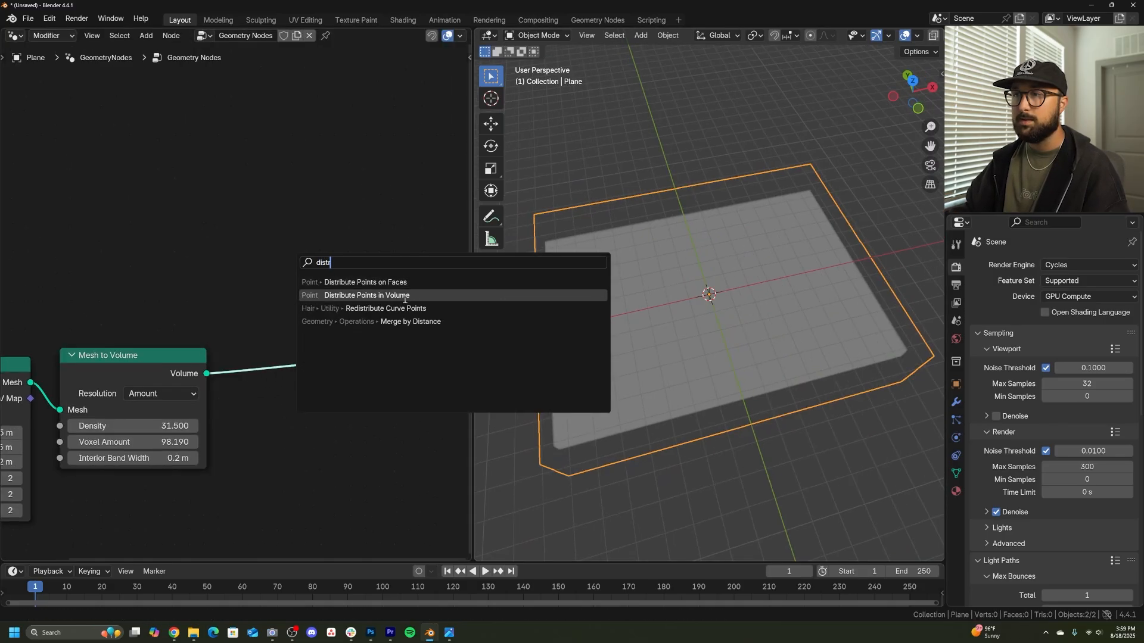
click(366, 295)
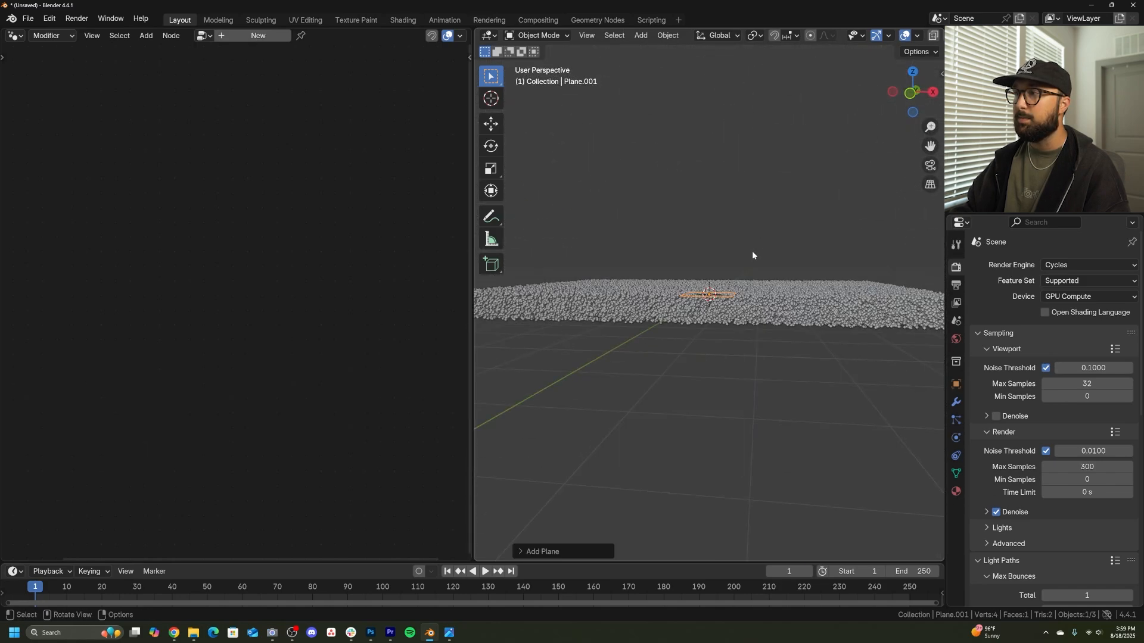
- Scale the new plane up into a broad ground surface and preview it with rendered shading
key(s)
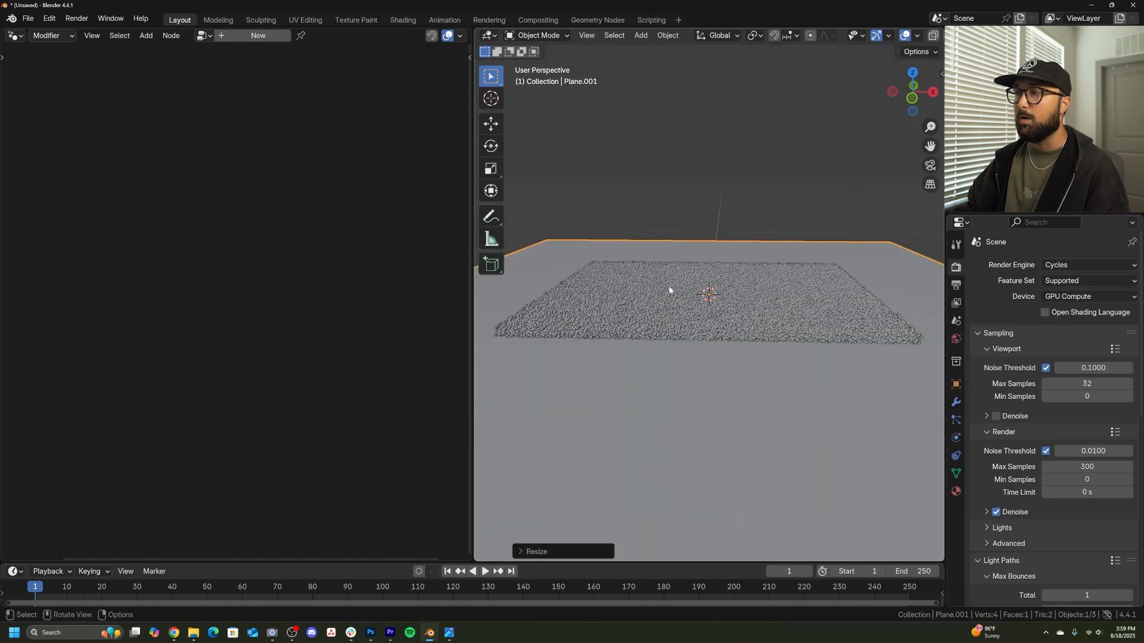
click(490, 123)
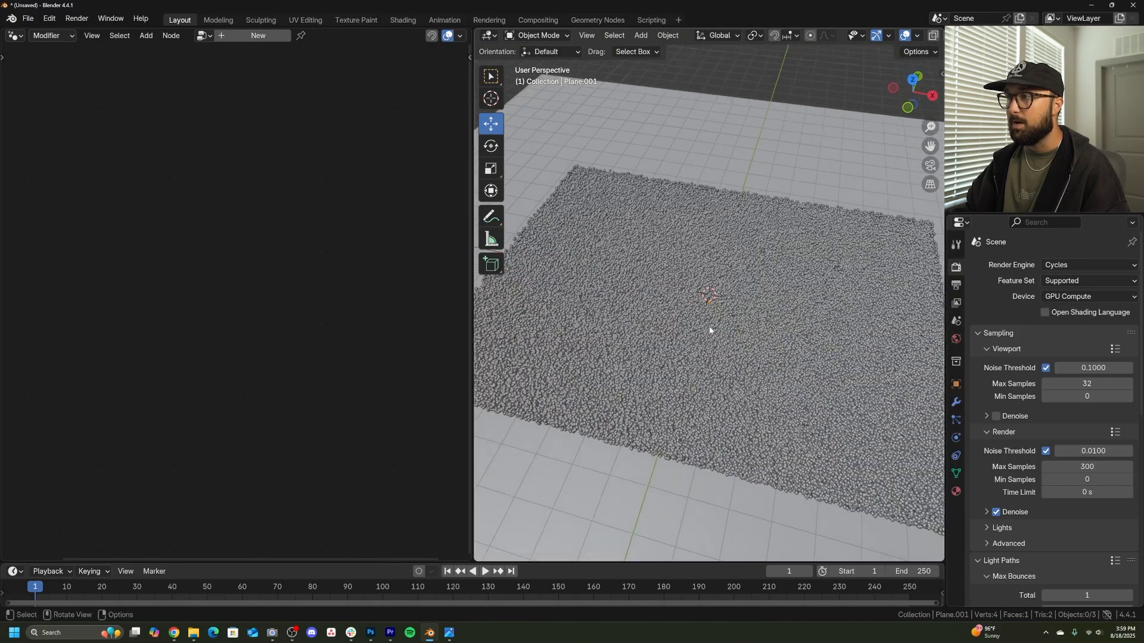
click(907, 34)
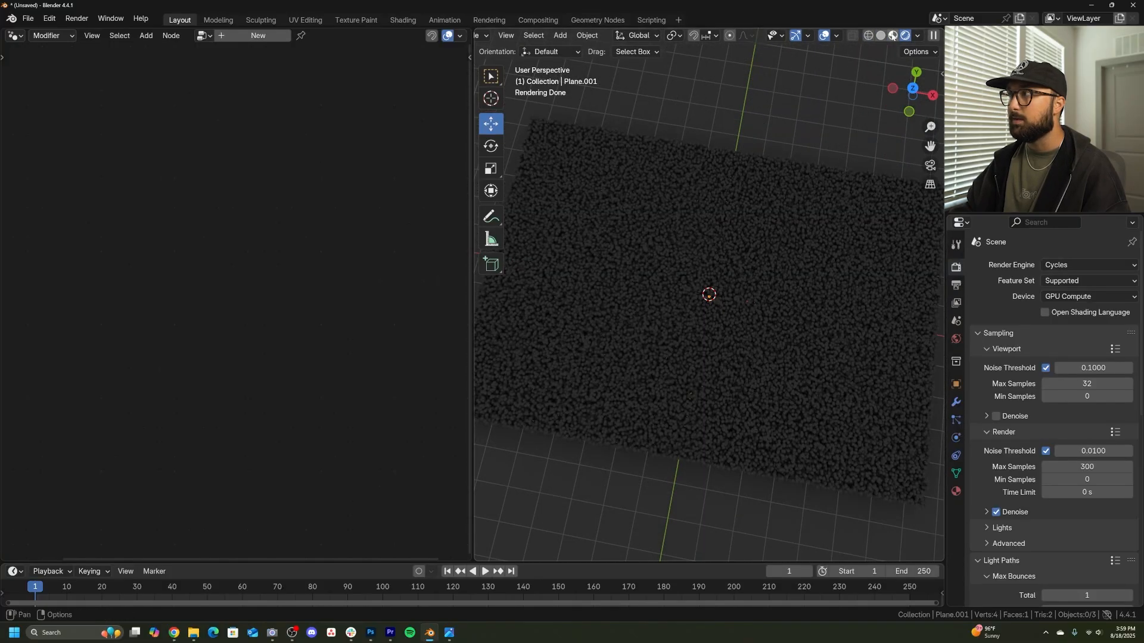
click(917, 35)
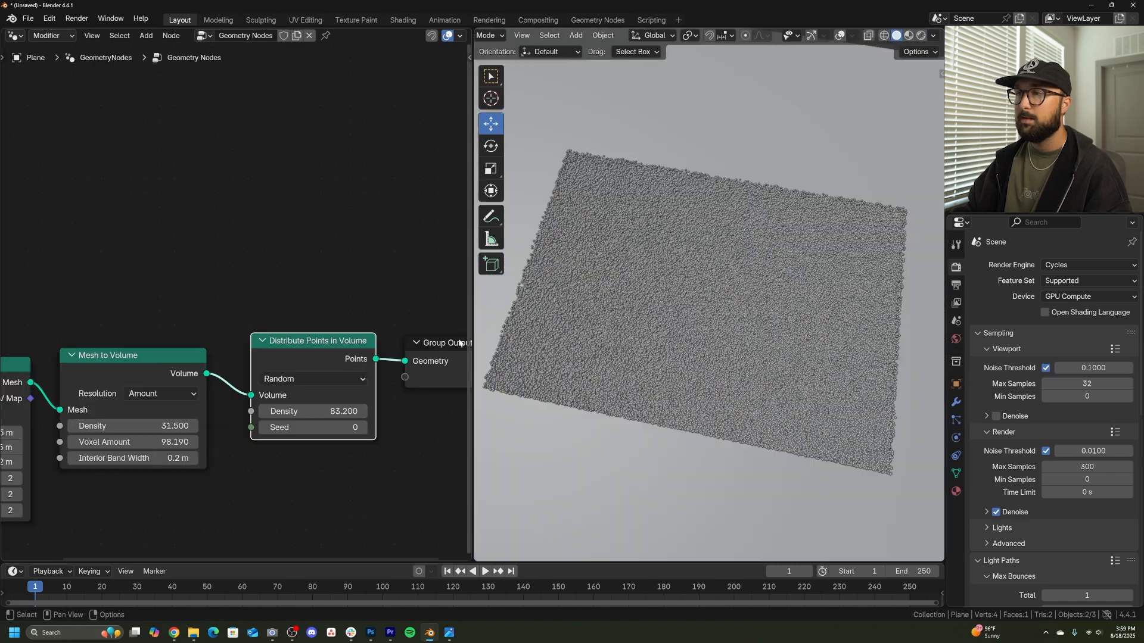
mouse_move(665, 306)
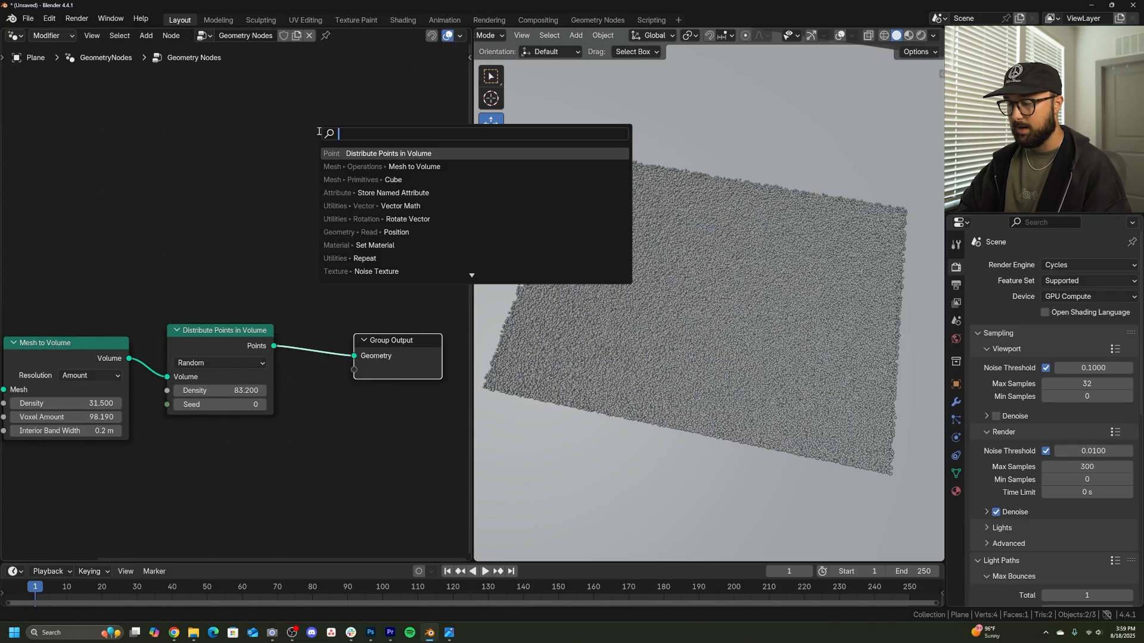
- Add Delete Geometry and Image Texture nodes, wiring the image Color into Selection
text(del)
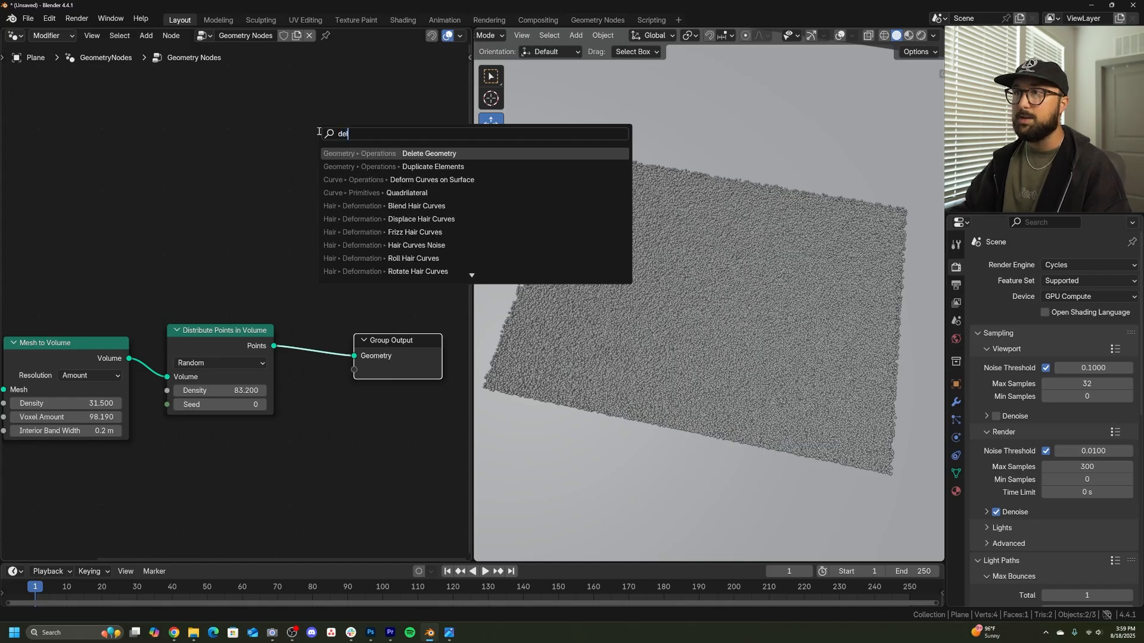
click(429, 153)
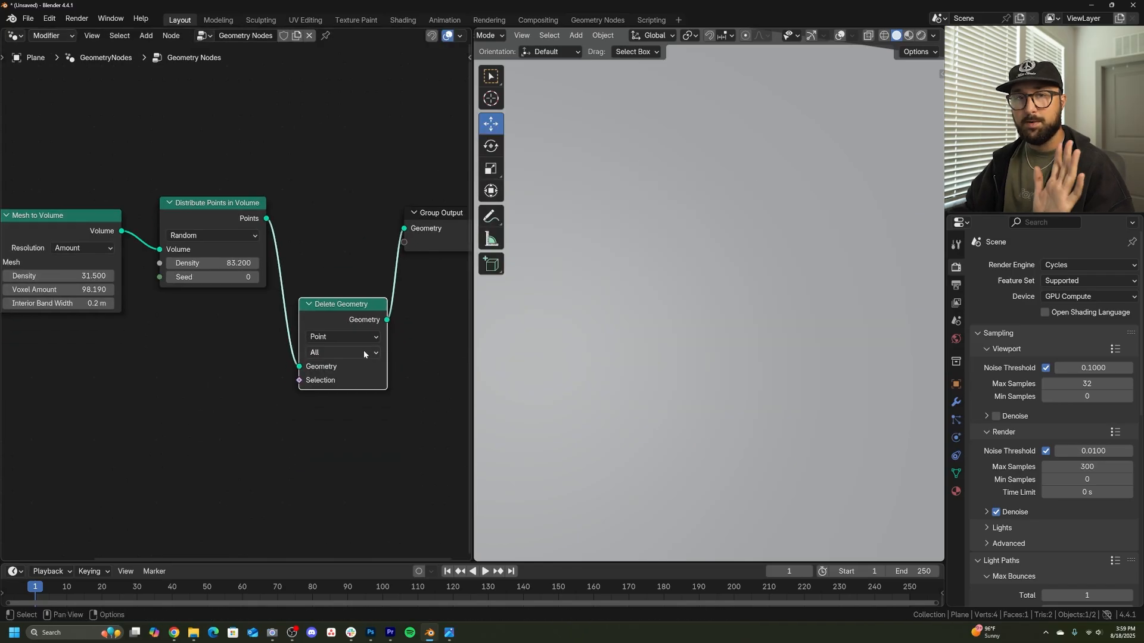
text(image)
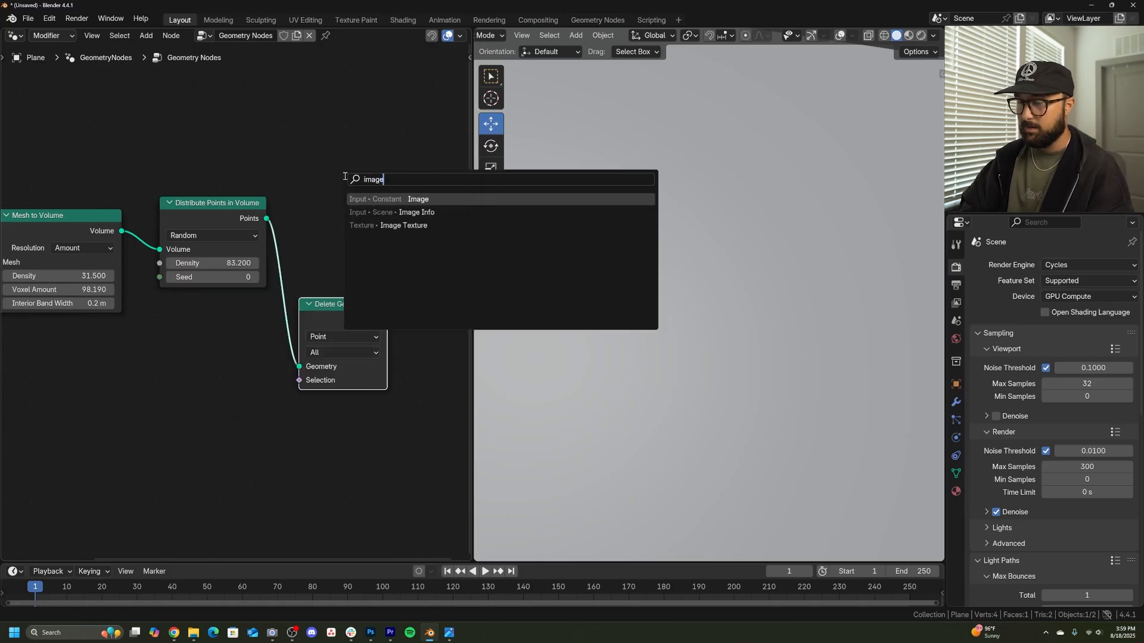
click(405, 226)
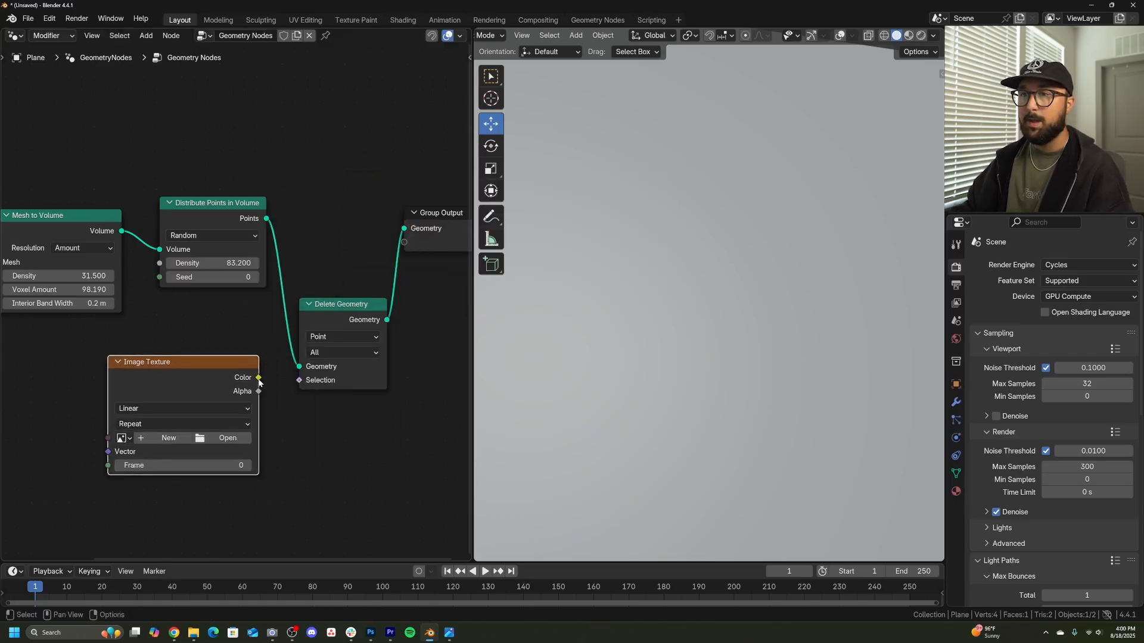
drag(257, 377, 298, 380)
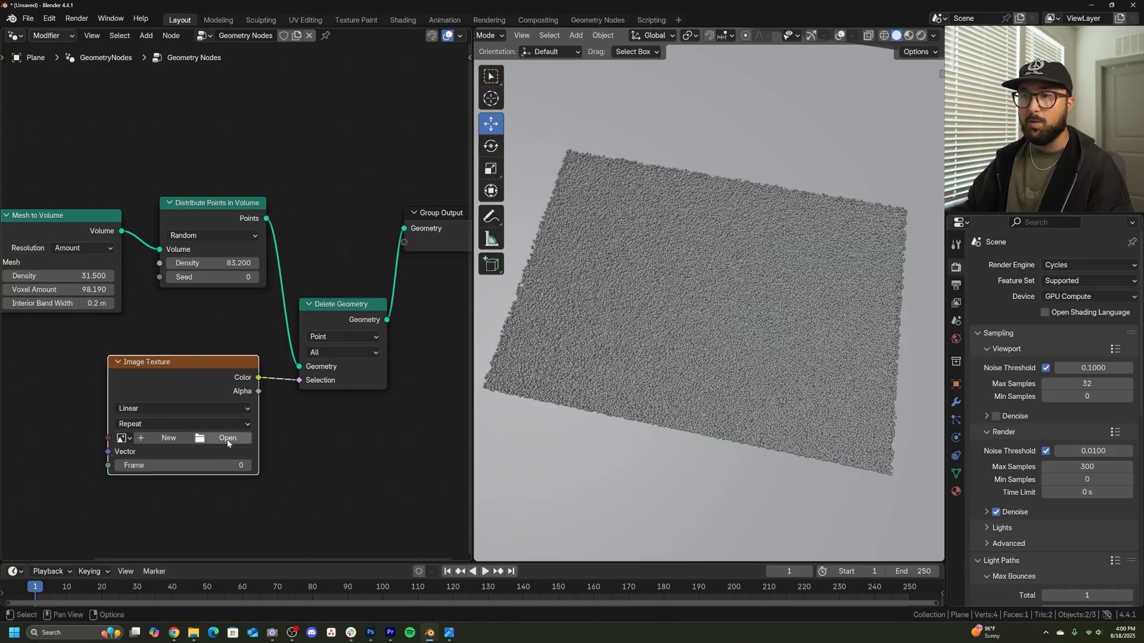
- Load WFE2.png into the Image Texture and set its Extension to Clip
click(226, 438)
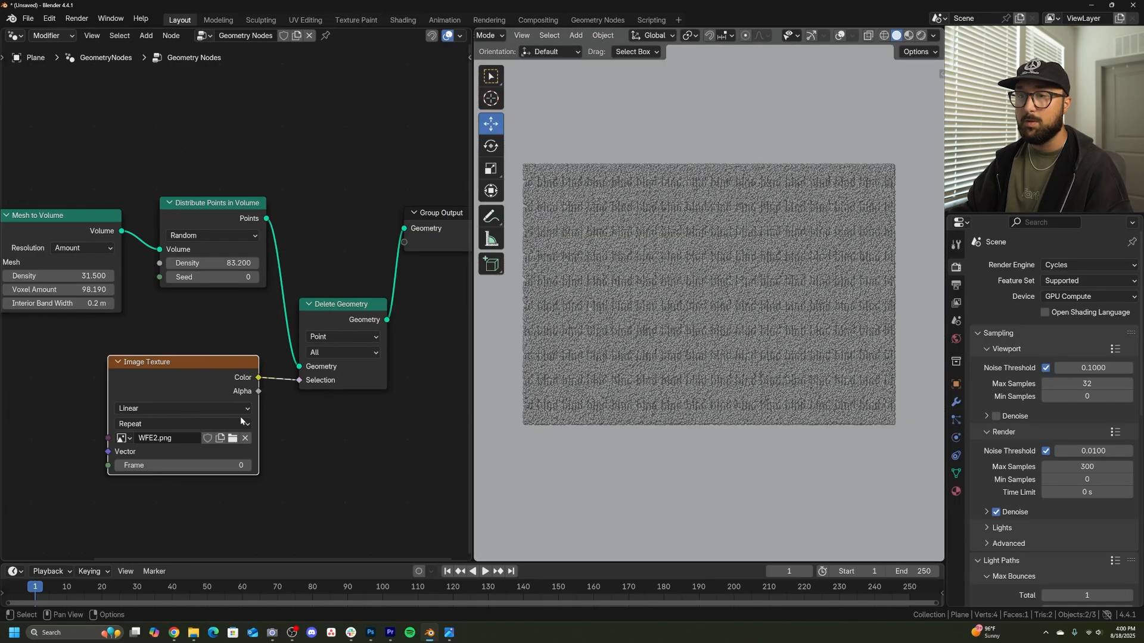
click(181, 424)
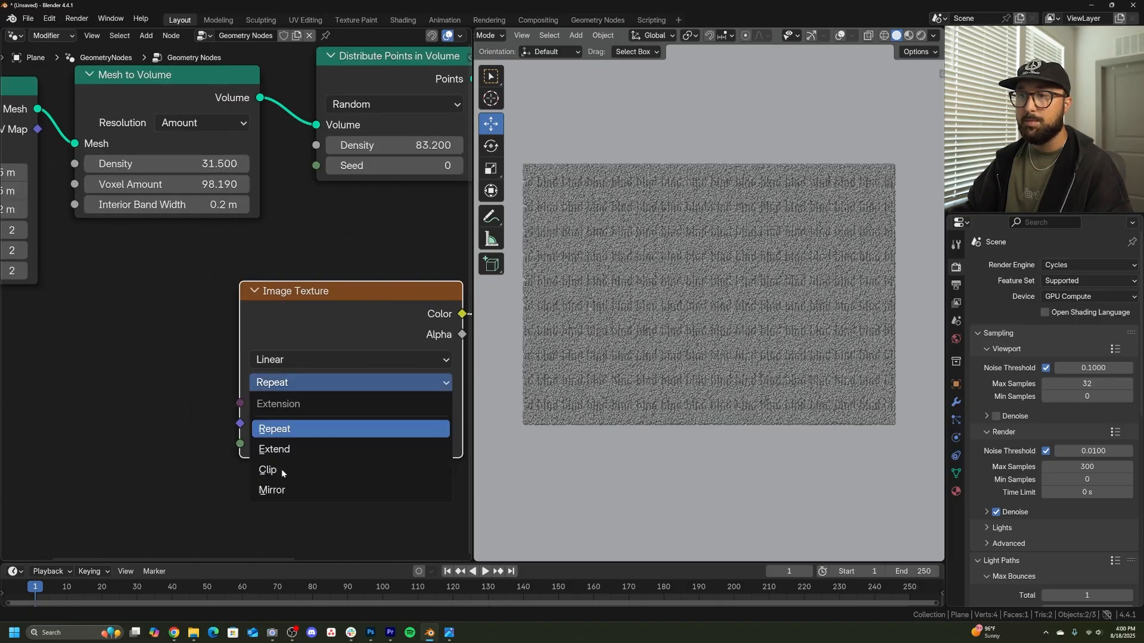
click(267, 470)
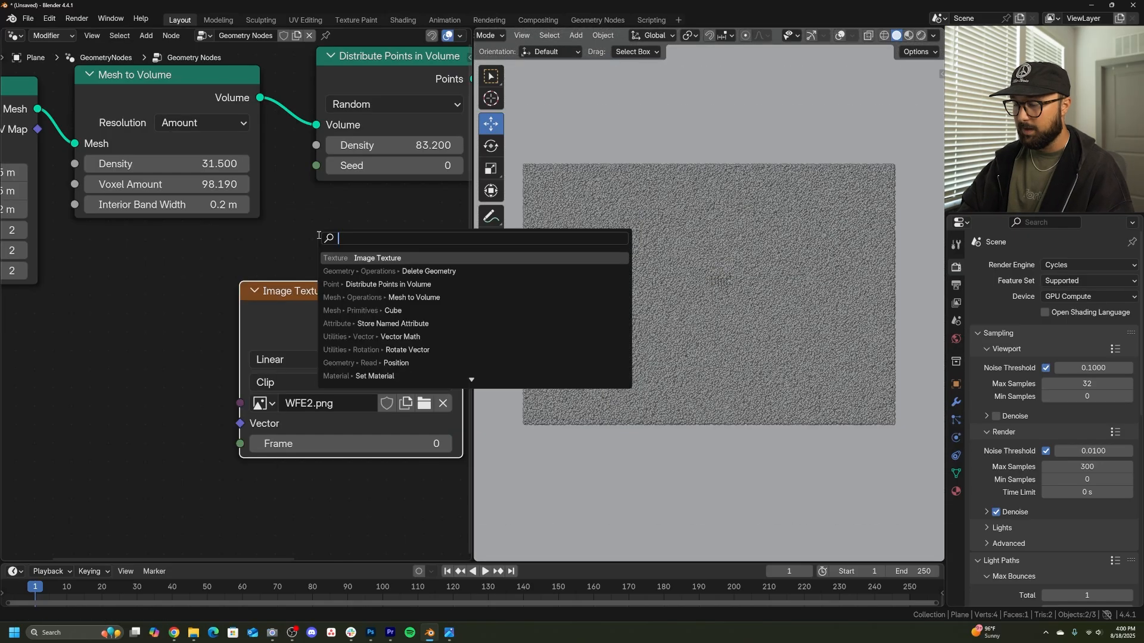
- Add a Position node and place it left of the image texture
text(pos)
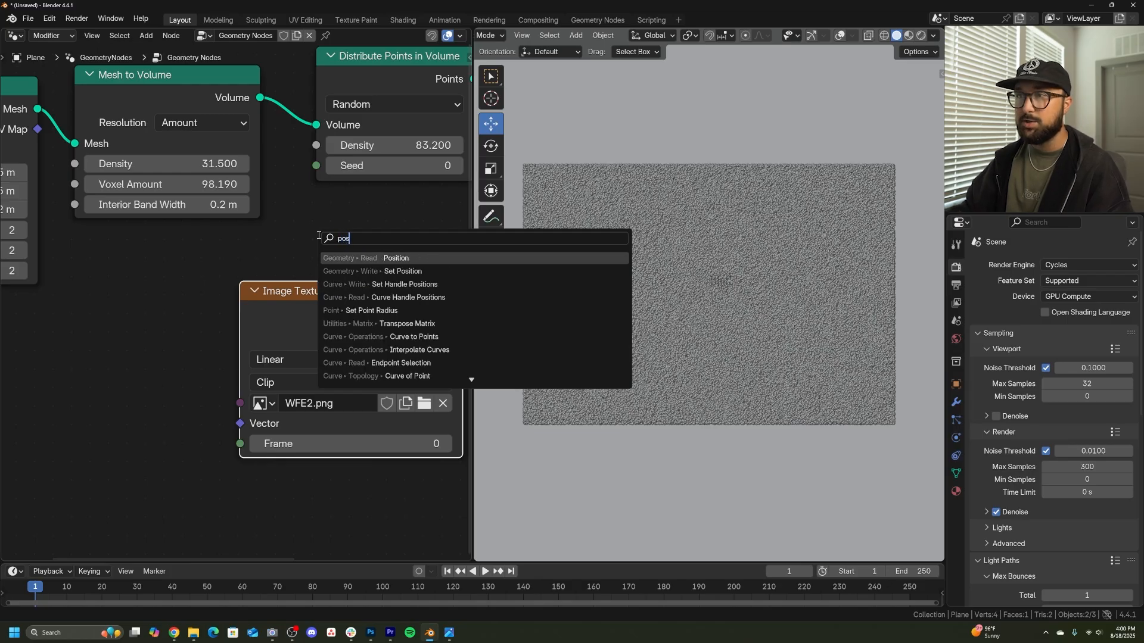
click(396, 257)
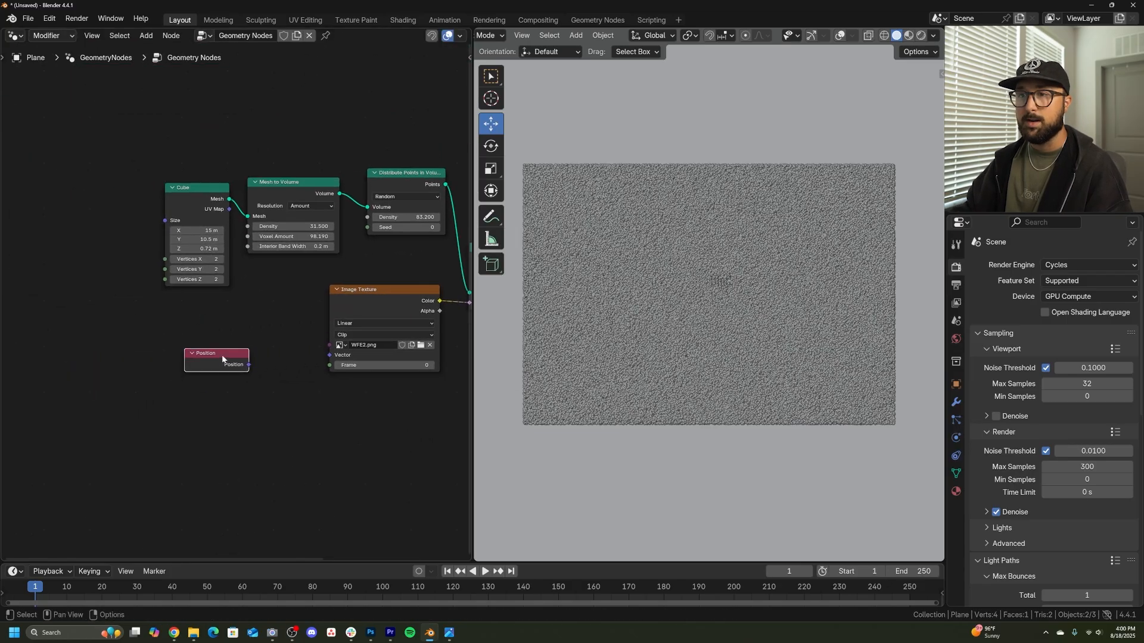
drag(217, 358, 142, 369)
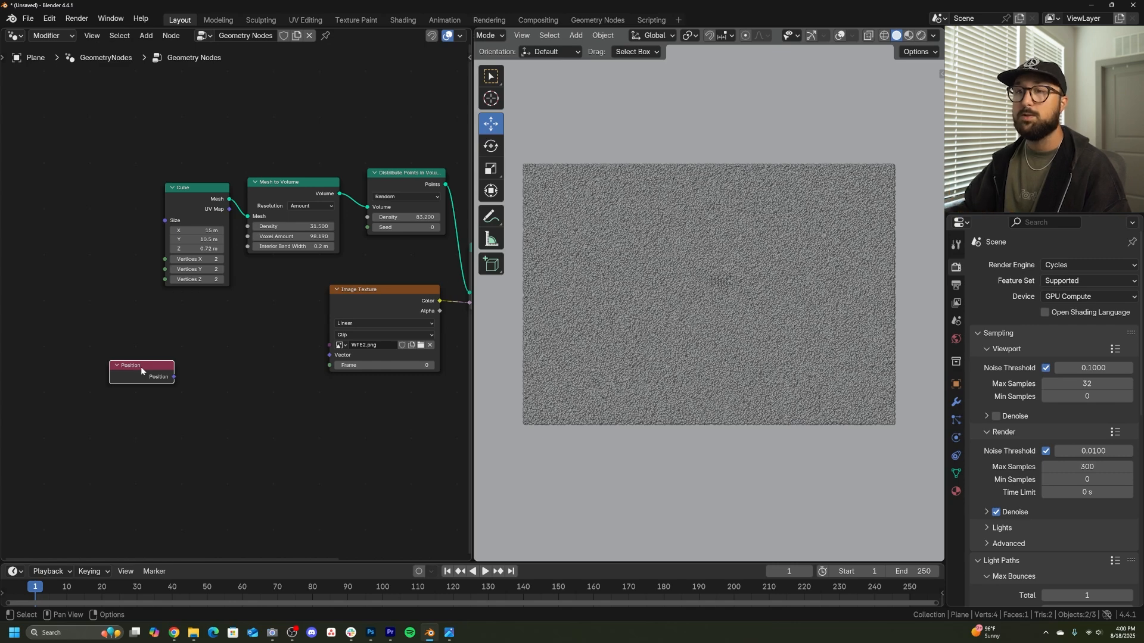
- Add Vector Math Add and Multiply nodes, linking Position → Add → Multiply → Image Texture Vector
key(shift+a)
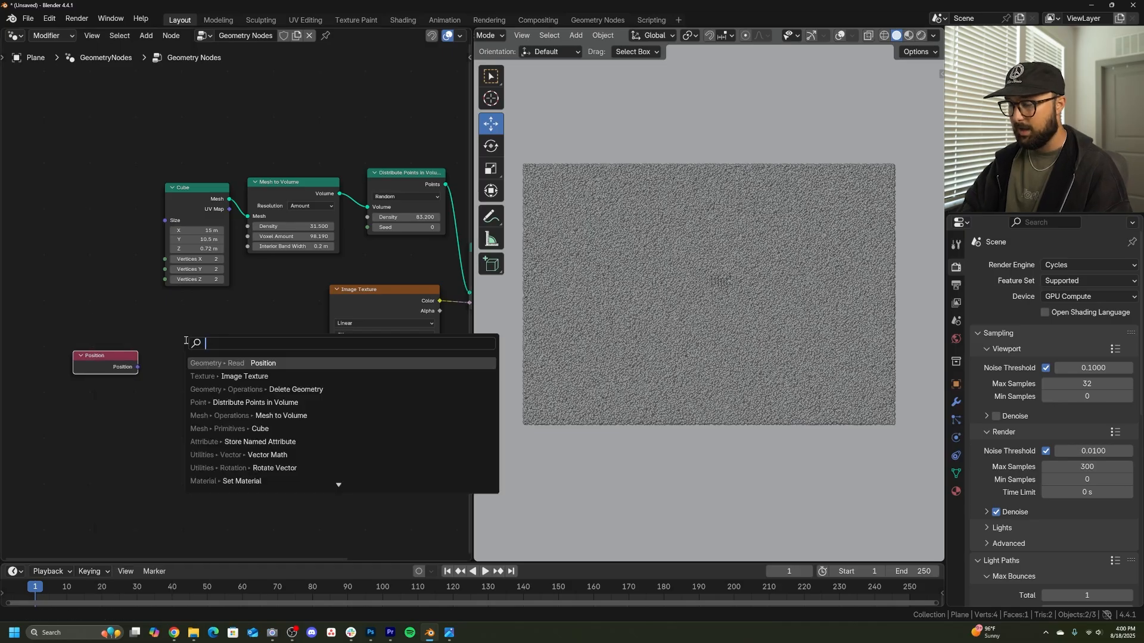
text(vect)
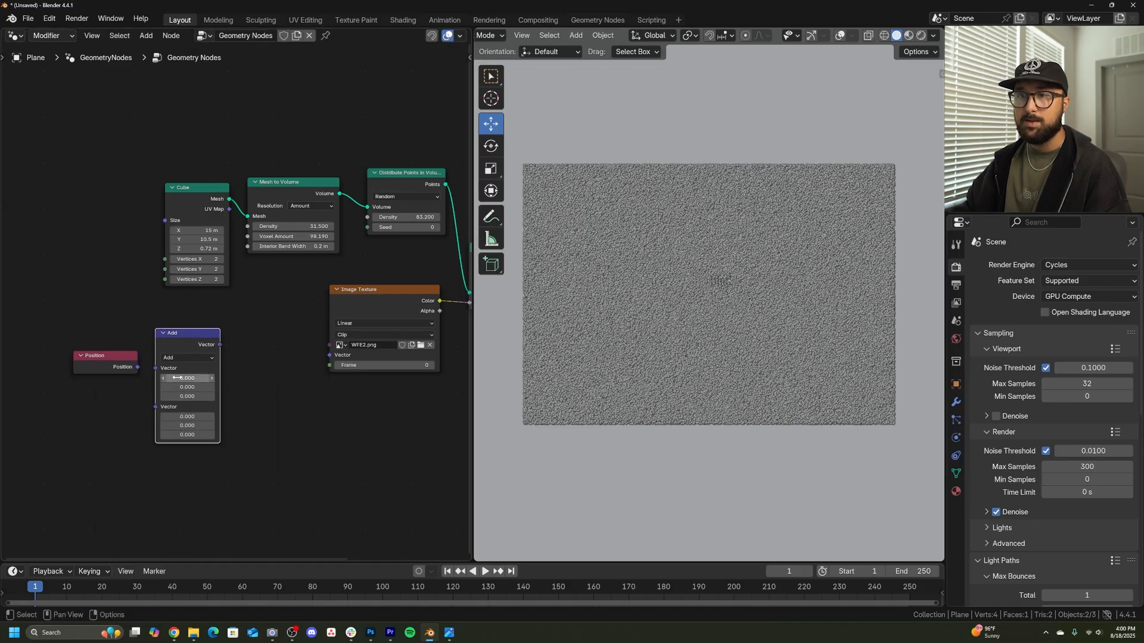
drag(105, 355, 80, 359)
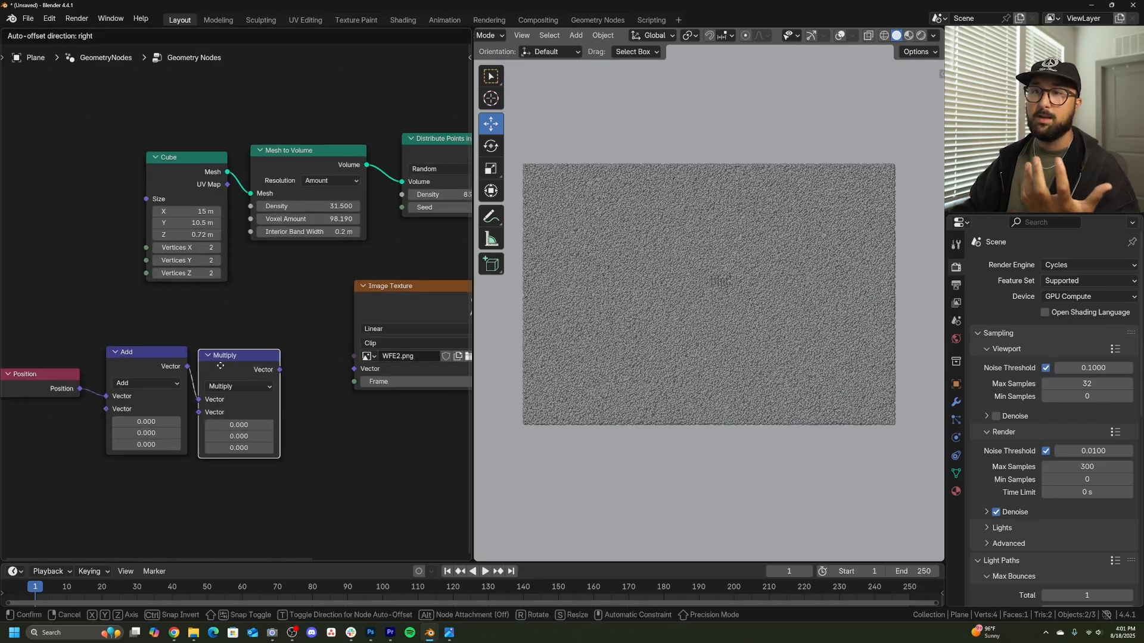
drag(277, 369, 353, 373)
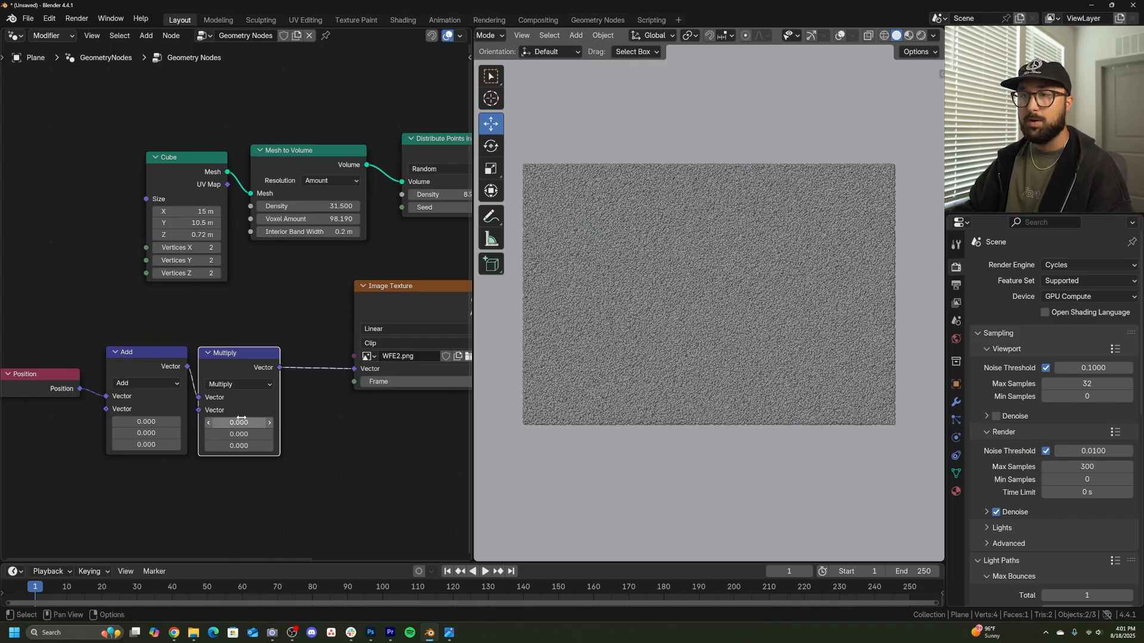
- Adjust the Multiply scale and Add offset to move the blnd cutout toward the centre
text(1.000)
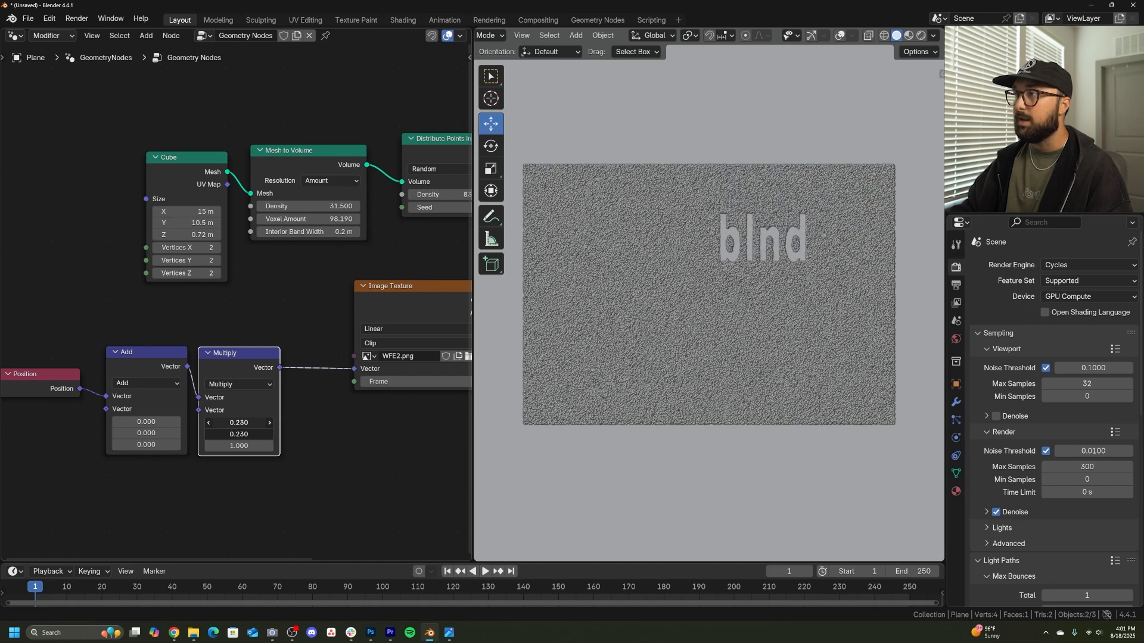
drag(262, 434, 238, 433)
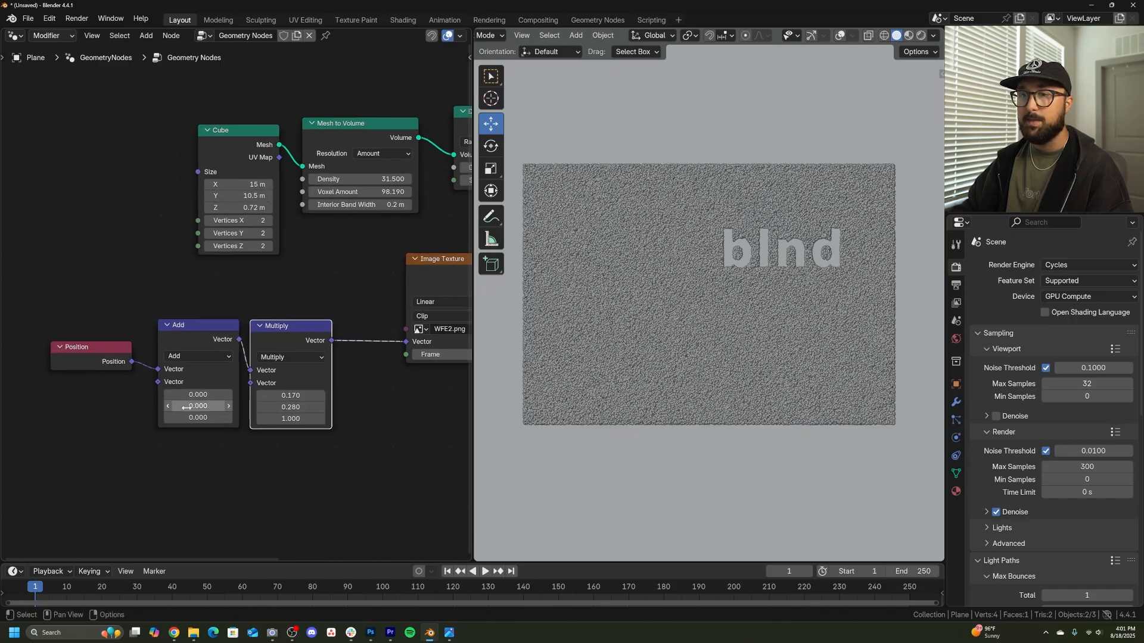
drag(196, 394, 219, 394)
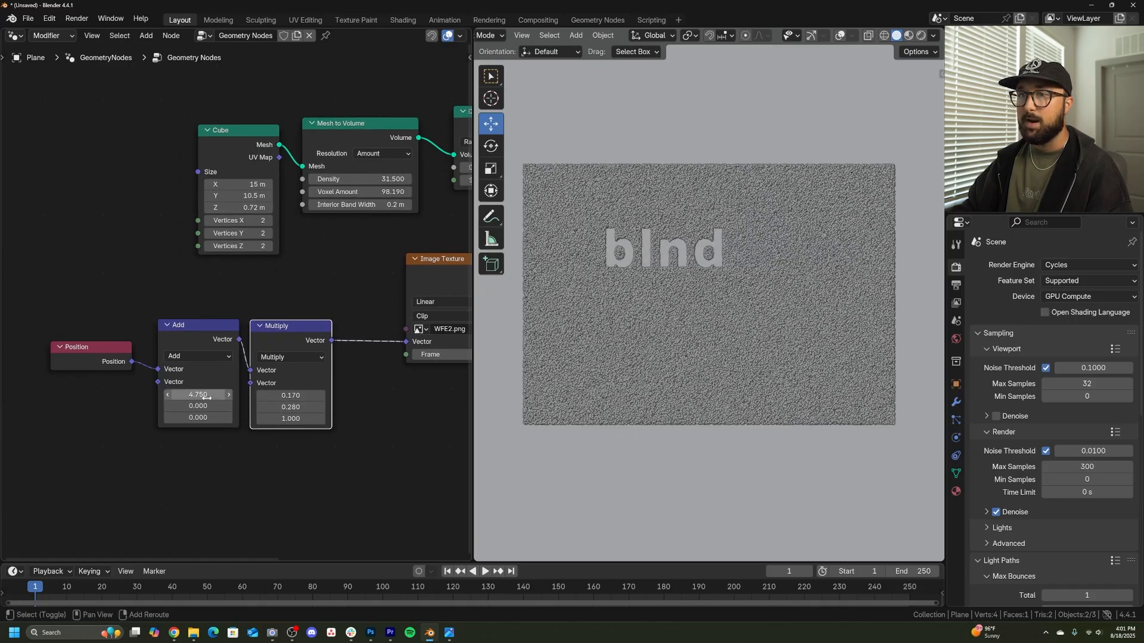
drag(196, 395, 196, 407)
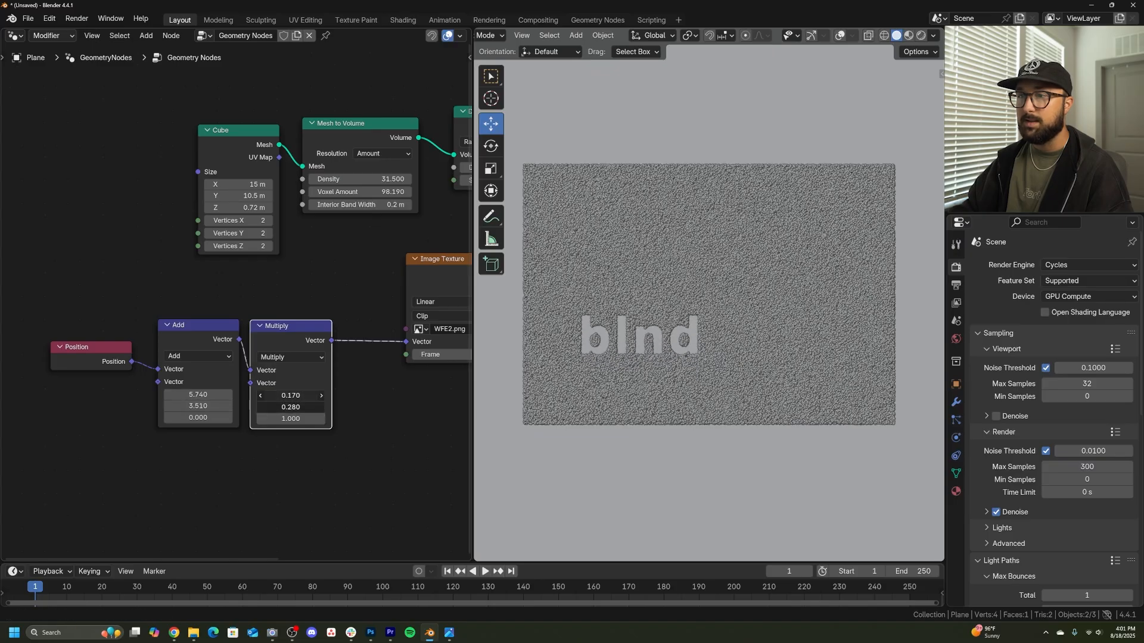
- Enlarge the blnd letters, settling on scale 0.090, 0.150 with offset 5.740, 3.510
drag(289, 395, 278, 394)
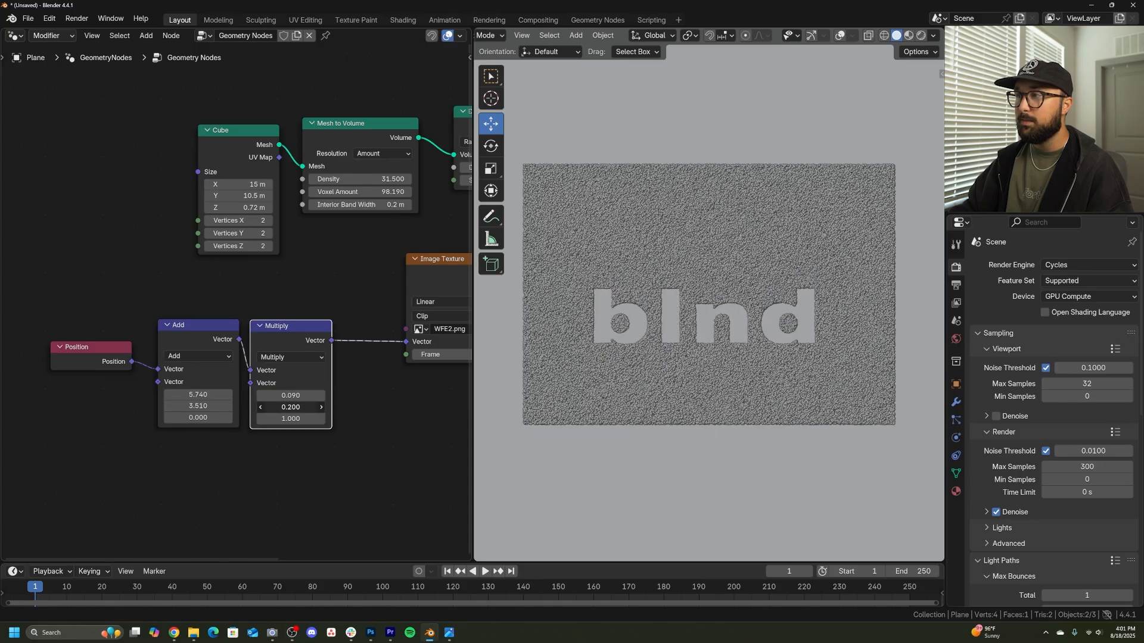
drag(314, 407, 289, 406)
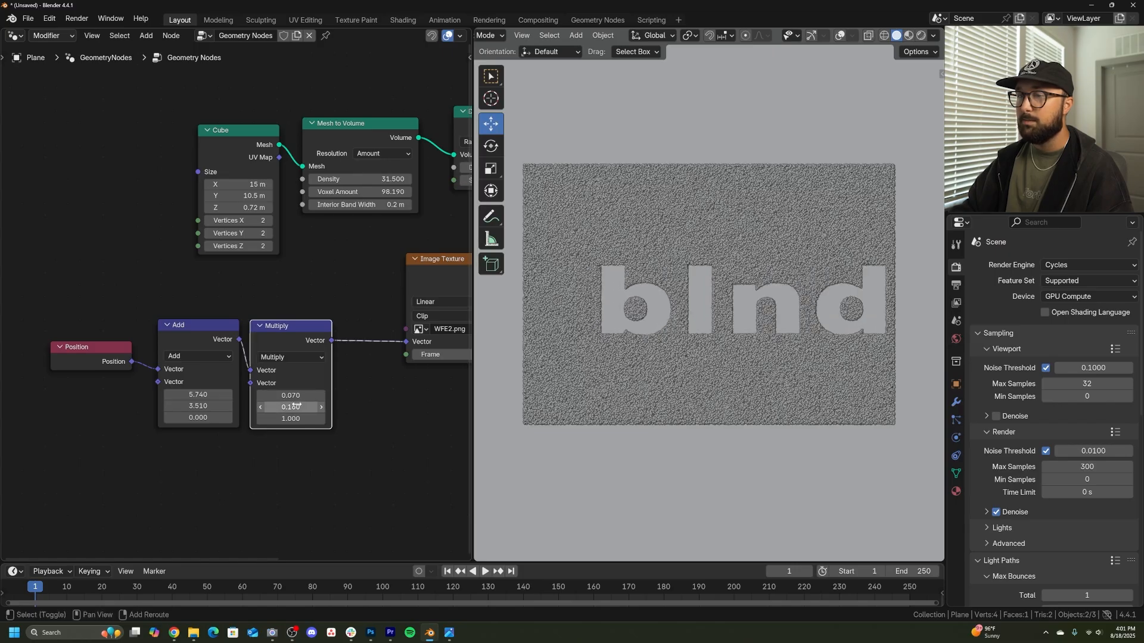
click(291, 407)
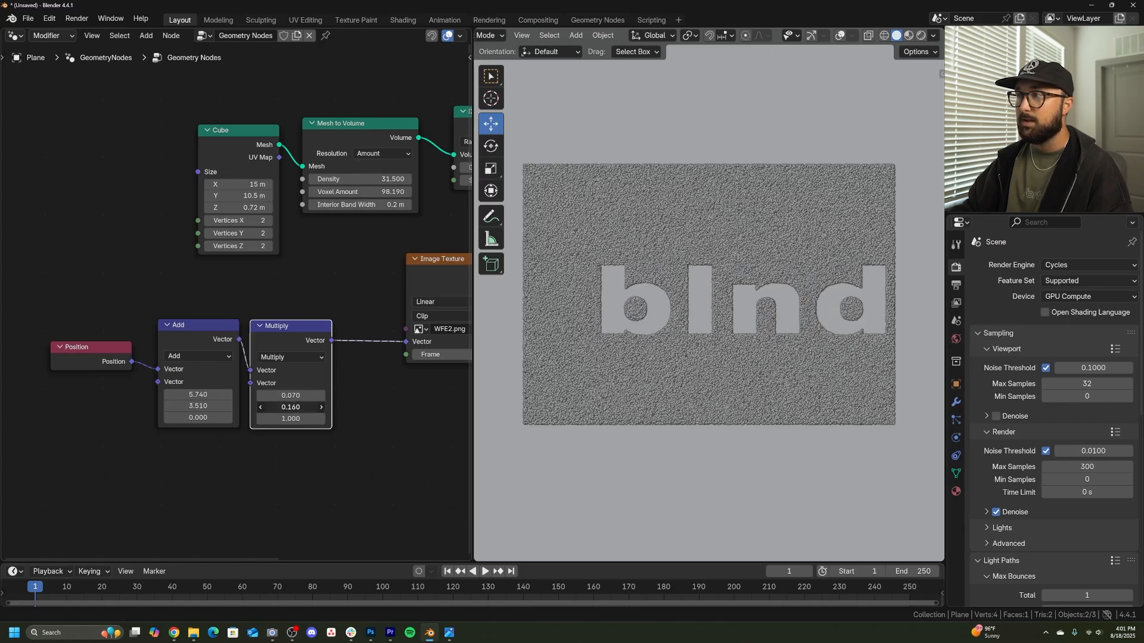
double_click(289, 406)
text(0.150)
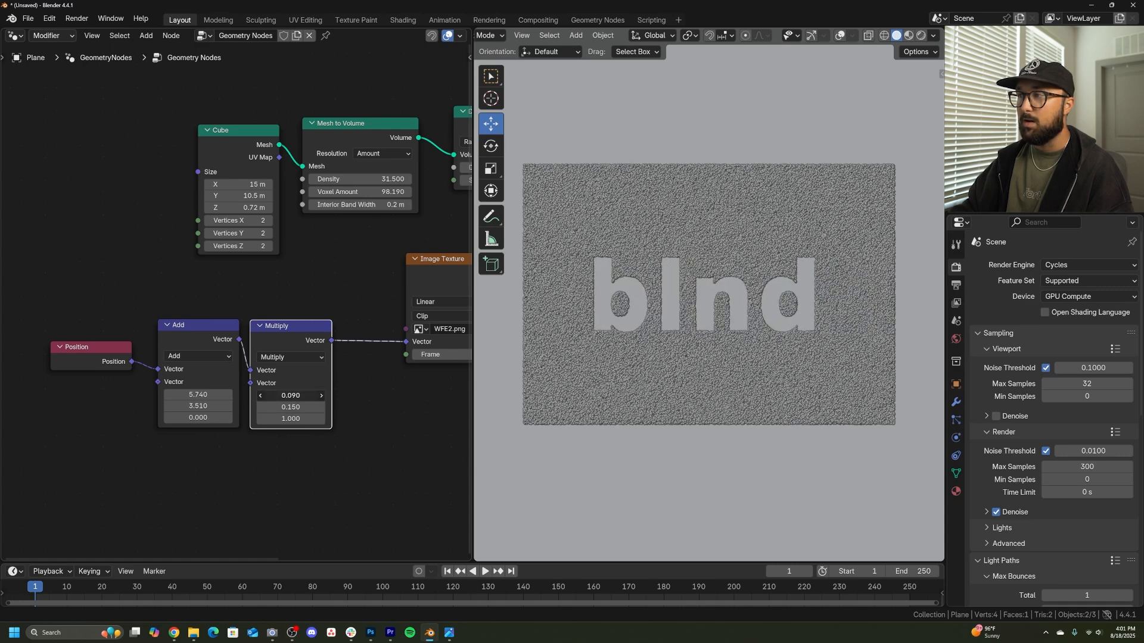
click(290, 396)
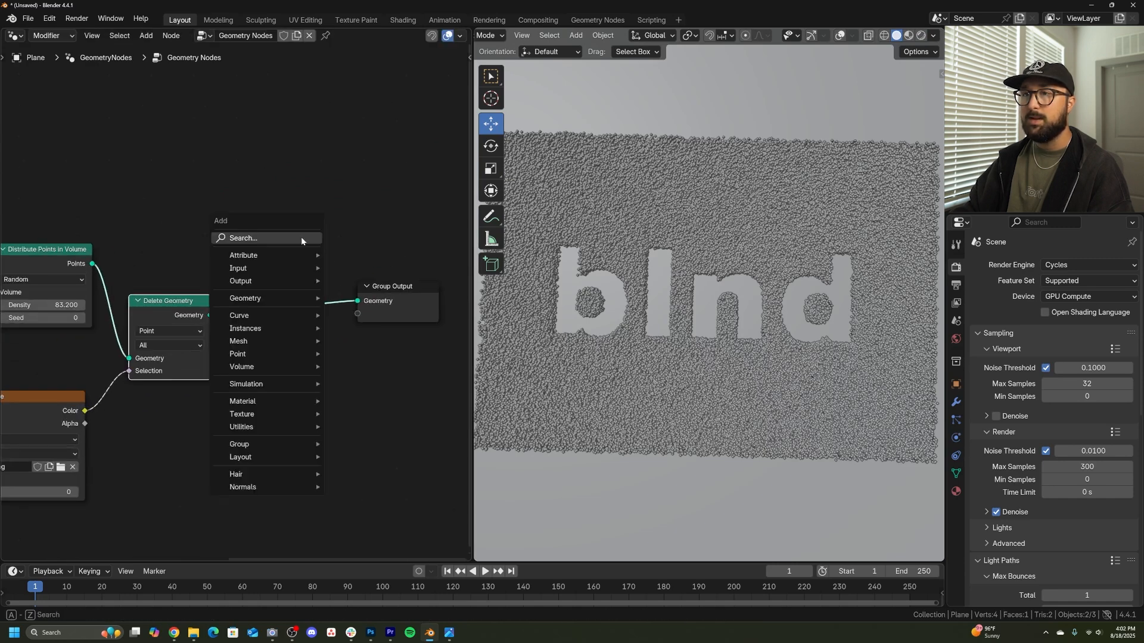
- Add Set Position and Noise Texture nodes, then unhook Set Position from after Delete Geometry
text(set)
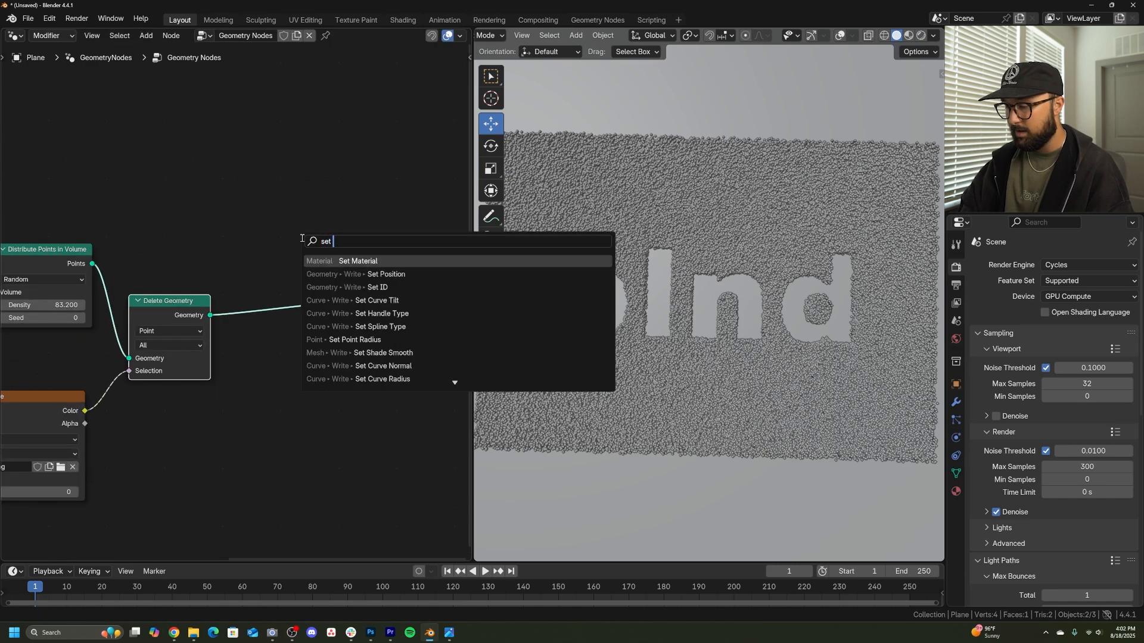
click(386, 274)
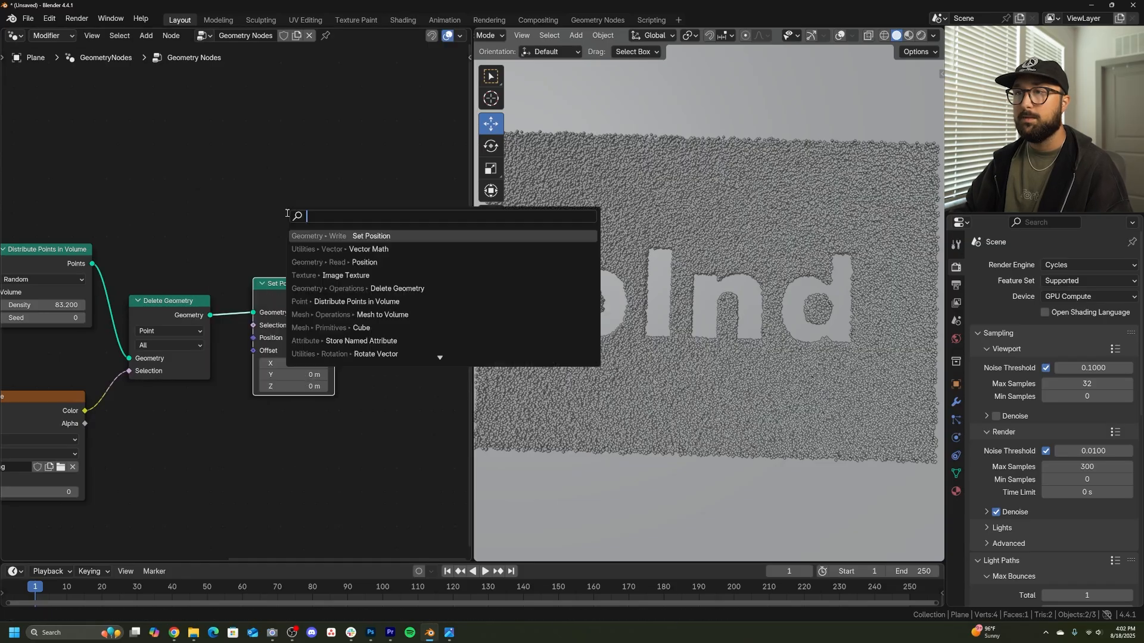
text(noi)
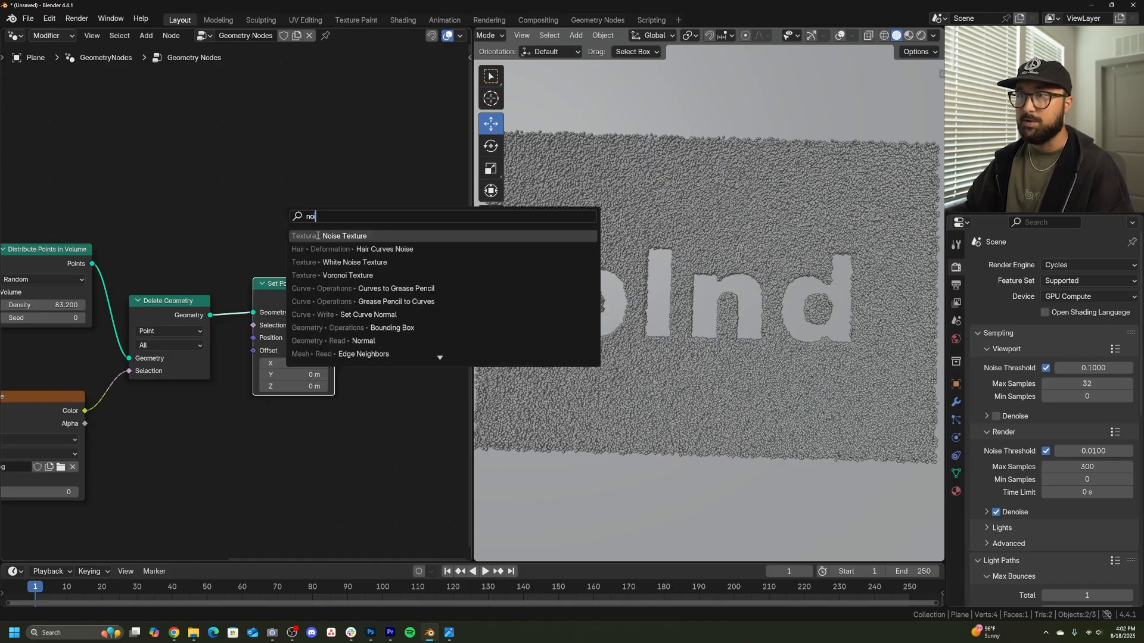
click(344, 236)
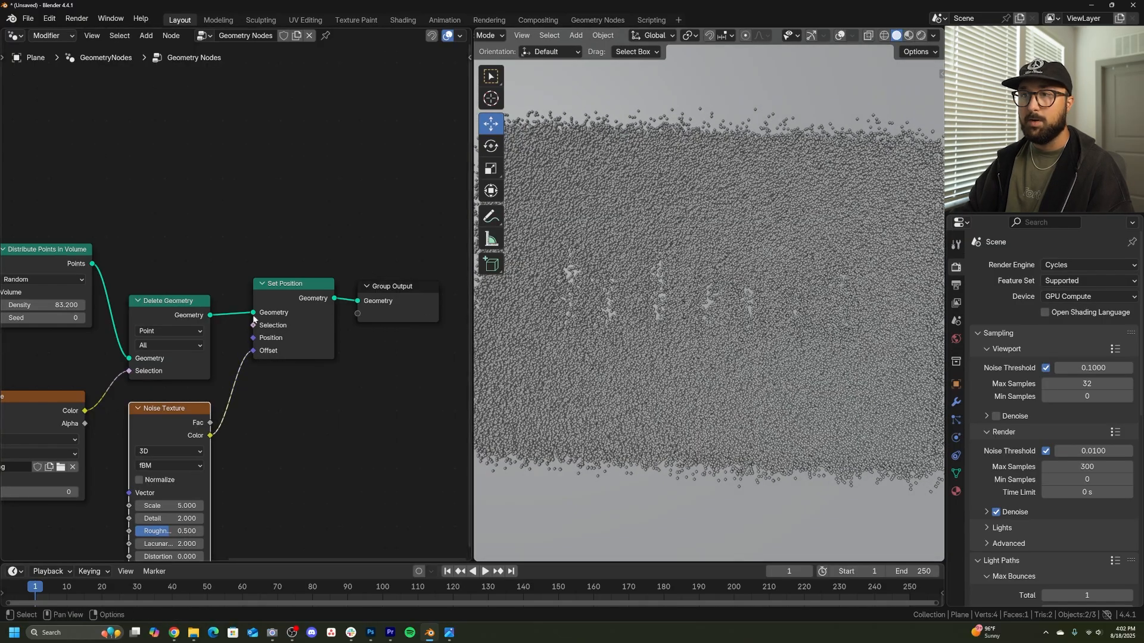
drag(333, 298, 369, 301)
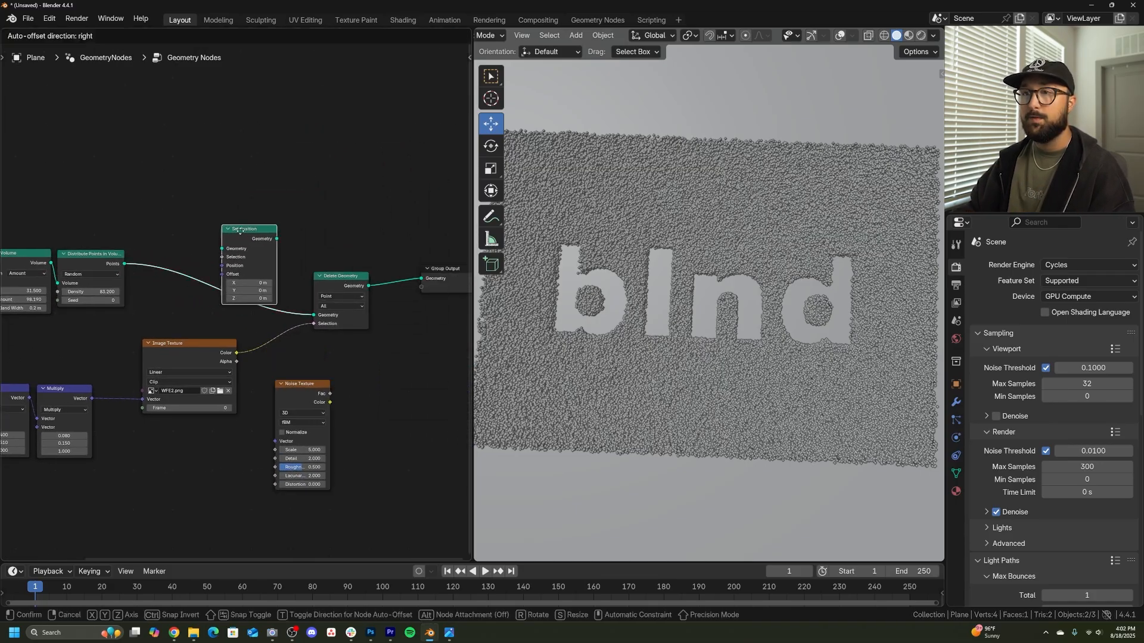
- Insert Set Position before Delete Geometry with a Noise Texture driving its Offset
drag(300, 383, 154, 291)
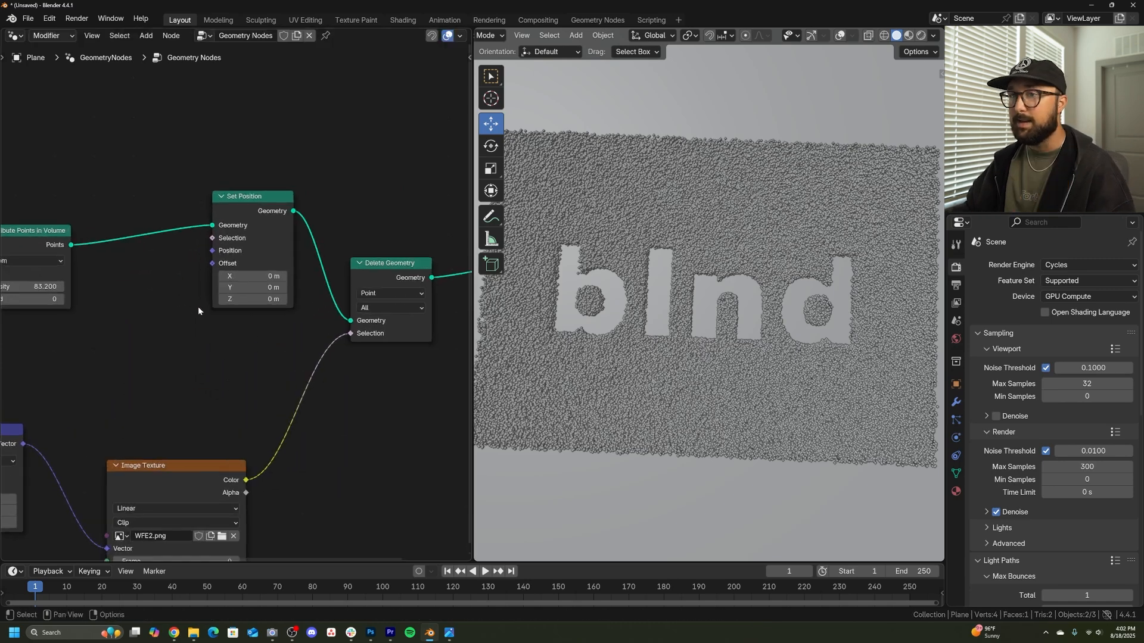
text(no)
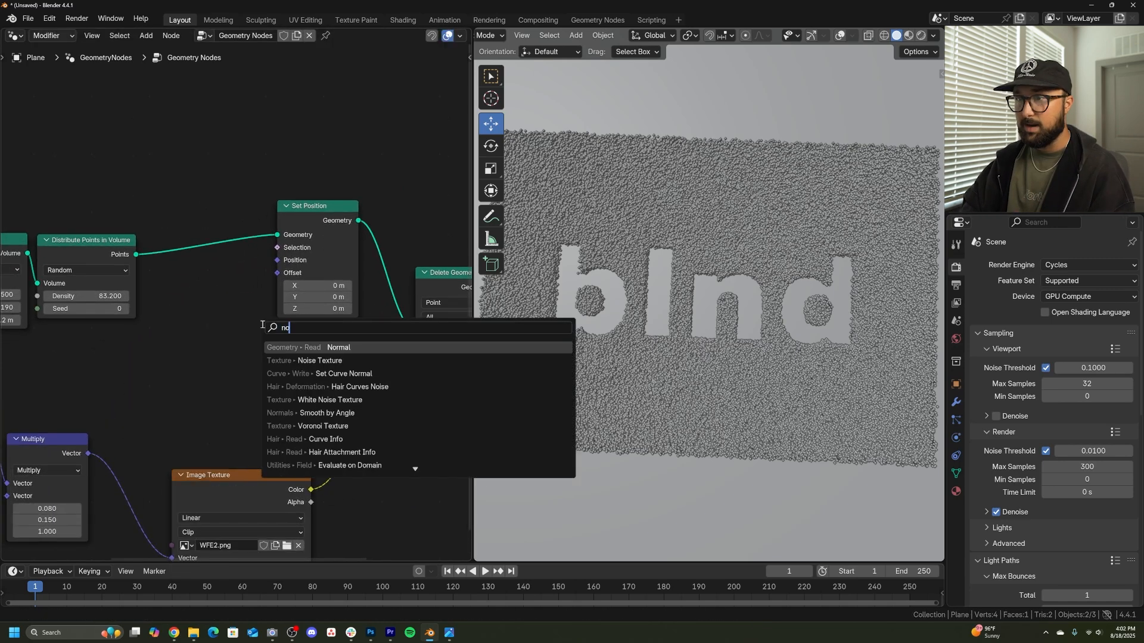
click(319, 360)
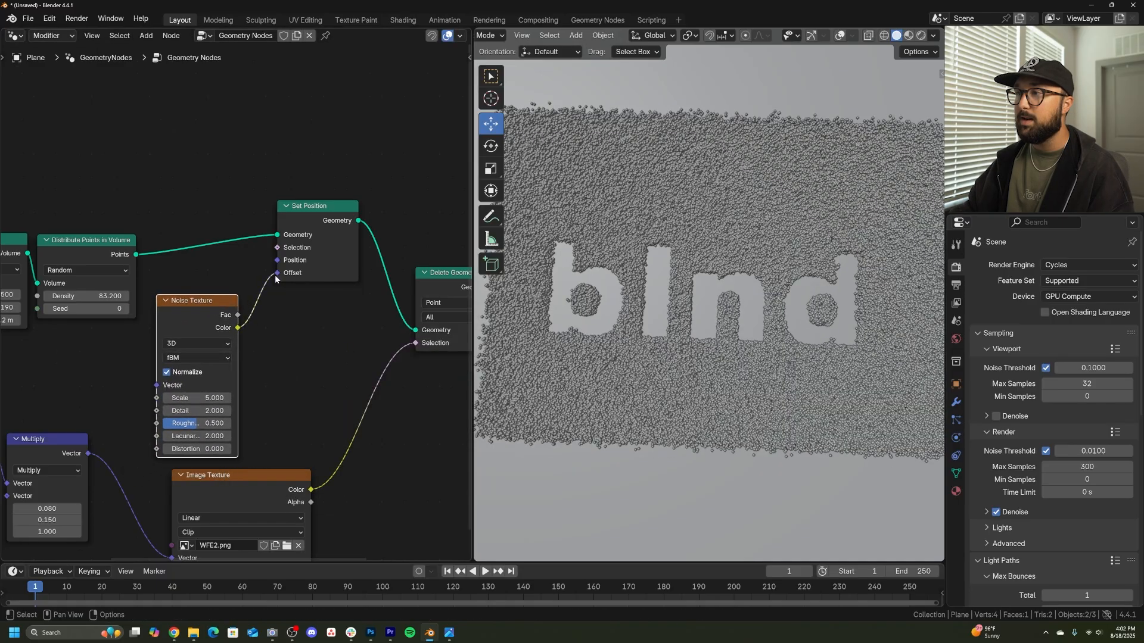
- Set the noise to 4D with Detail 0 and Scale 0.24 for broad wavy edges
click(196, 410)
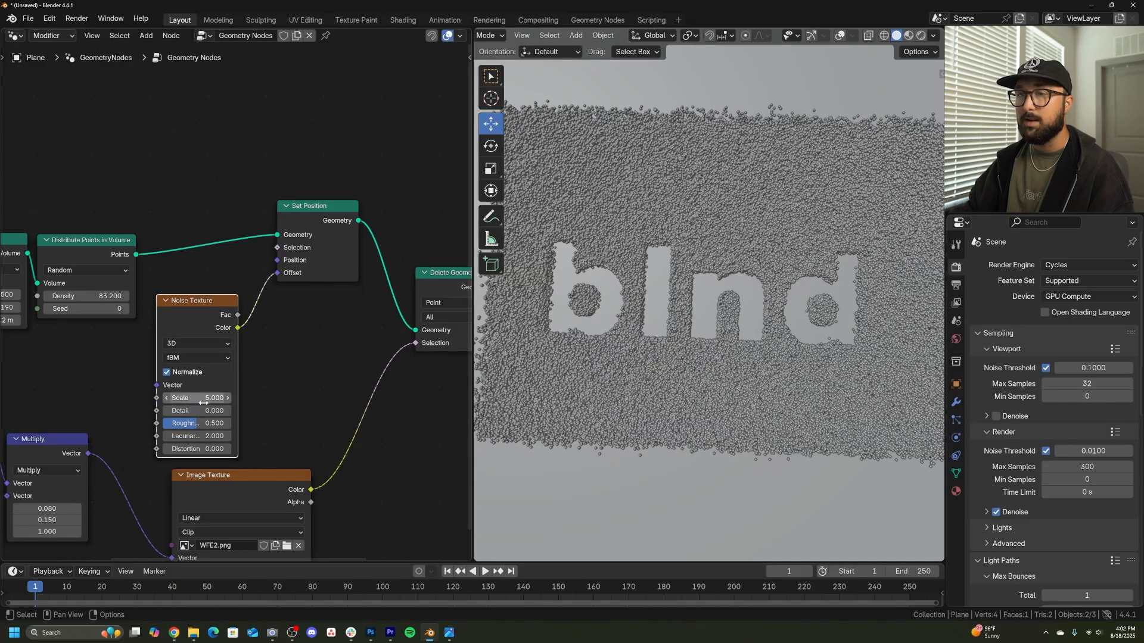
drag(204, 398, 146, 398)
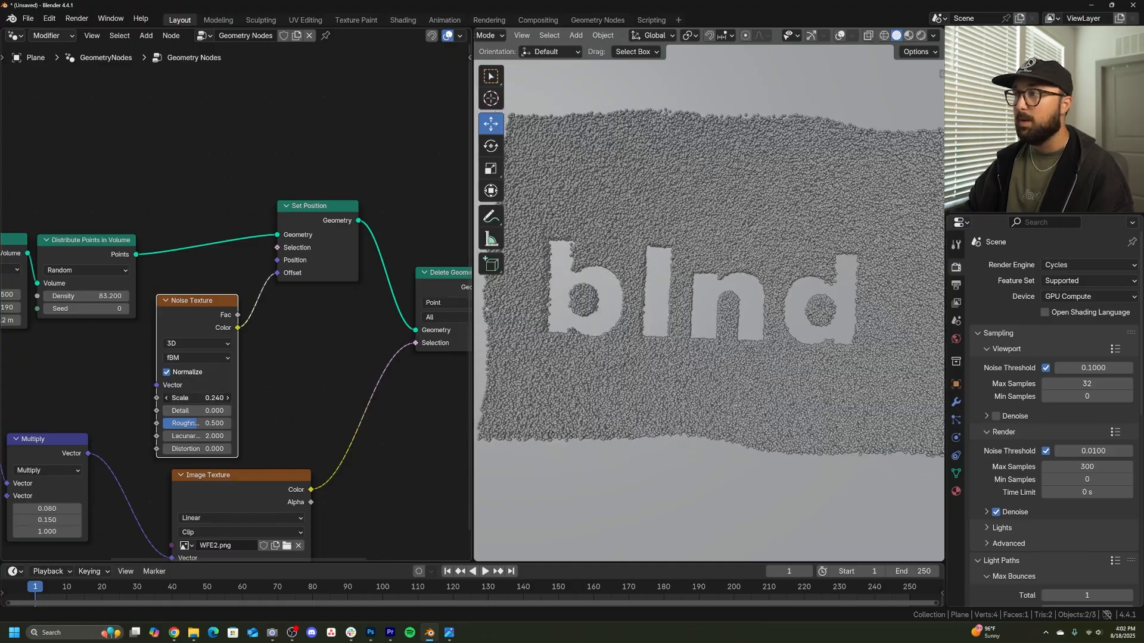
click(196, 343)
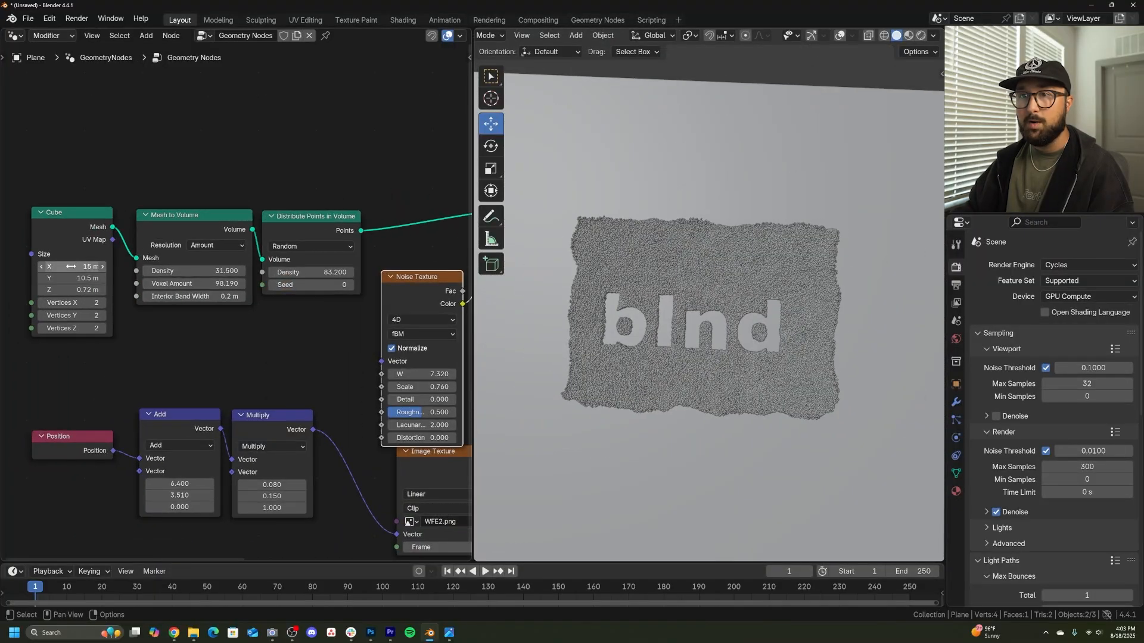
- Widen the particle slab to 20.3 × 14.2 m via the Cube Size values
drag(71, 266, 95, 266)
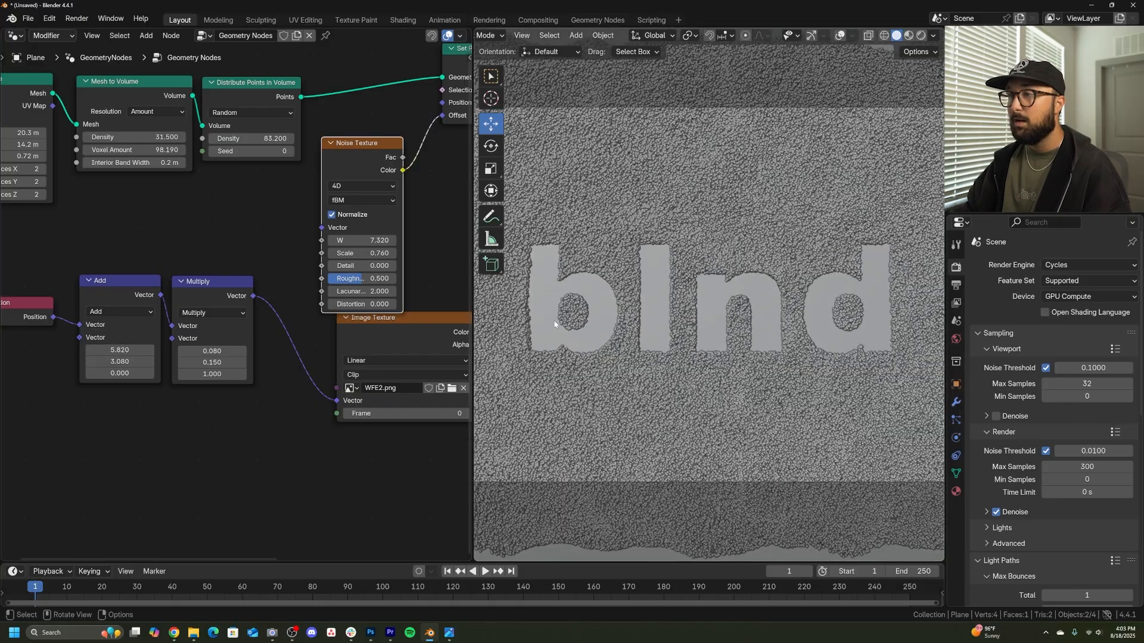
scroll(up, 3)
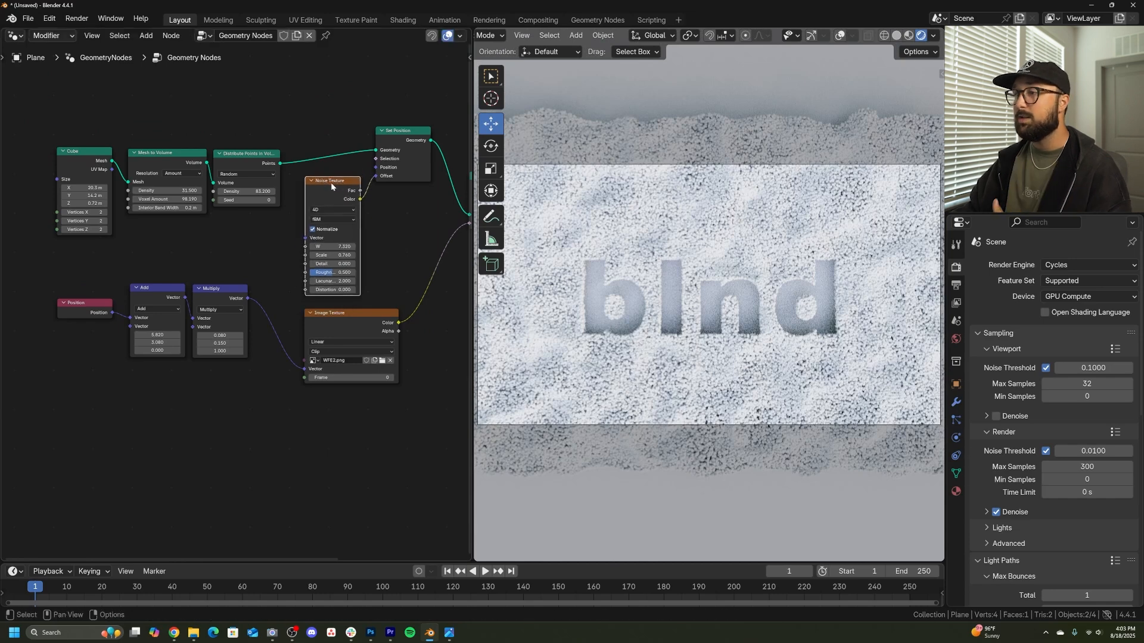
mouse_move(344, 241)
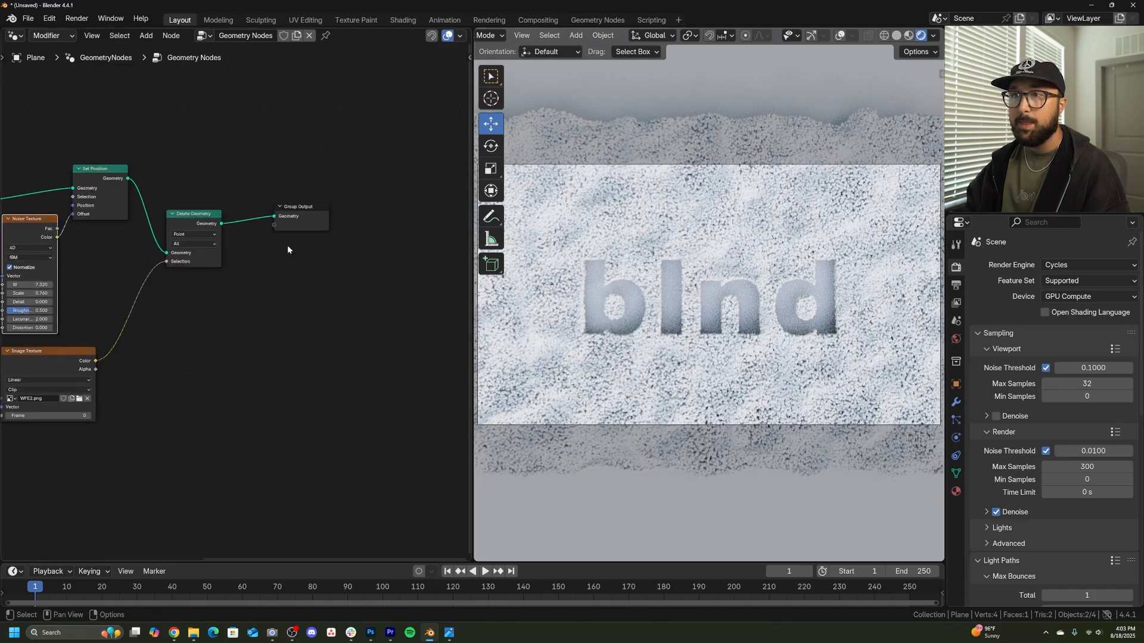
- Add a Set Point Radius node between Delete Geometry and the Group Output
text(set po)
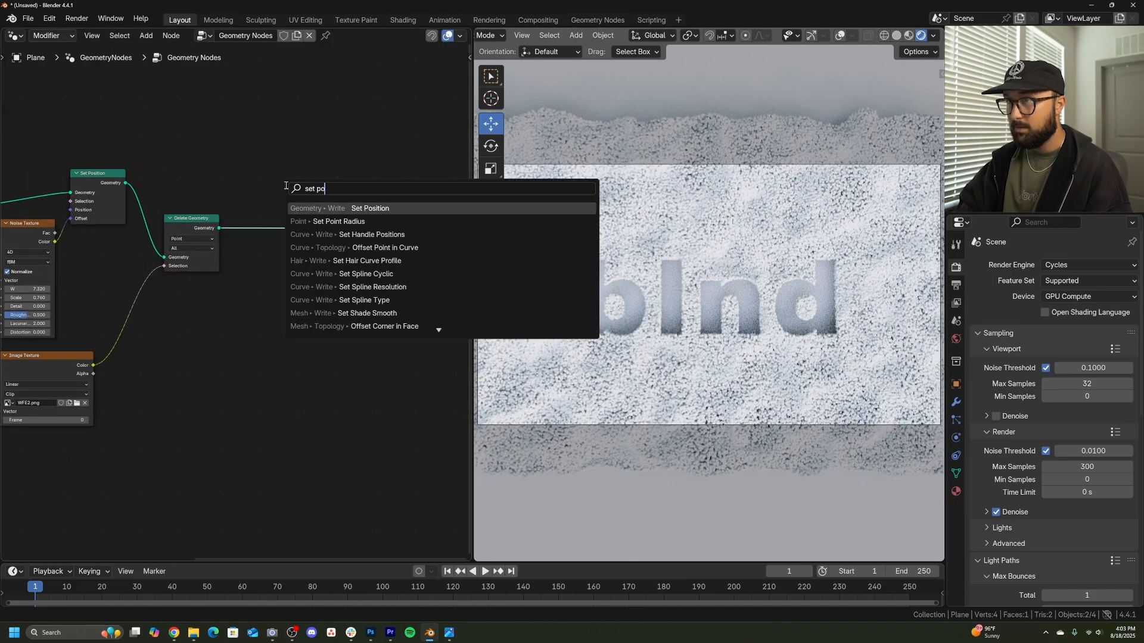
click(337, 222)
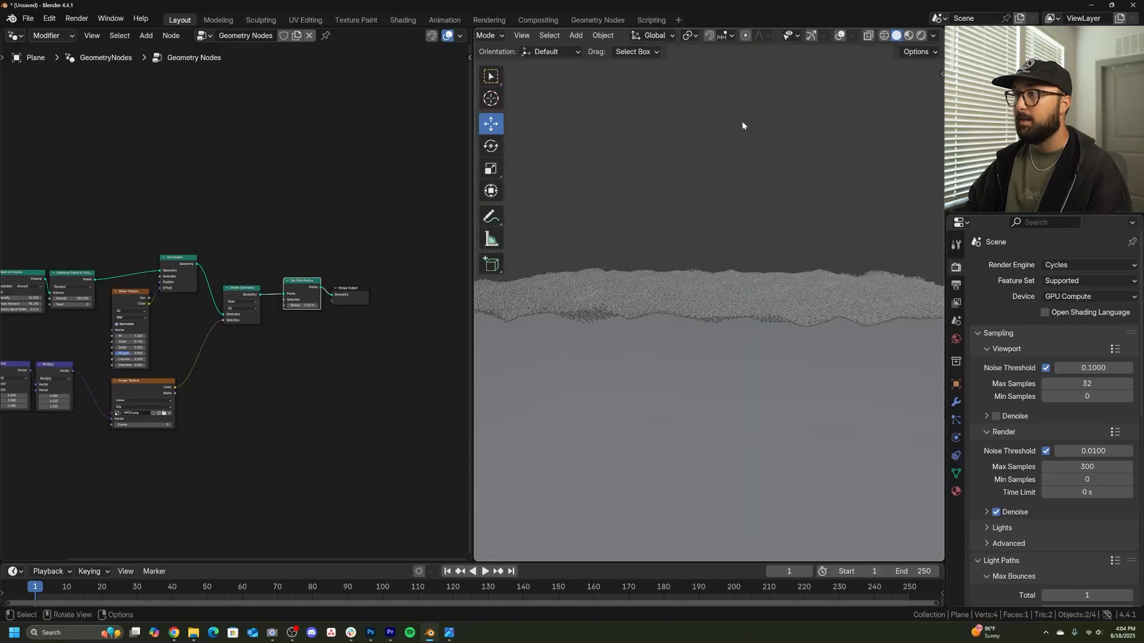
mouse_move(784, 271)
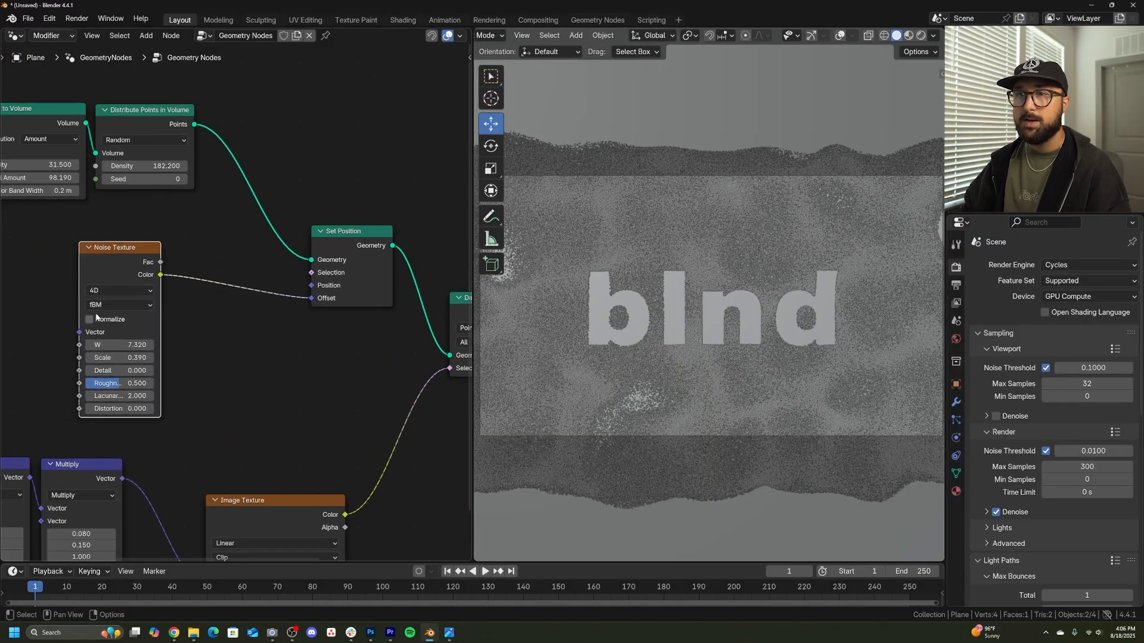
- Add a Vector Math (Multiply) node between the Noise Texture and the Set Position offset
click(90, 320)
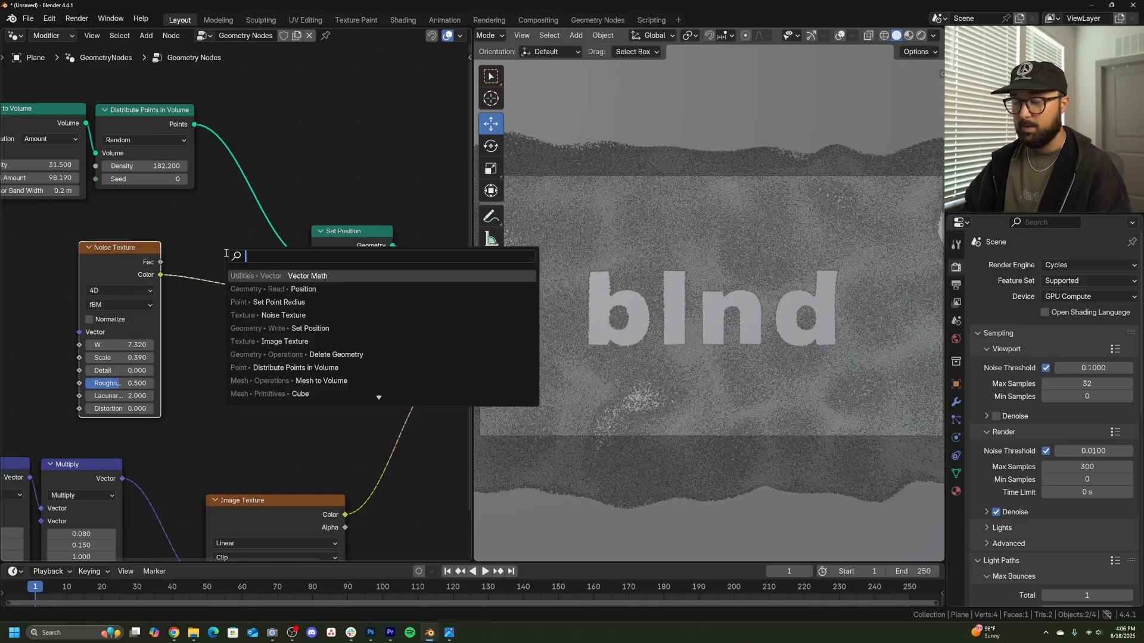
text(vect)
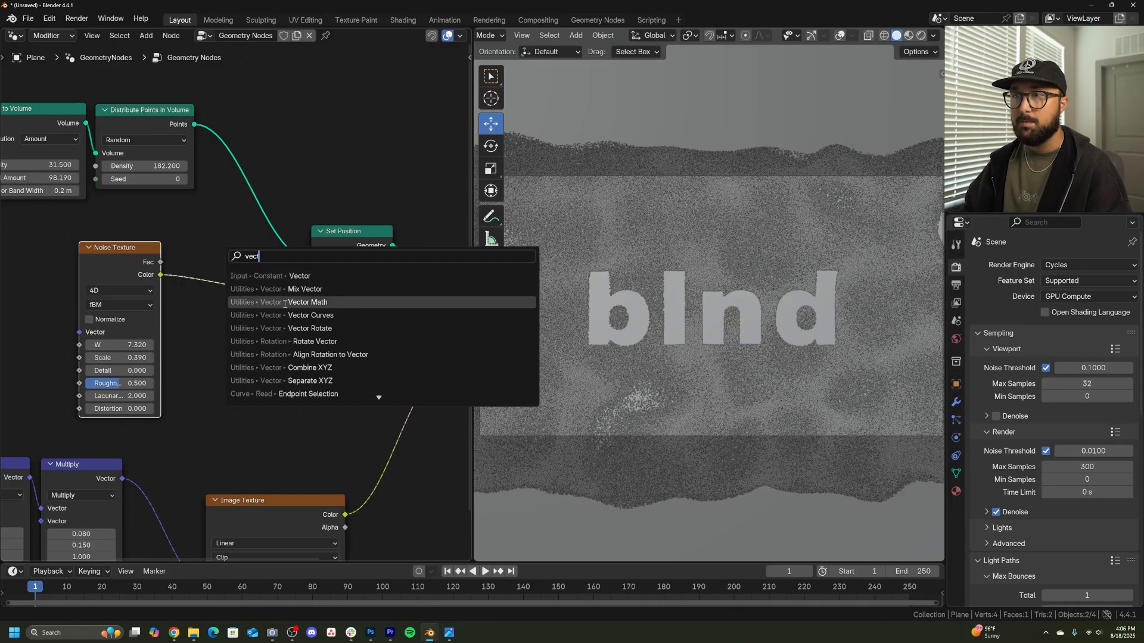
click(306, 302)
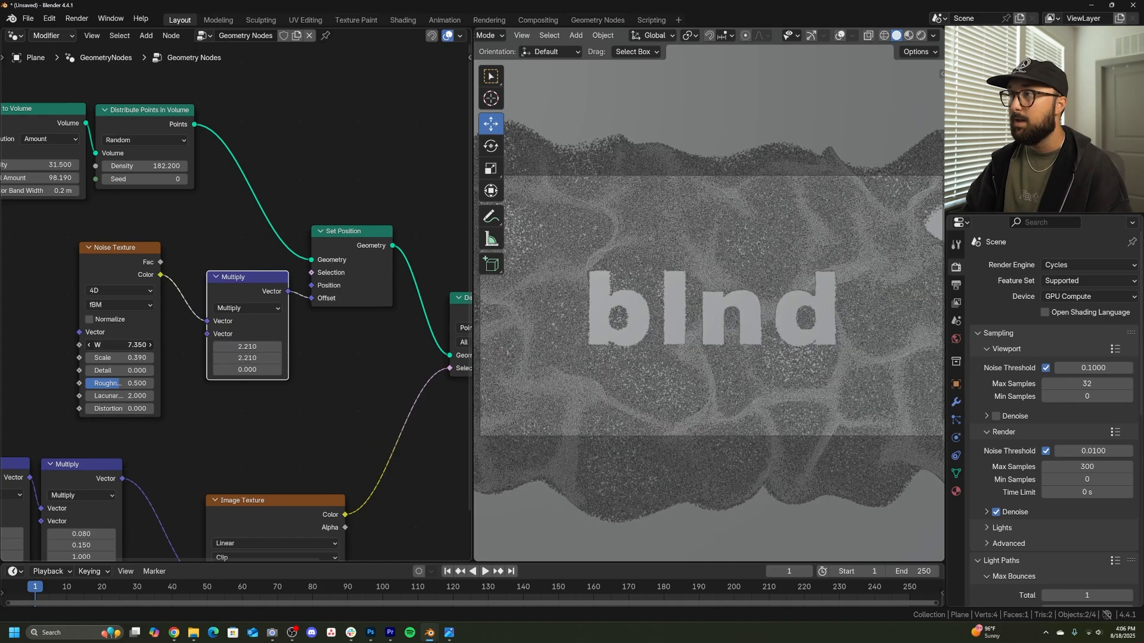
- Tune the noise W and multiply values to about 1.88 for ridges, with point density 600
drag(116, 344, 131, 344)
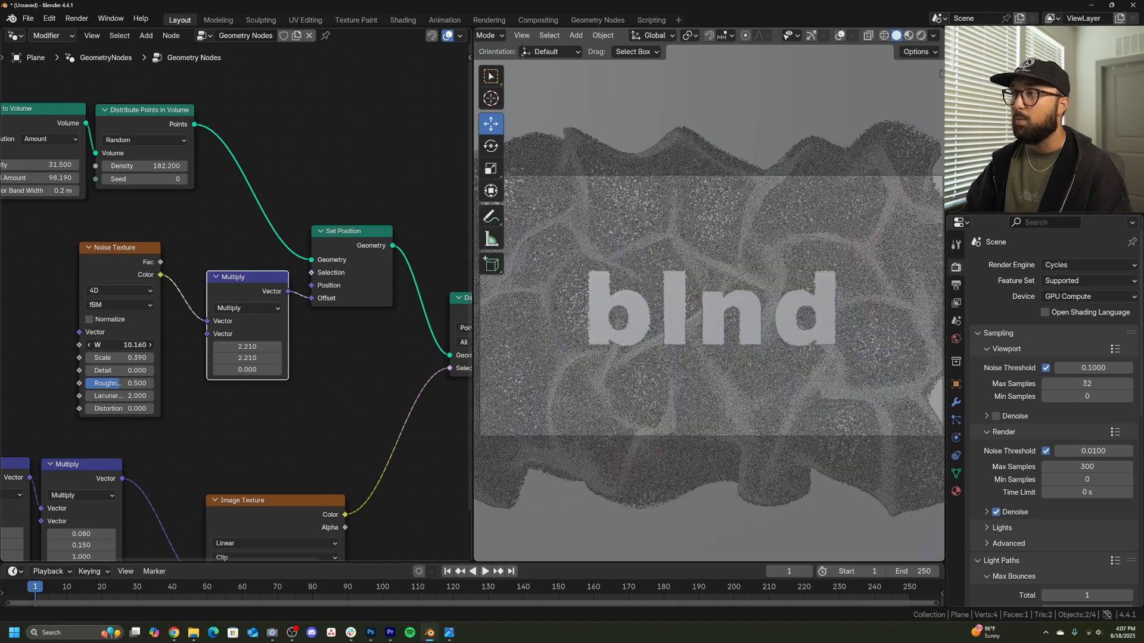
drag(116, 344, 146, 345)
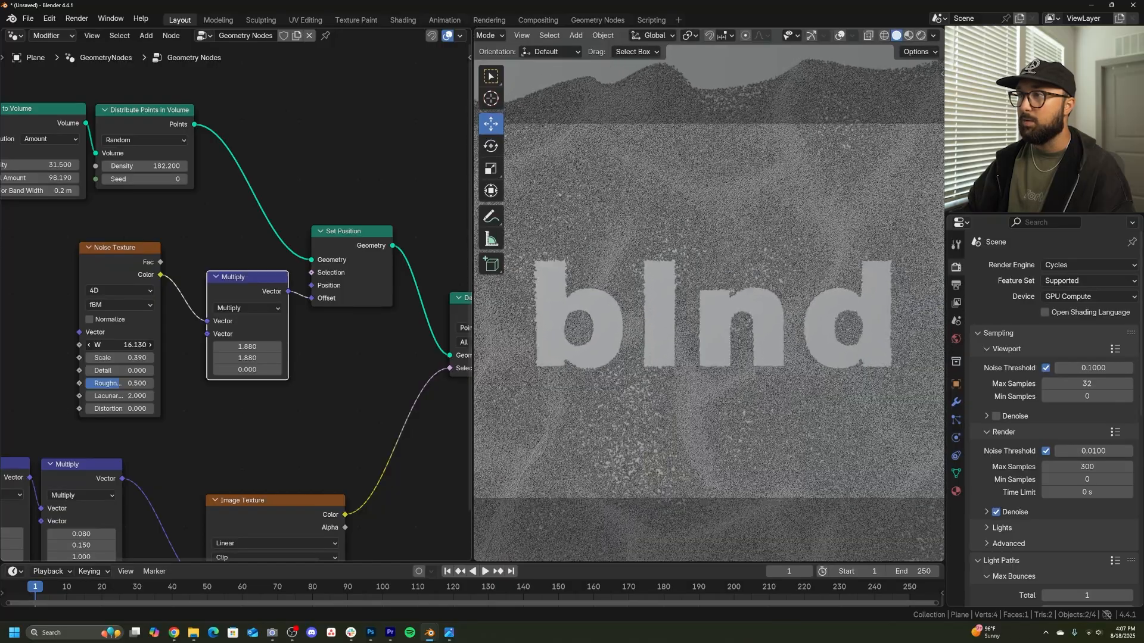
drag(117, 344, 131, 344)
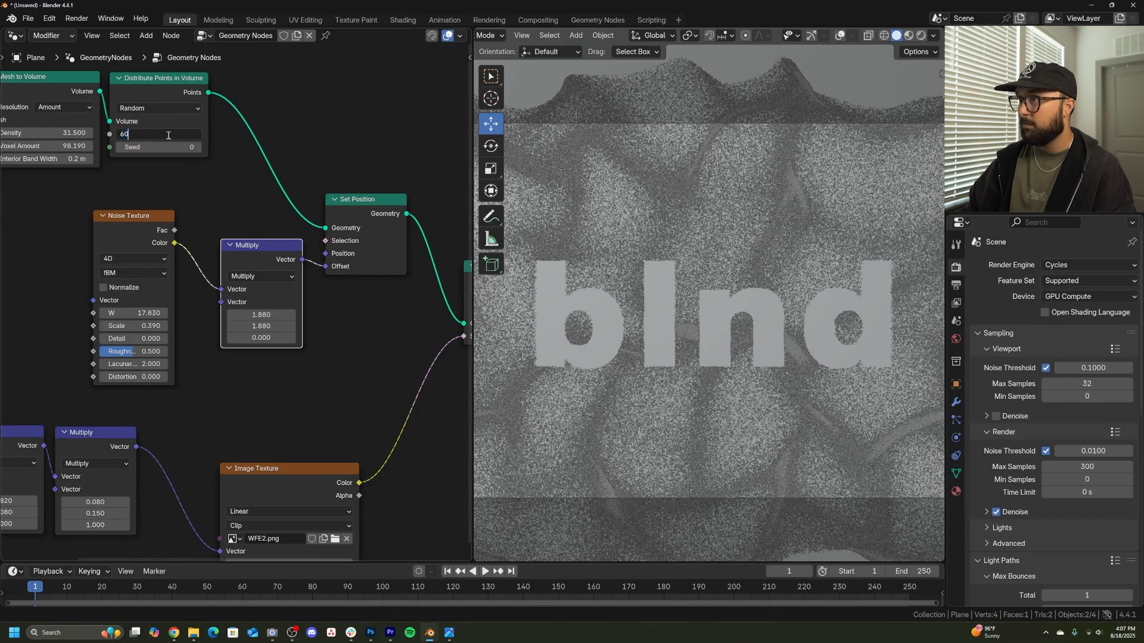
text(600)
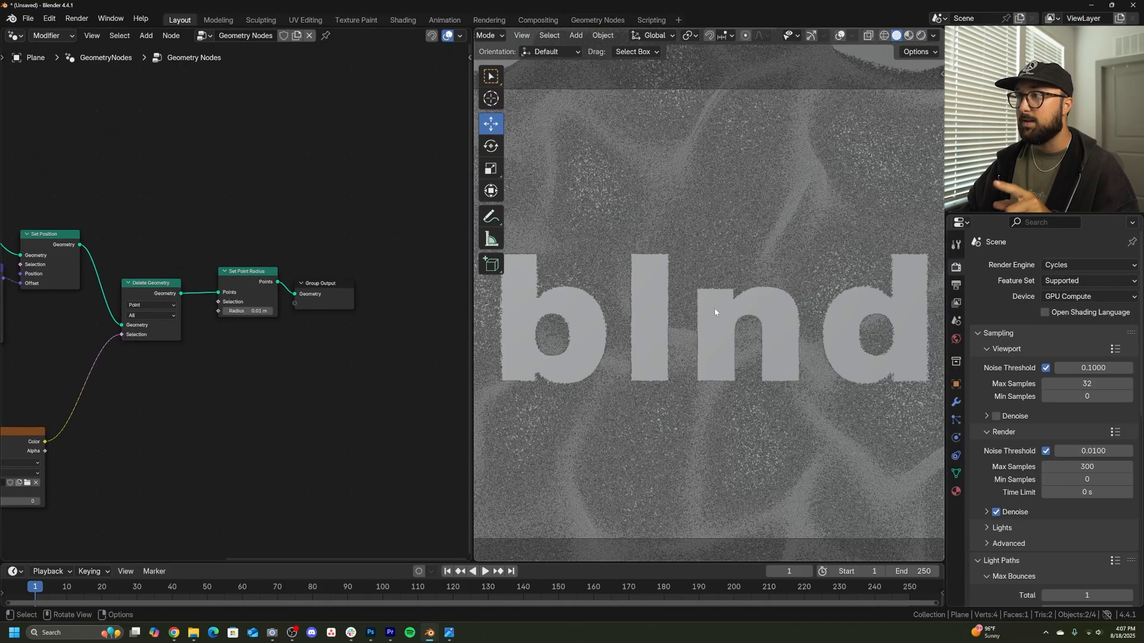
- Create Material.001 via Set Material and add a Store Named Attribute node before it
drag(321, 284, 409, 278)
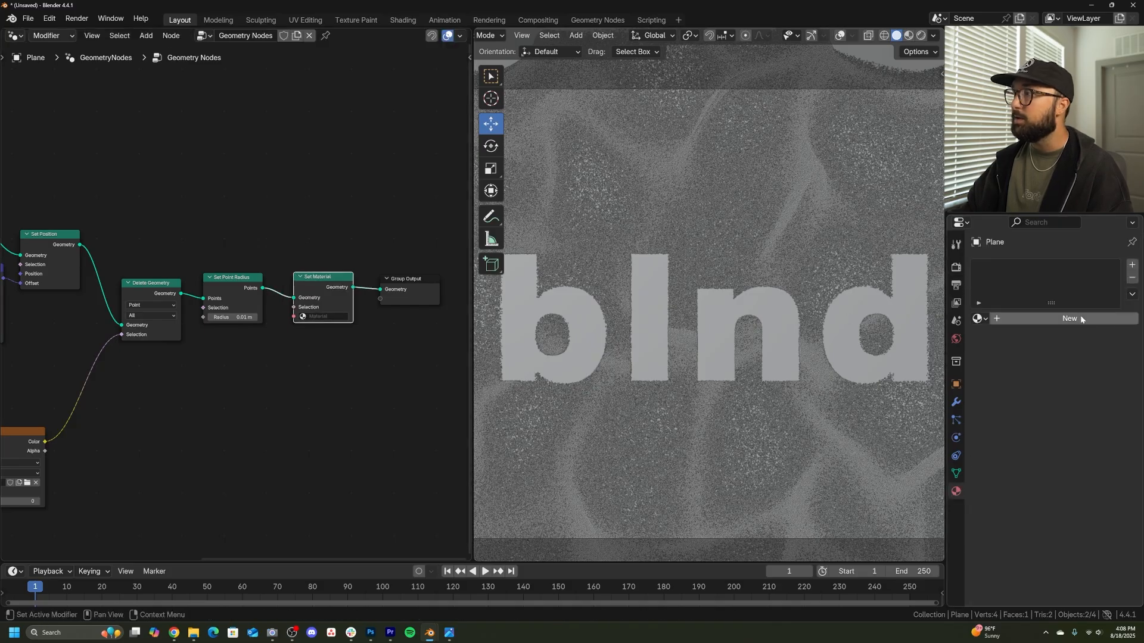
click(1070, 318)
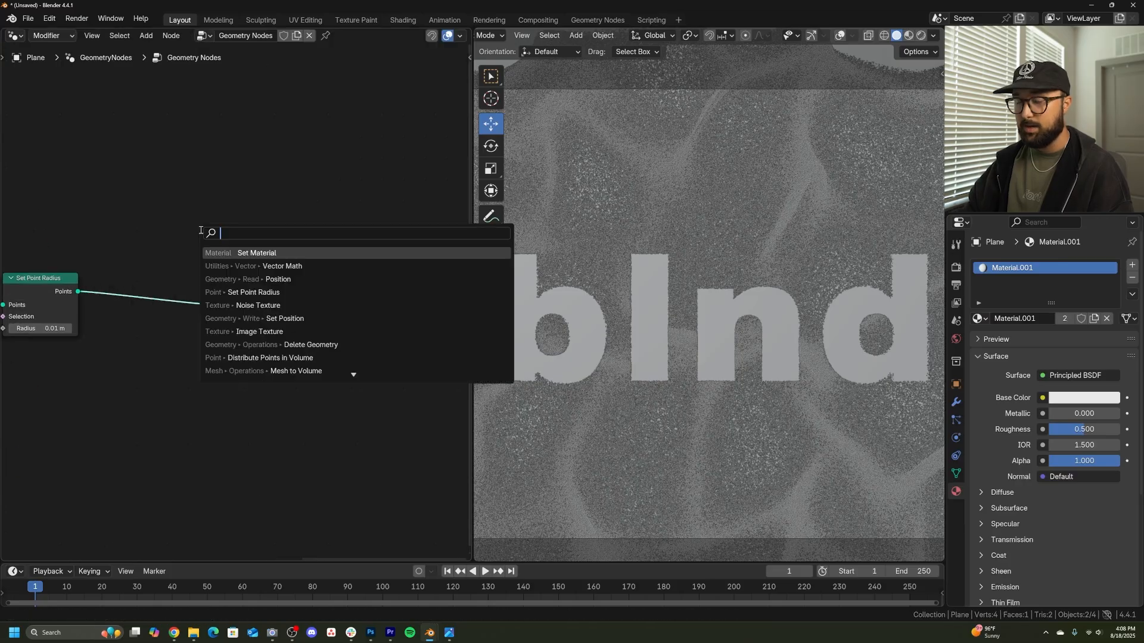
text(set)
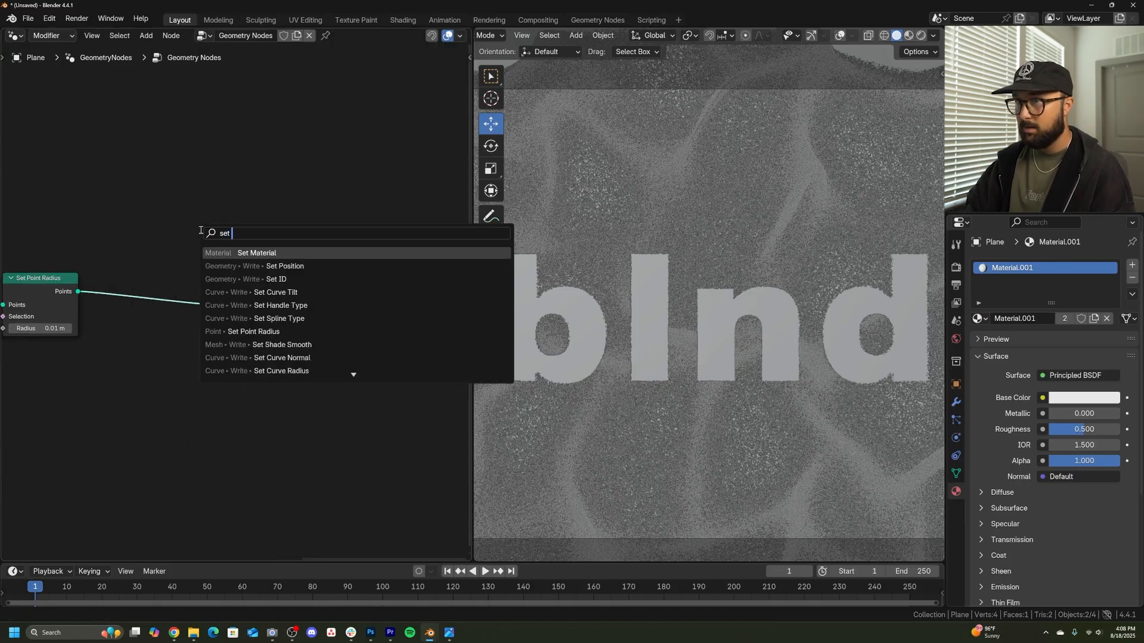
key(backspace)
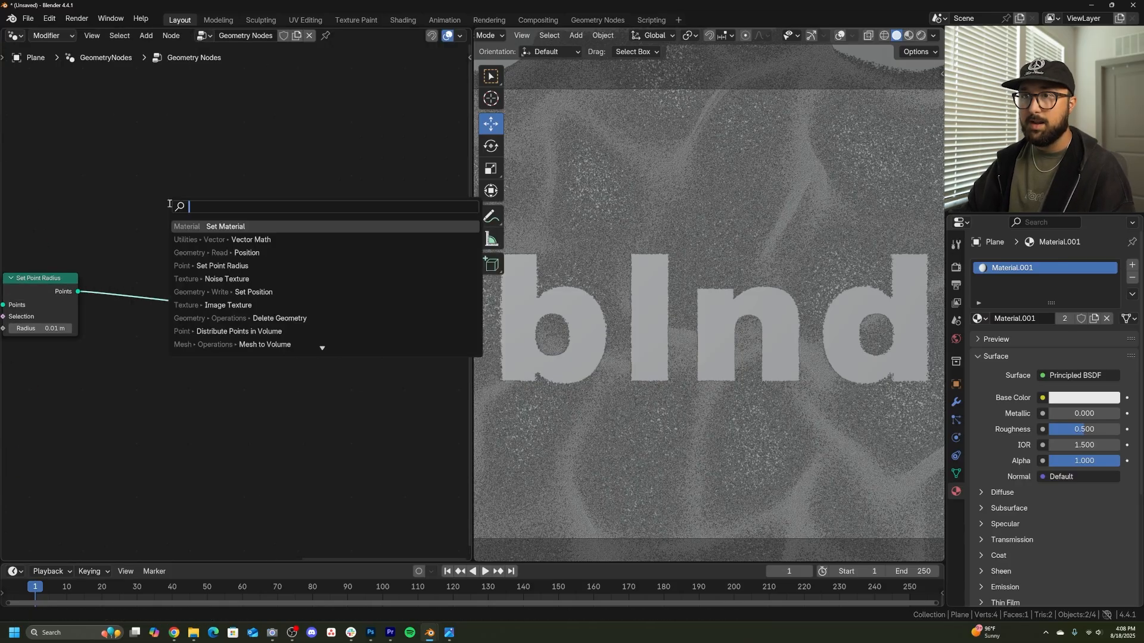
text(store)
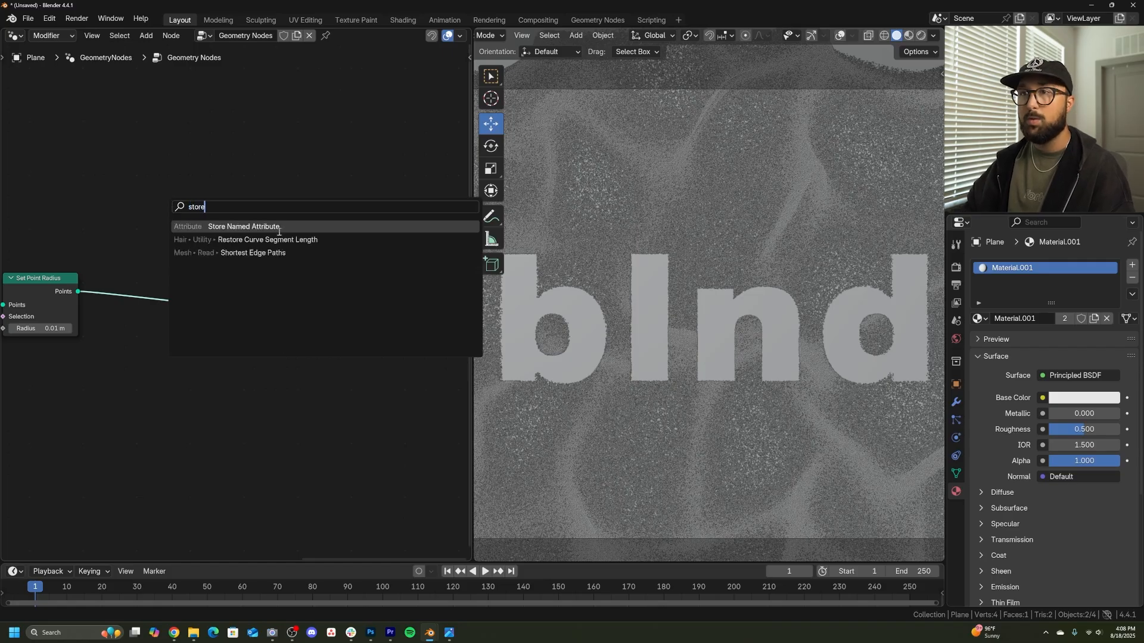
click(244, 226)
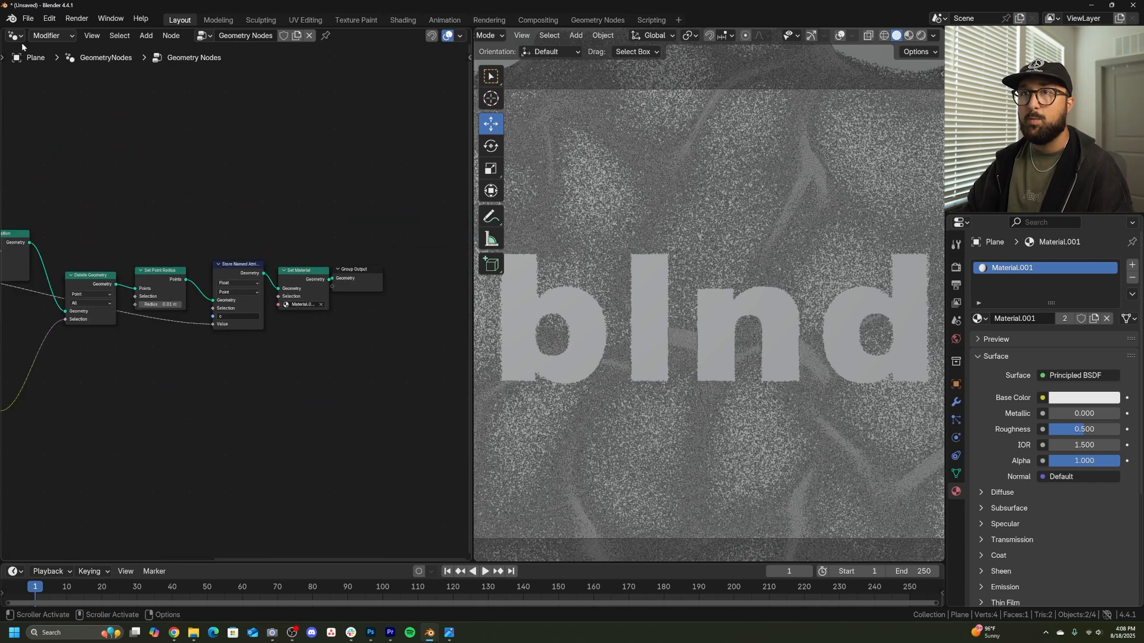
- In the Shader Editor, feed an Attribute node's colour into the Principled BSDF base colour
click(12, 35)
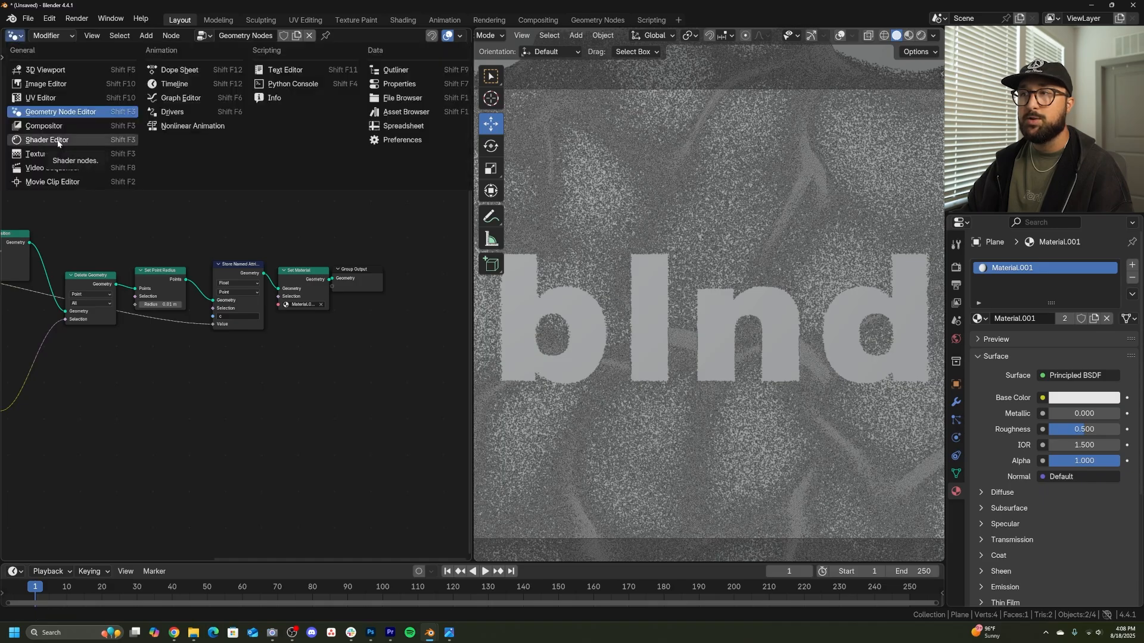
click(47, 139)
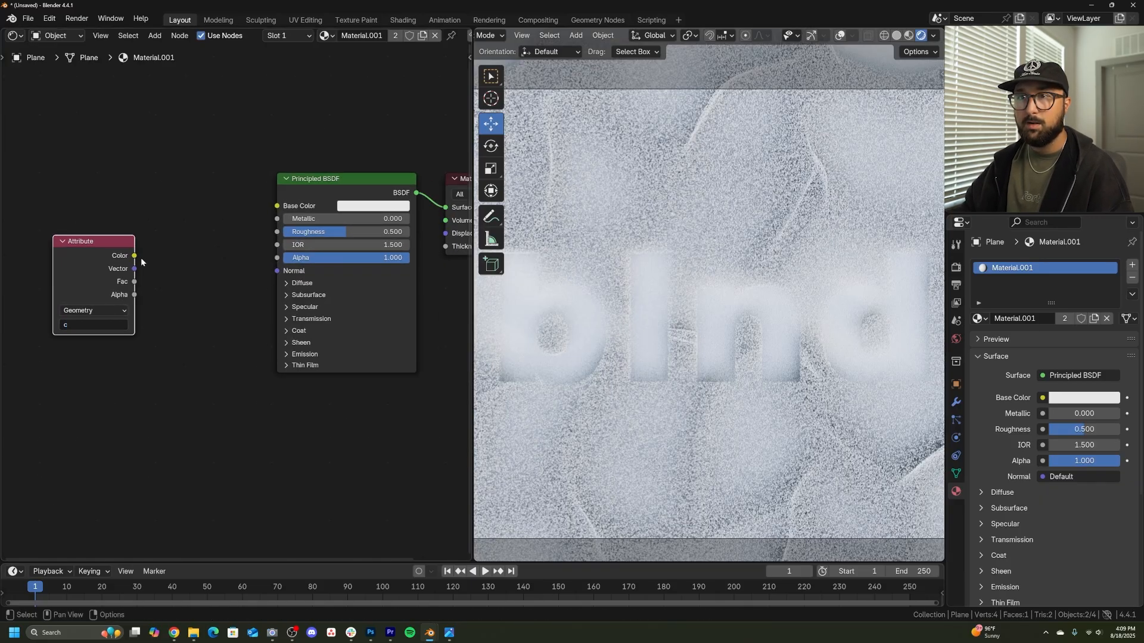
drag(134, 255, 275, 206)
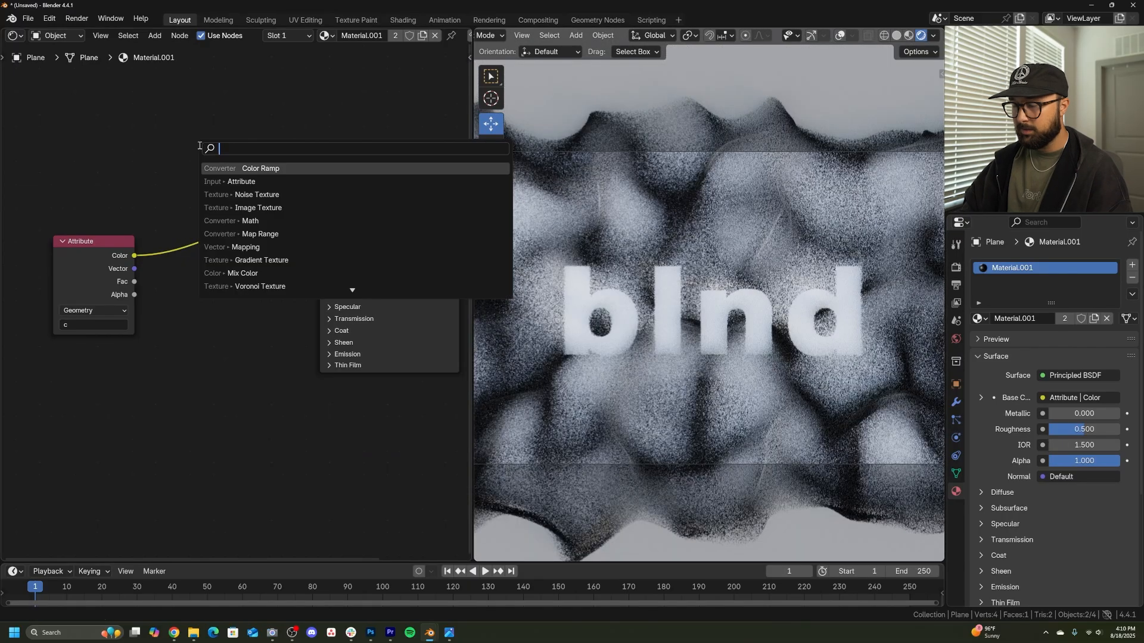
text(ol)
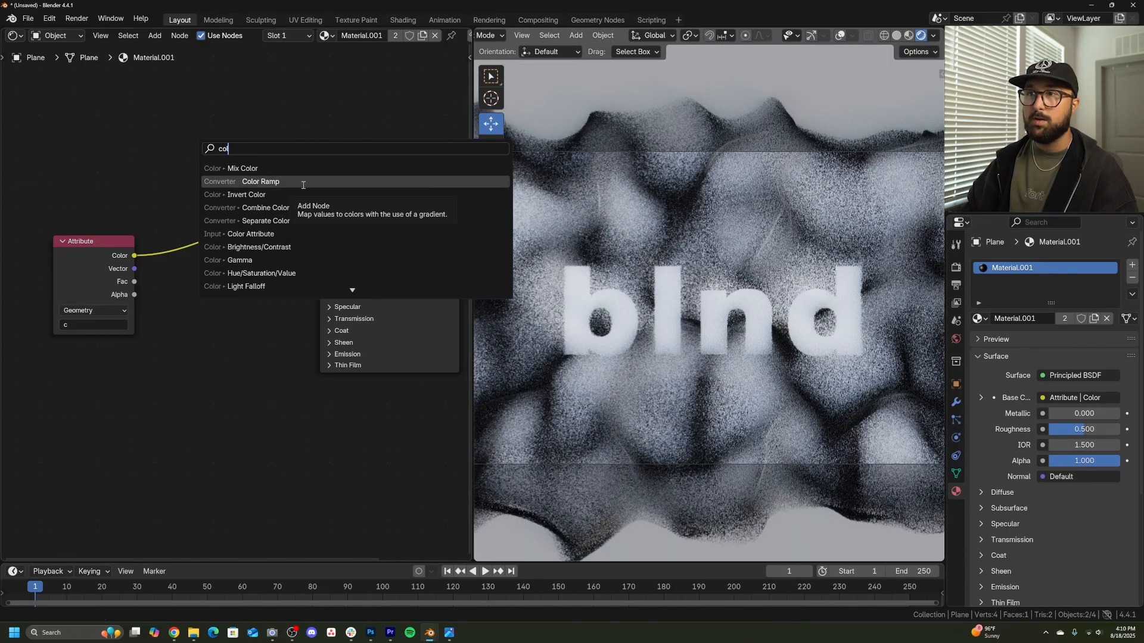
- Add a Color Ramp in HSV mode with Far interpolation for a full rainbow sweep
click(261, 181)
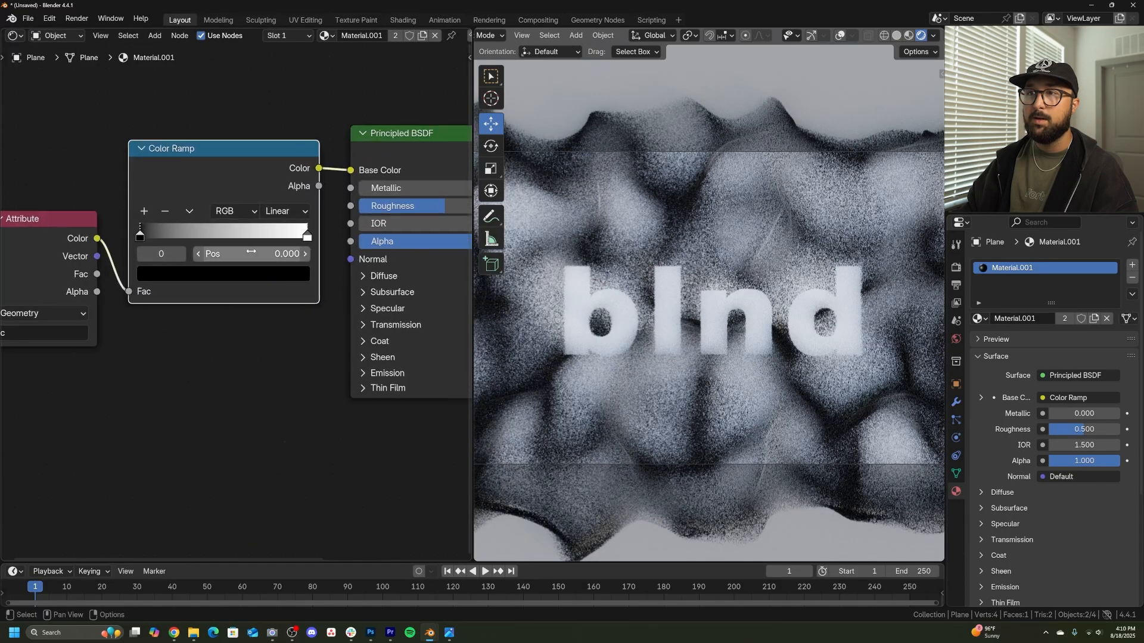
click(232, 212)
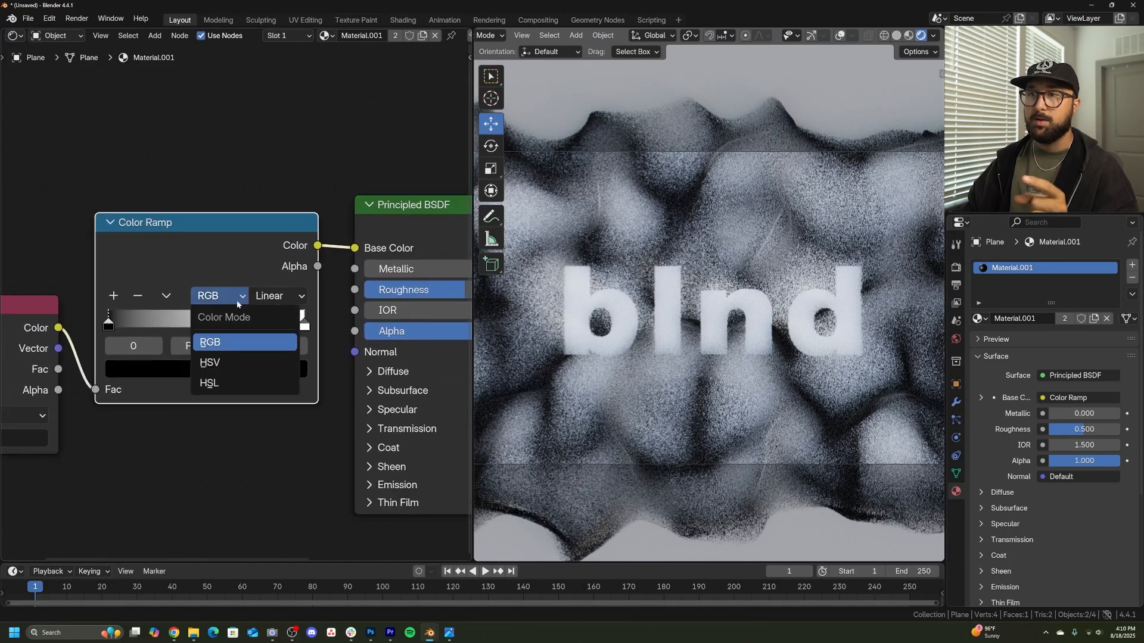
click(276, 296)
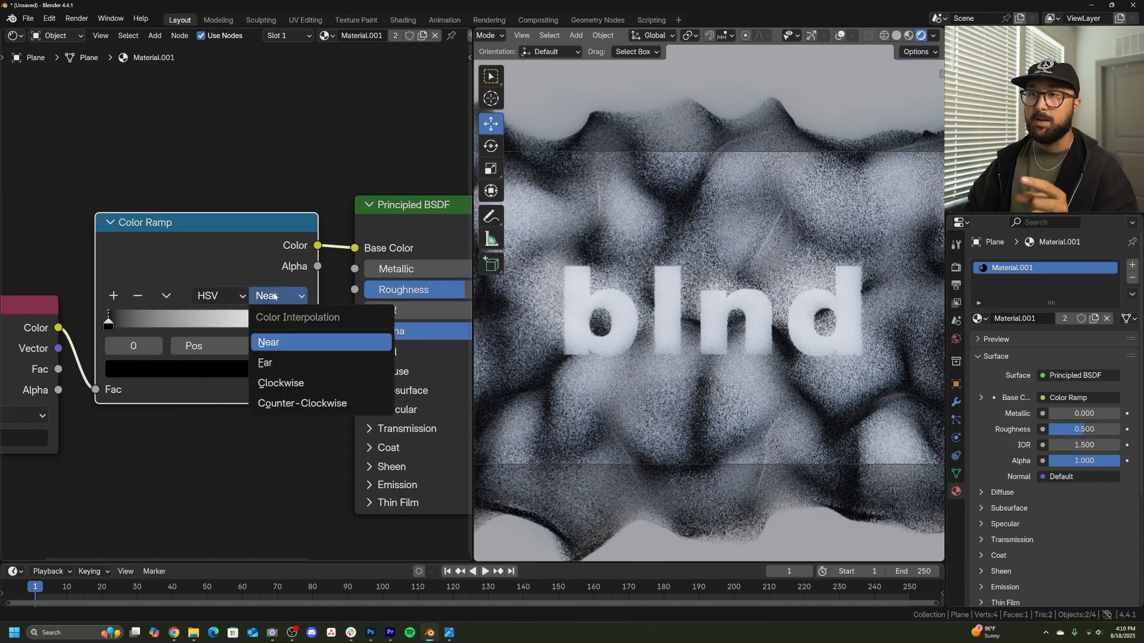
click(264, 362)
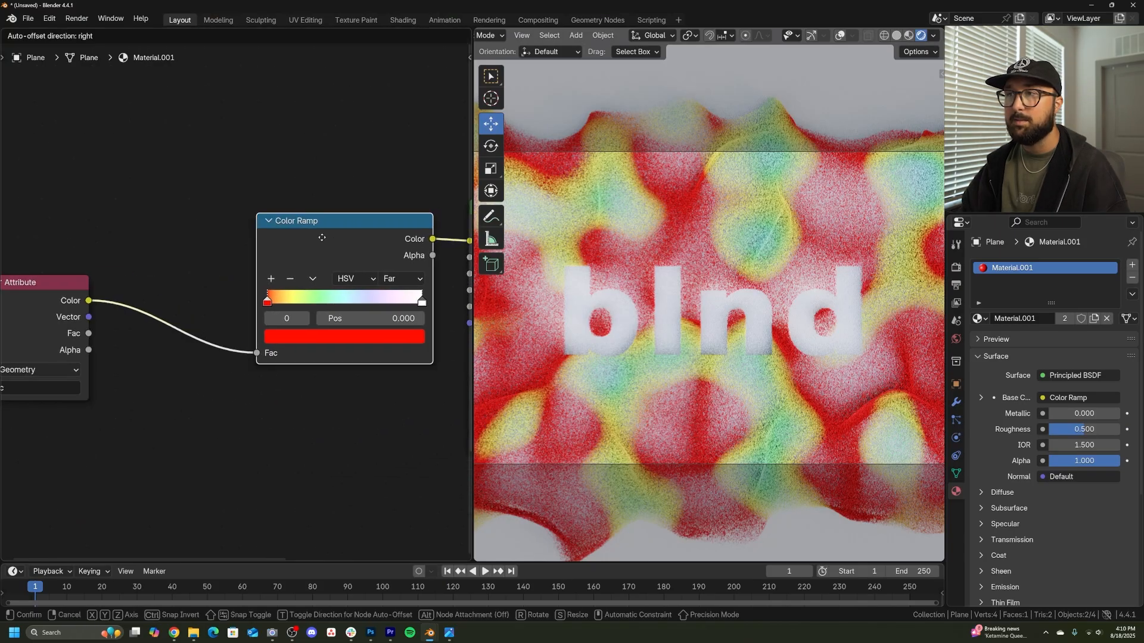
- Add a Hue/Saturation/Value node and shift the hue to about 0.22 toward purple
text(hu)
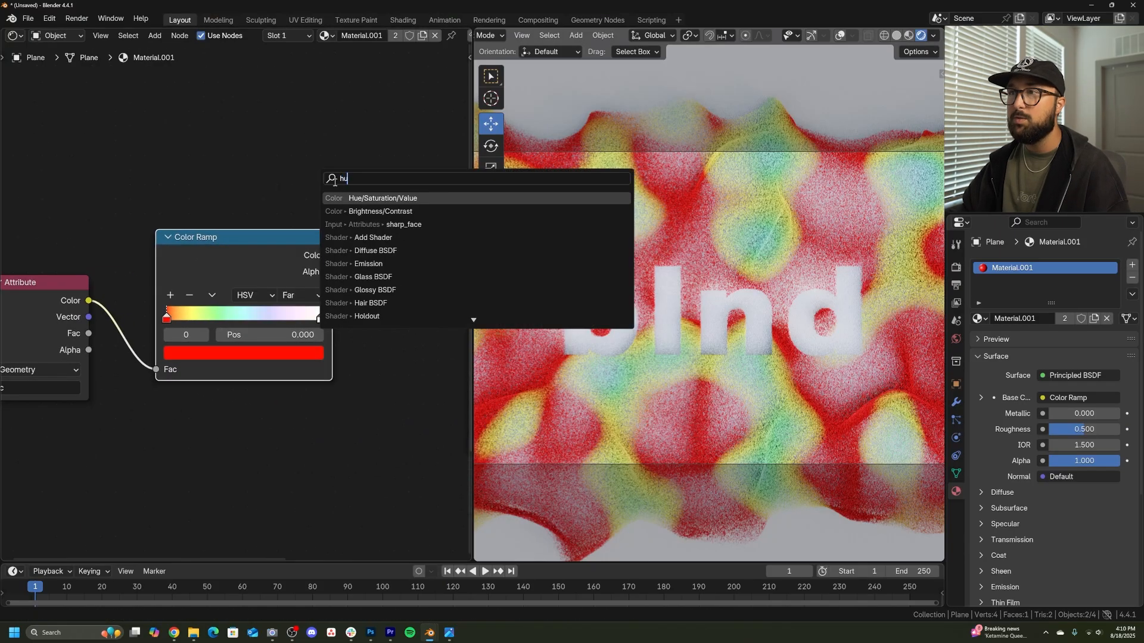
click(380, 198)
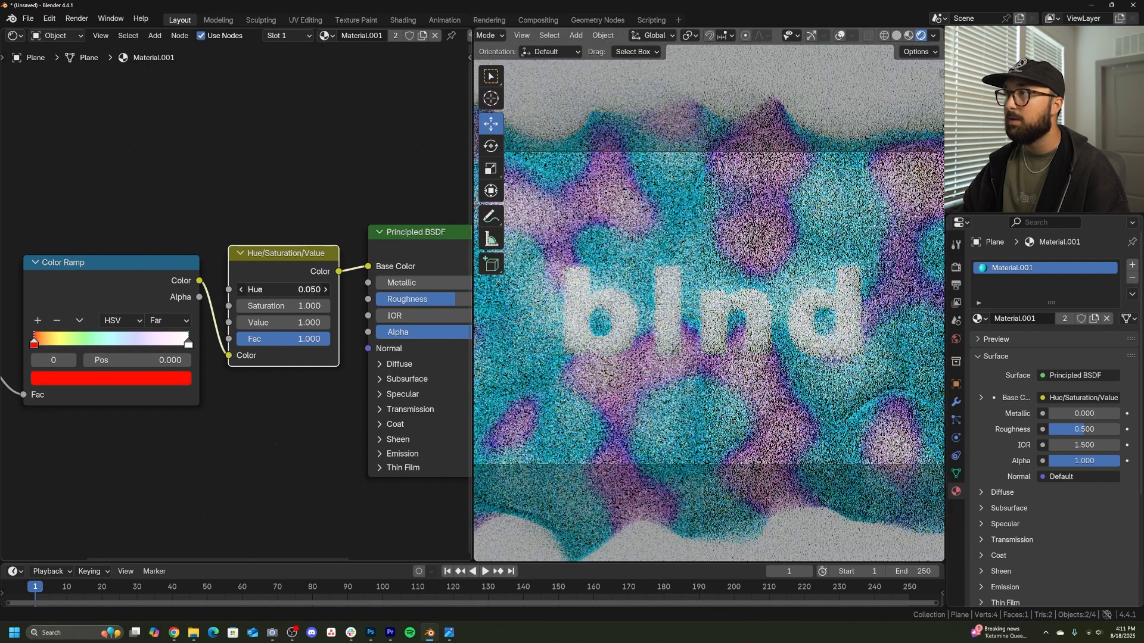
drag(284, 290, 306, 289)
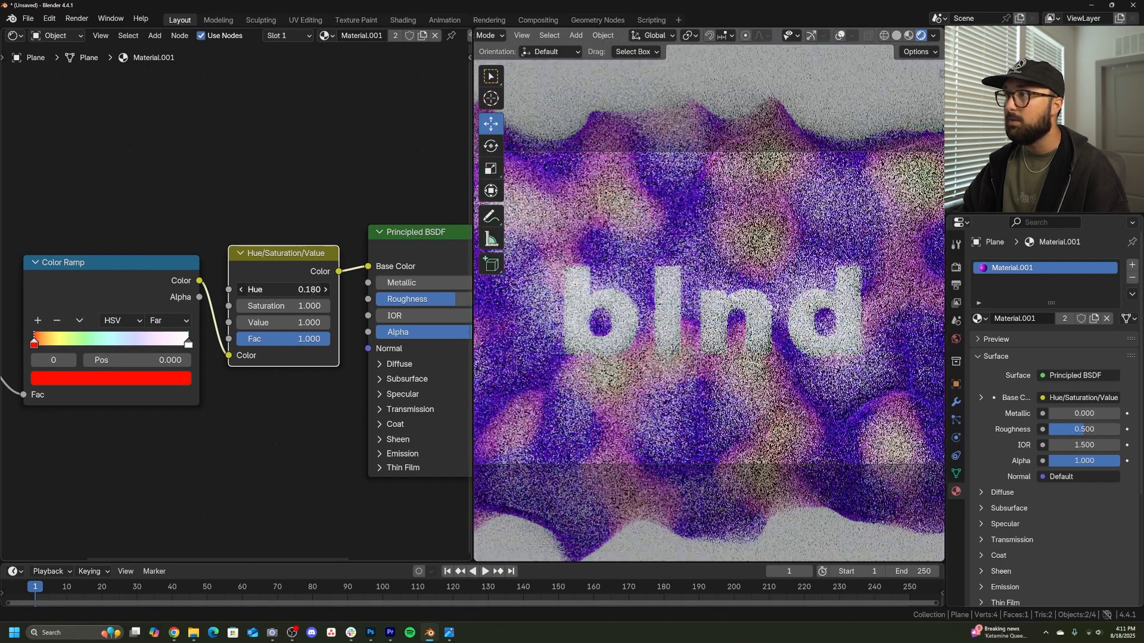
drag(283, 289, 306, 289)
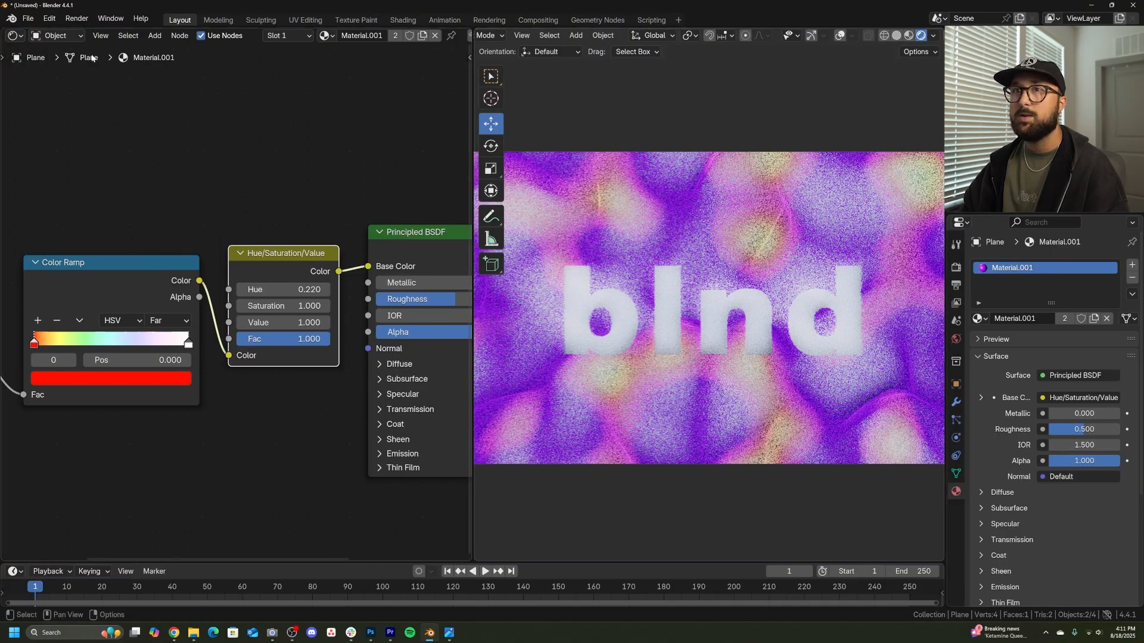
- Give the text plane its own Material.002 with a pale yellow base colour
click(13, 34)
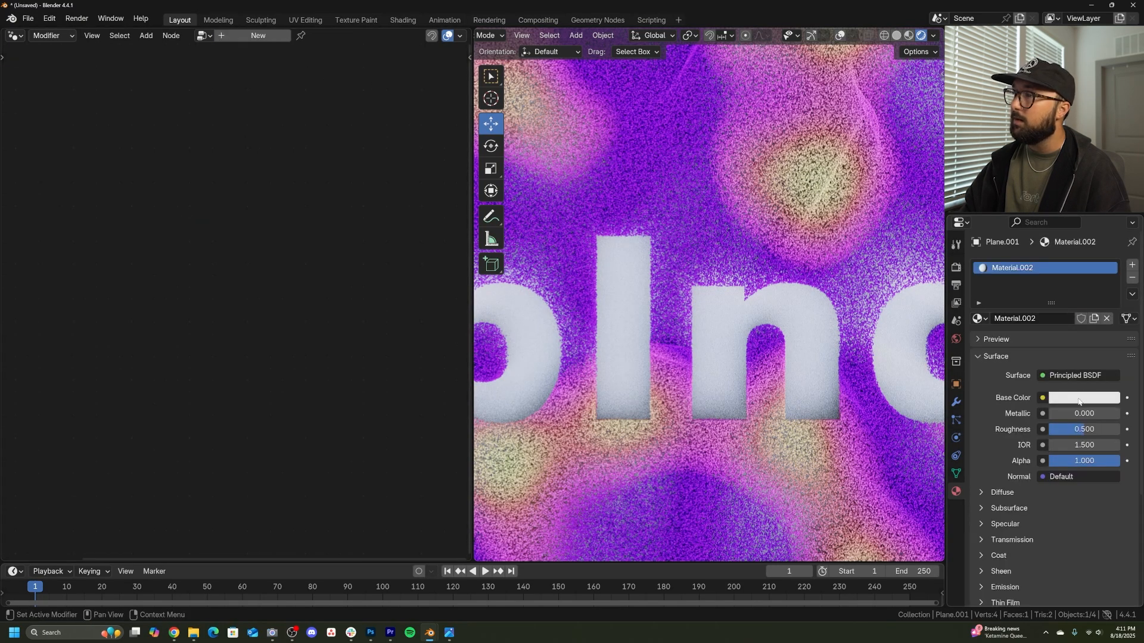
click(1083, 398)
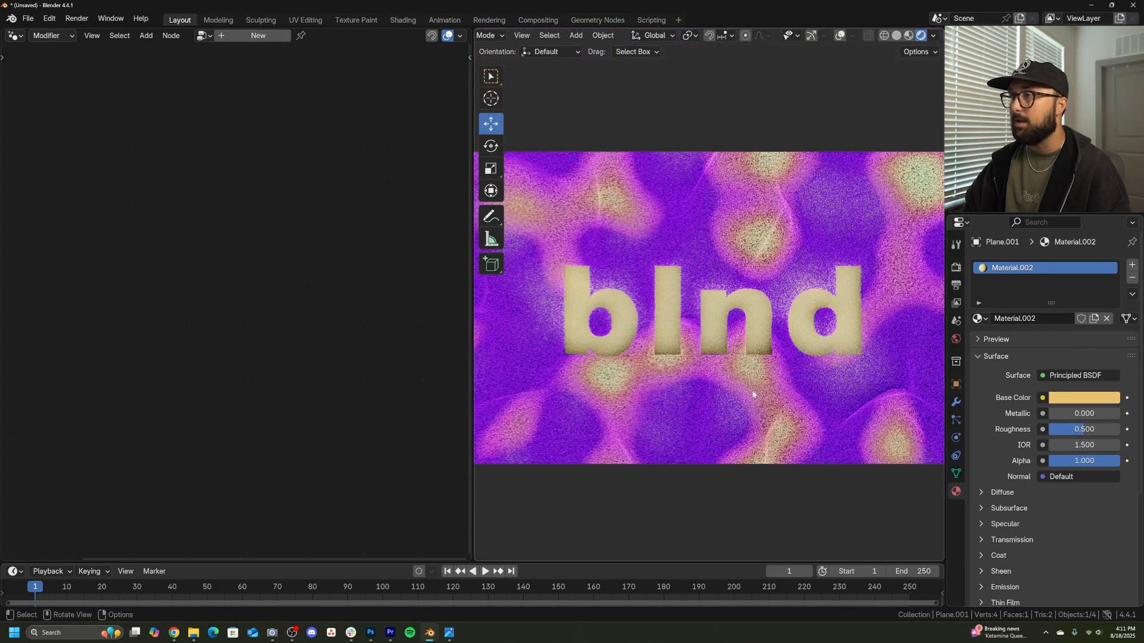
click(1083, 398)
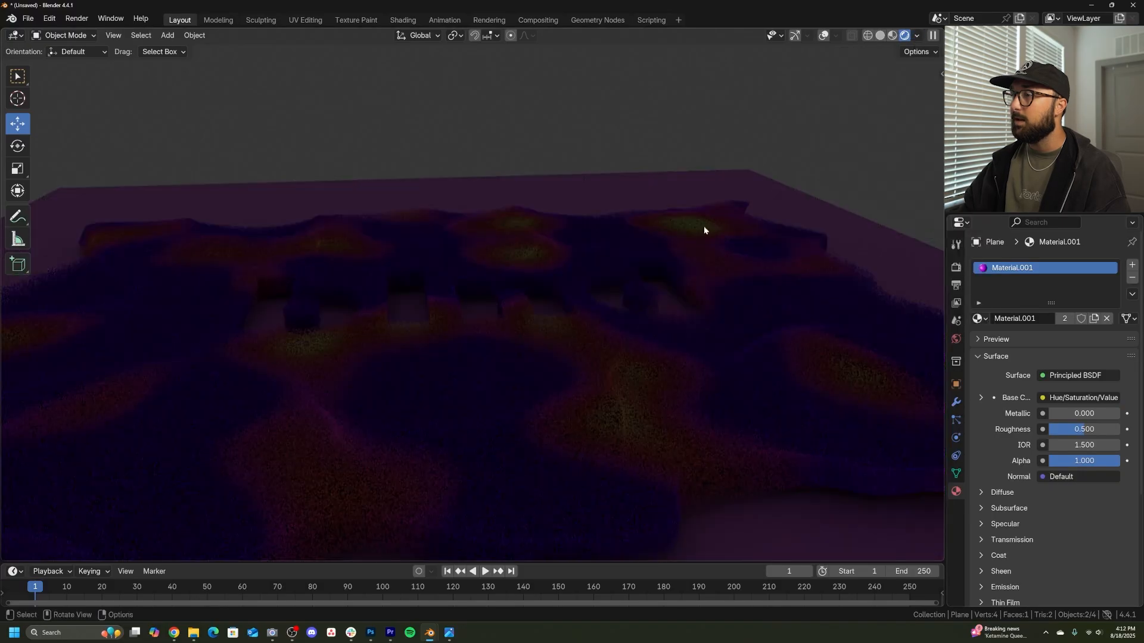
- Add an area light above the plane with 3000 W power and 101° spread
key(shift+a)
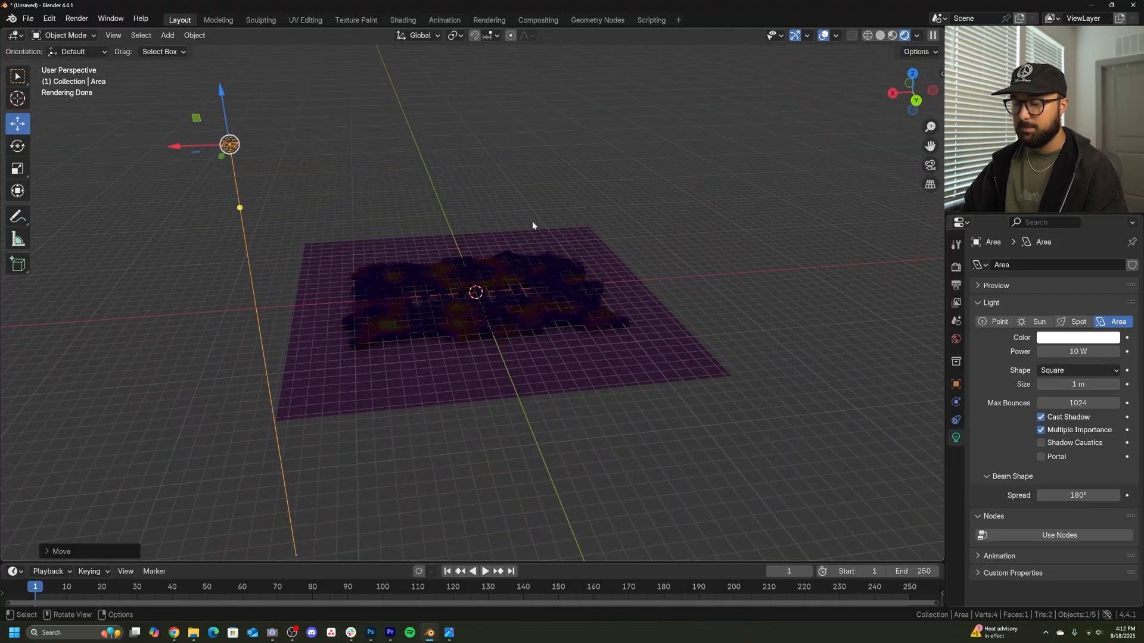
drag(533, 226, 558, 245)
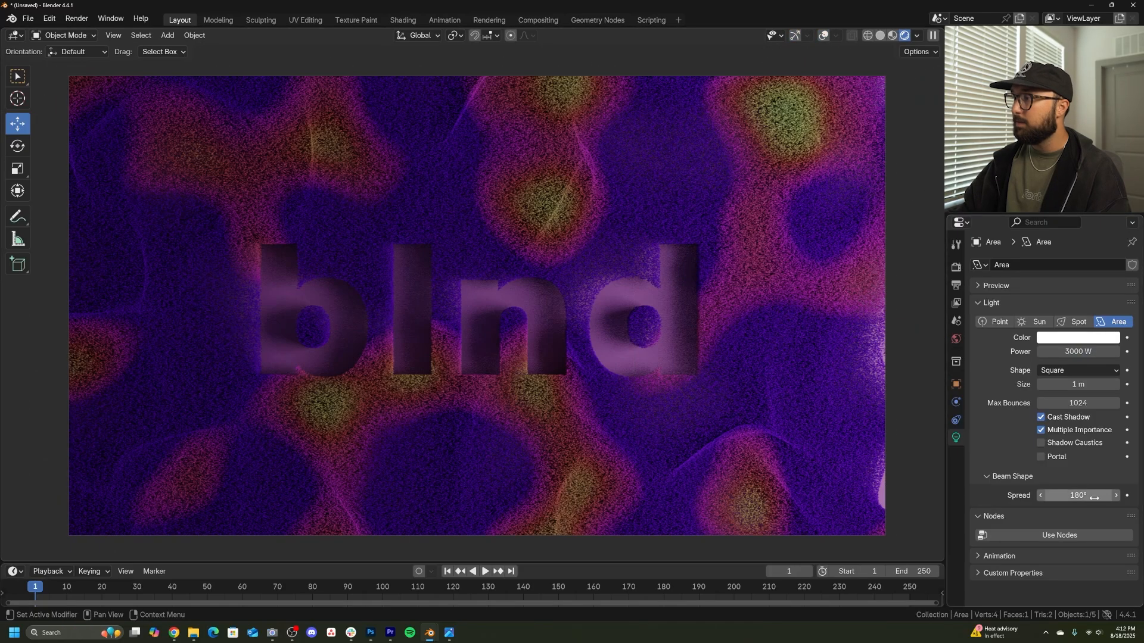
drag(1101, 496, 1072, 496)
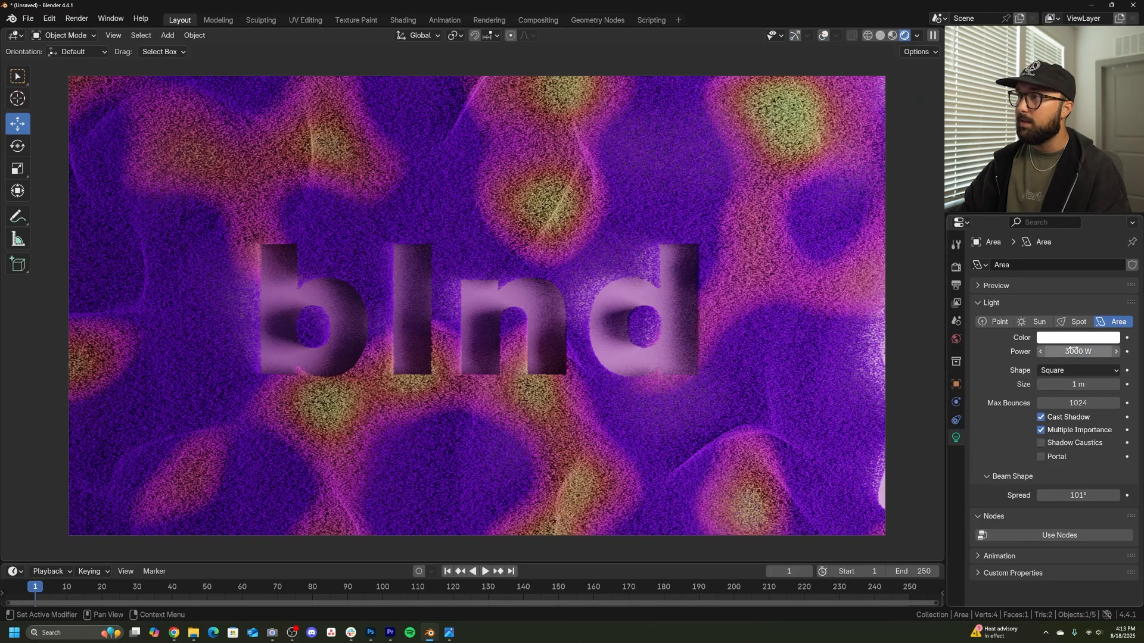
double_click(1077, 351)
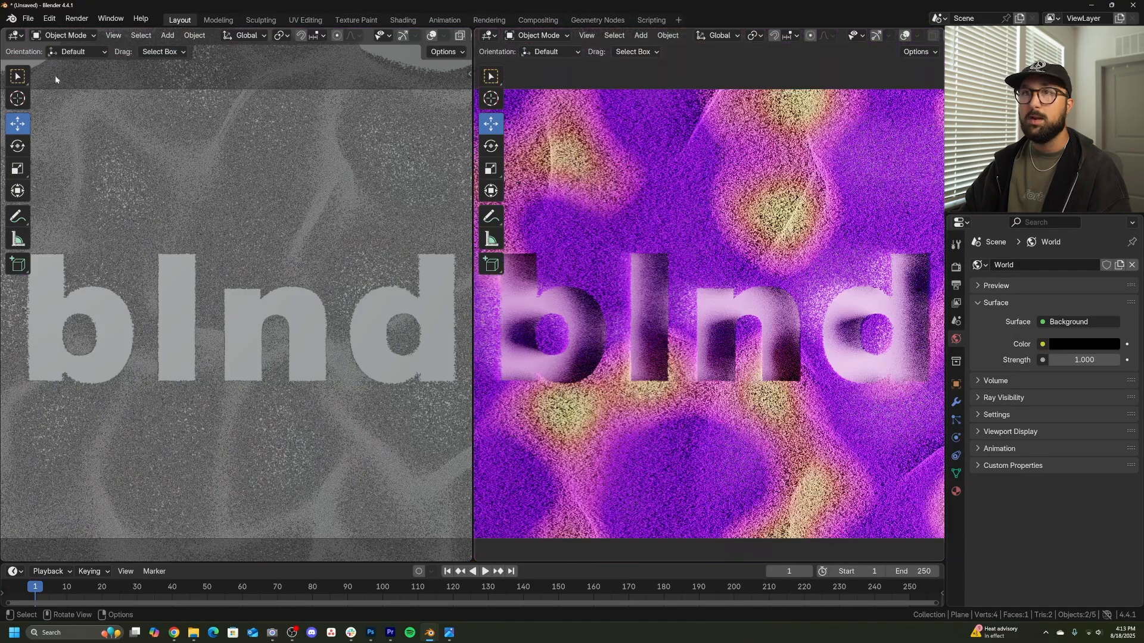
- Reopen the Geometry Node Editor, set density to 1200 and render resolution to 200%
click(15, 34)
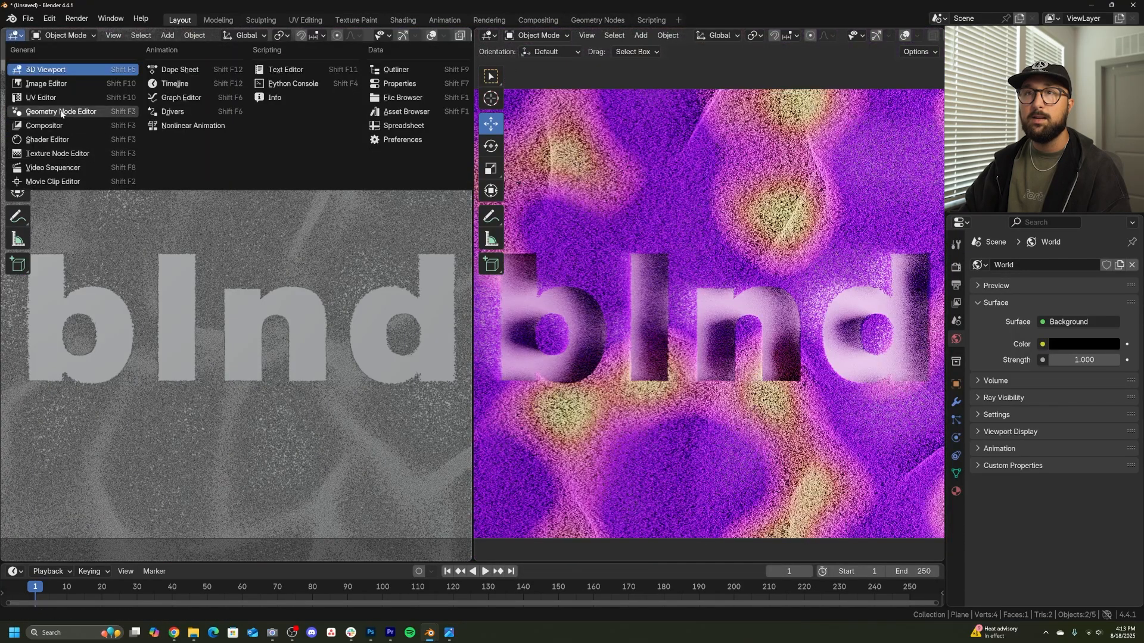
click(62, 111)
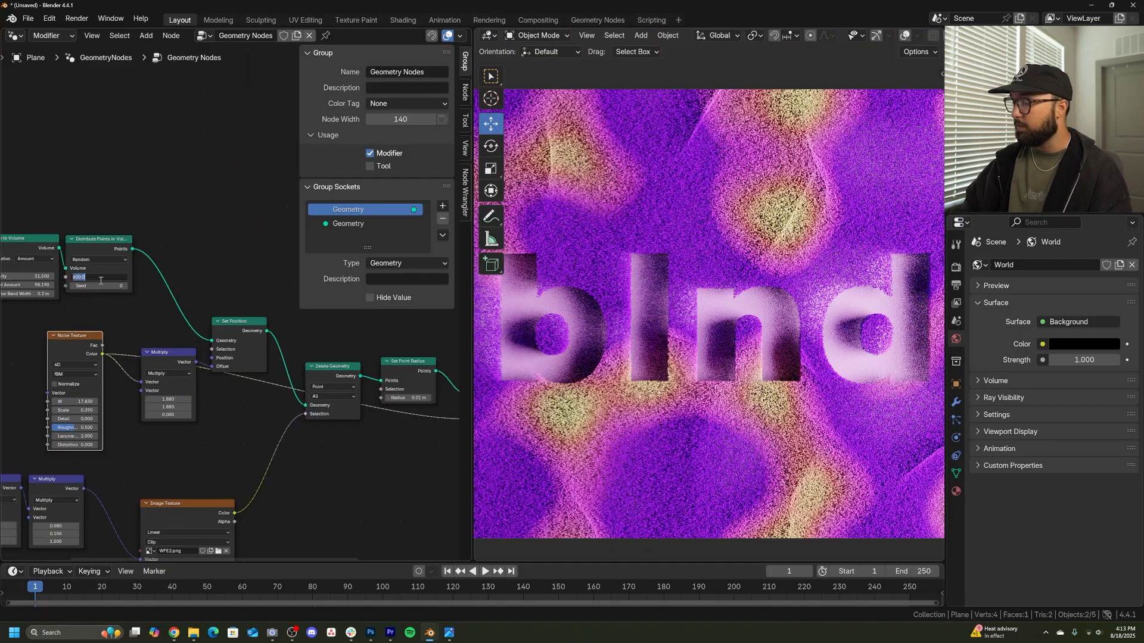
text(1200)
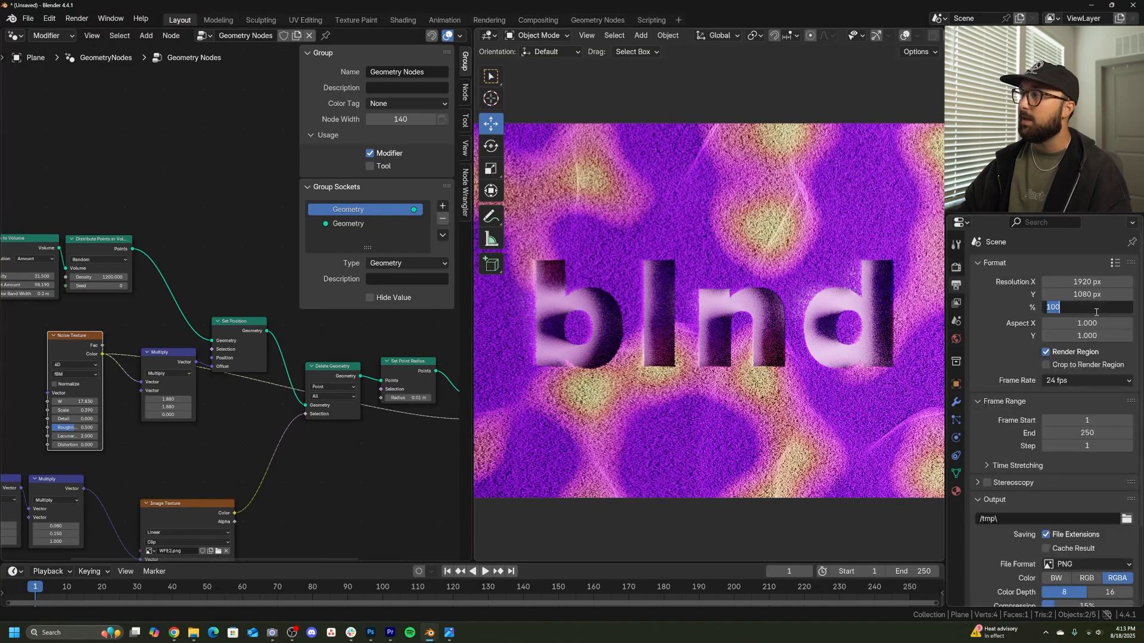
key(F12)
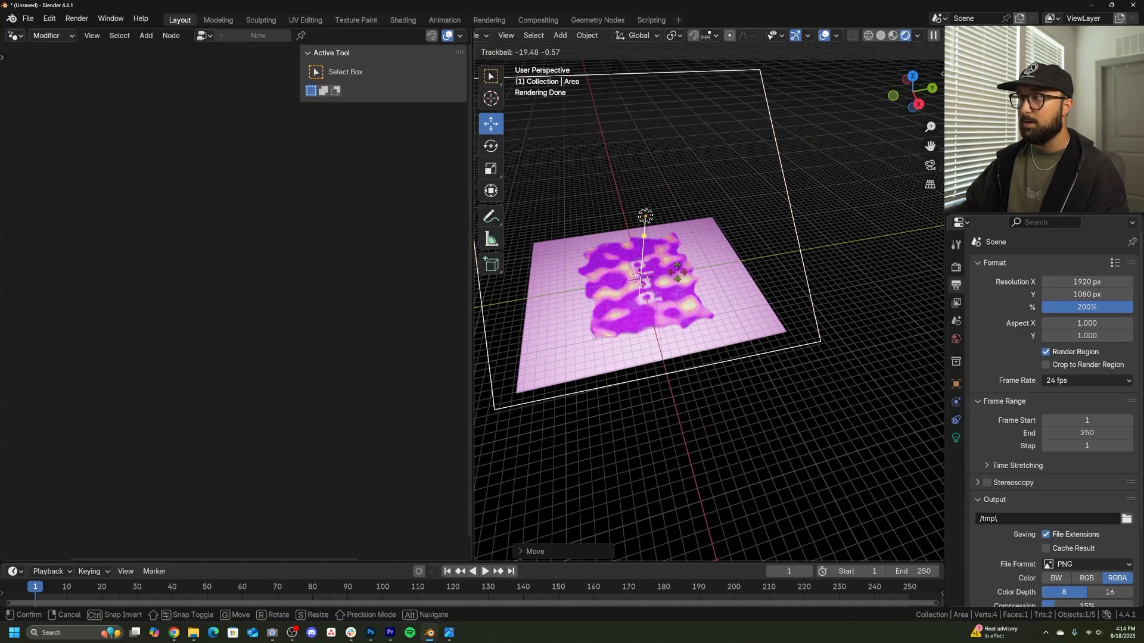
key(KP_0)
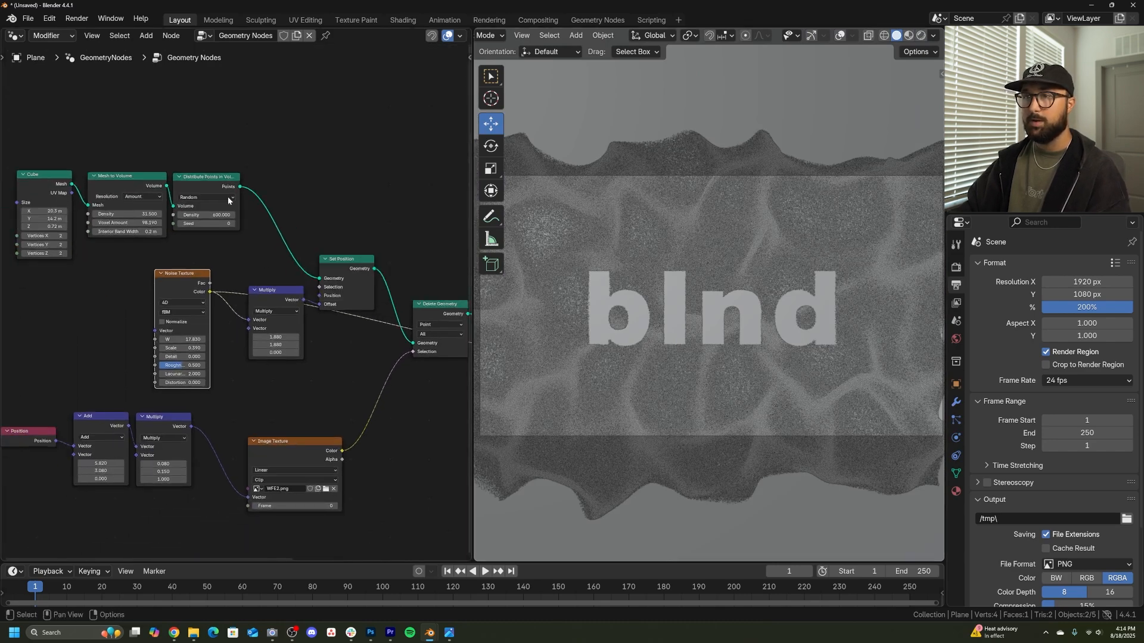
- Lower density to 50 and blend two 4D Noise Textures through a Mix node, W at 0
drag(182, 339, 187, 340)
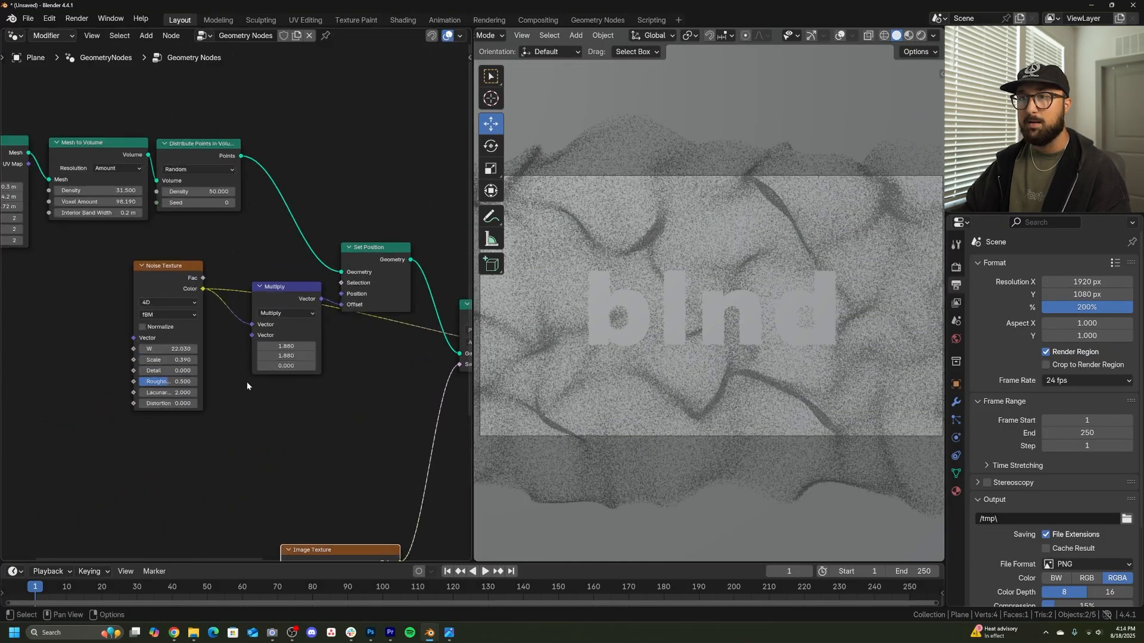
drag(166, 264, 121, 367)
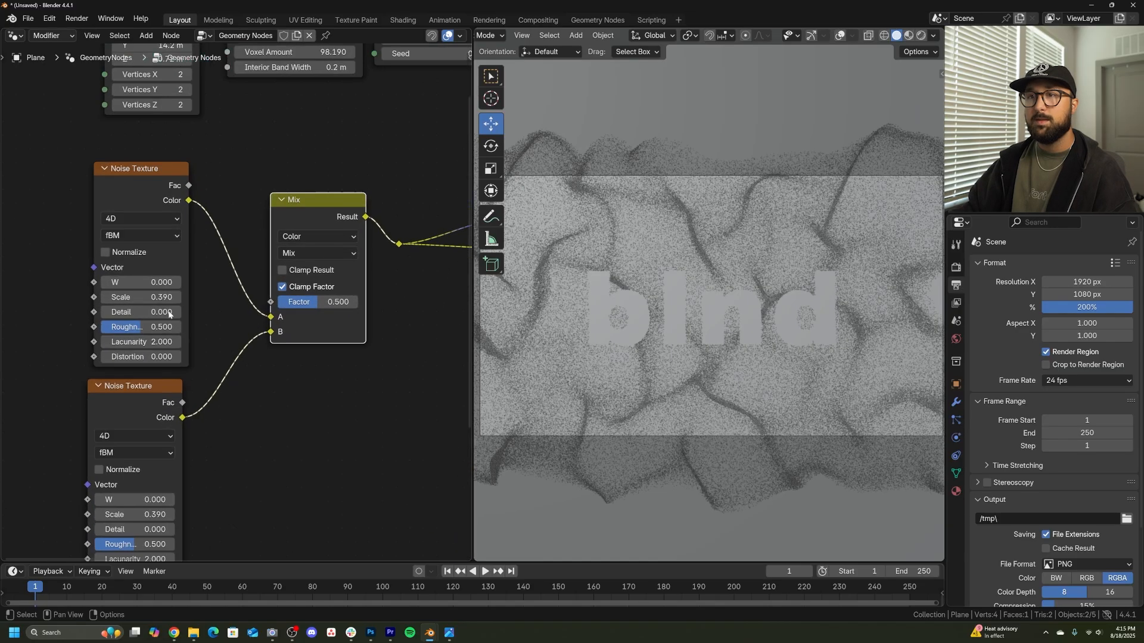
drag(138, 283, 168, 283)
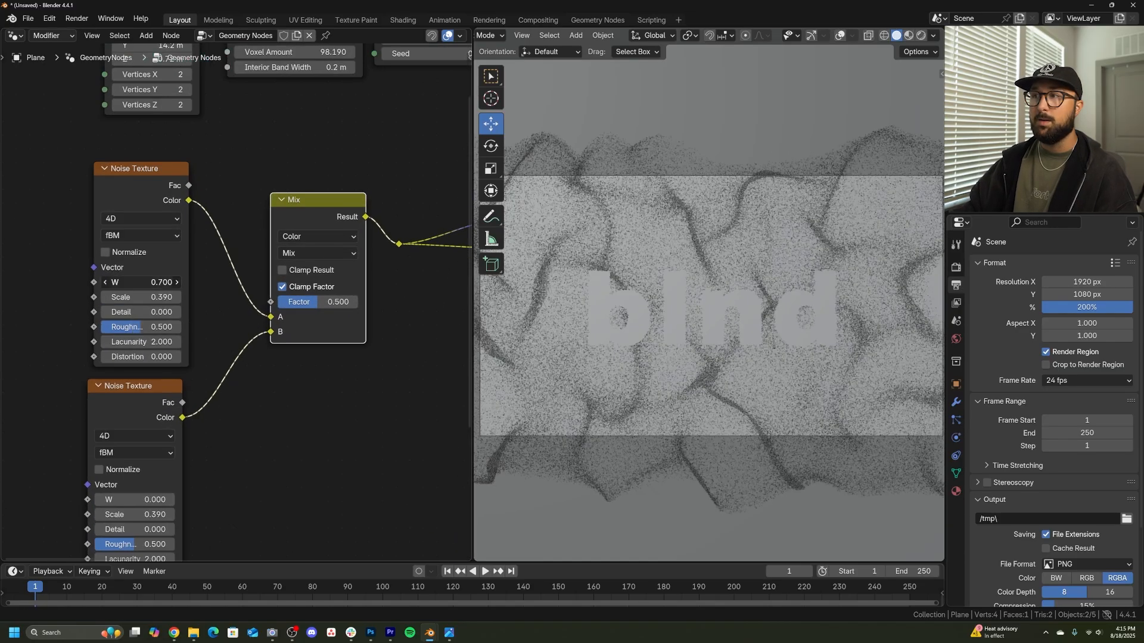
text(0.000)
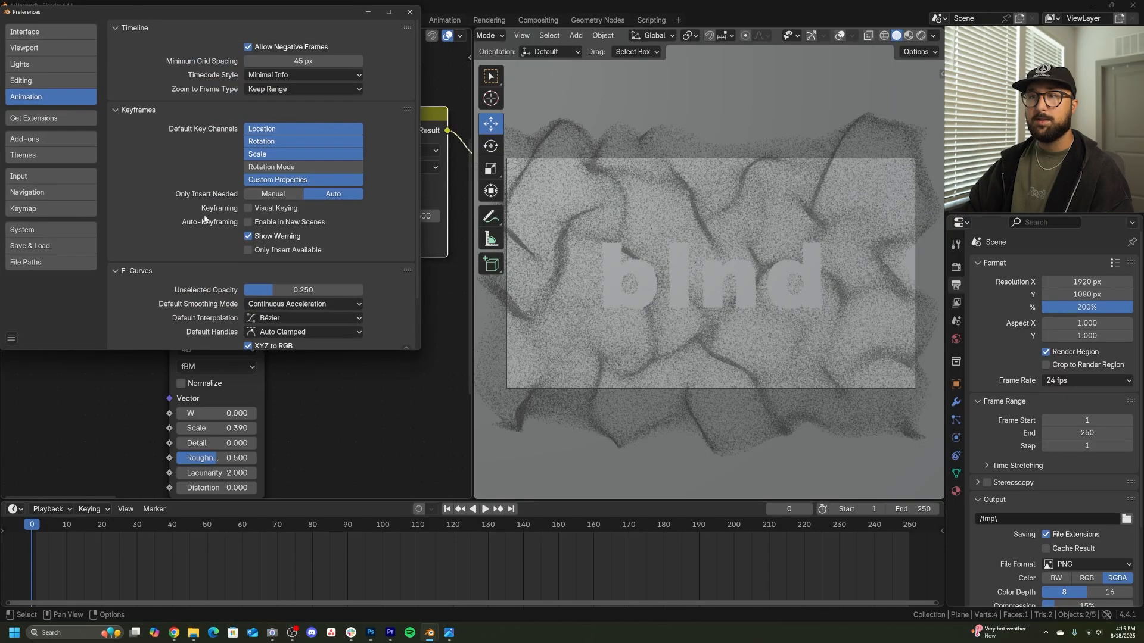
- Enable auto keying, keyframe the noise W values at frames 0 and 250, and raise density
click(302, 316)
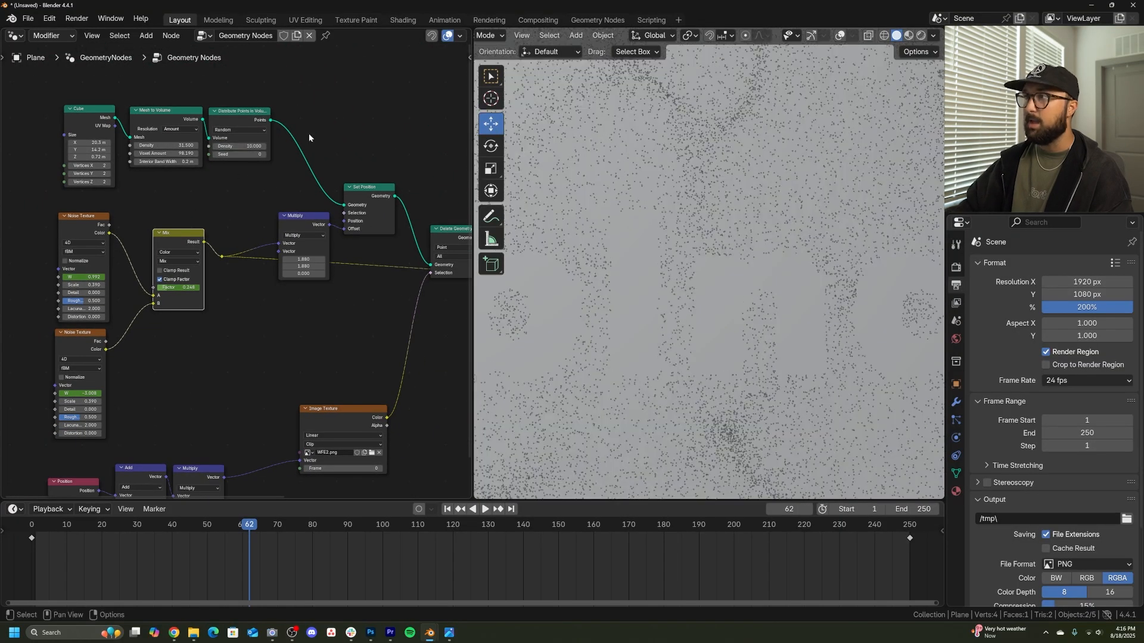
click(498, 509)
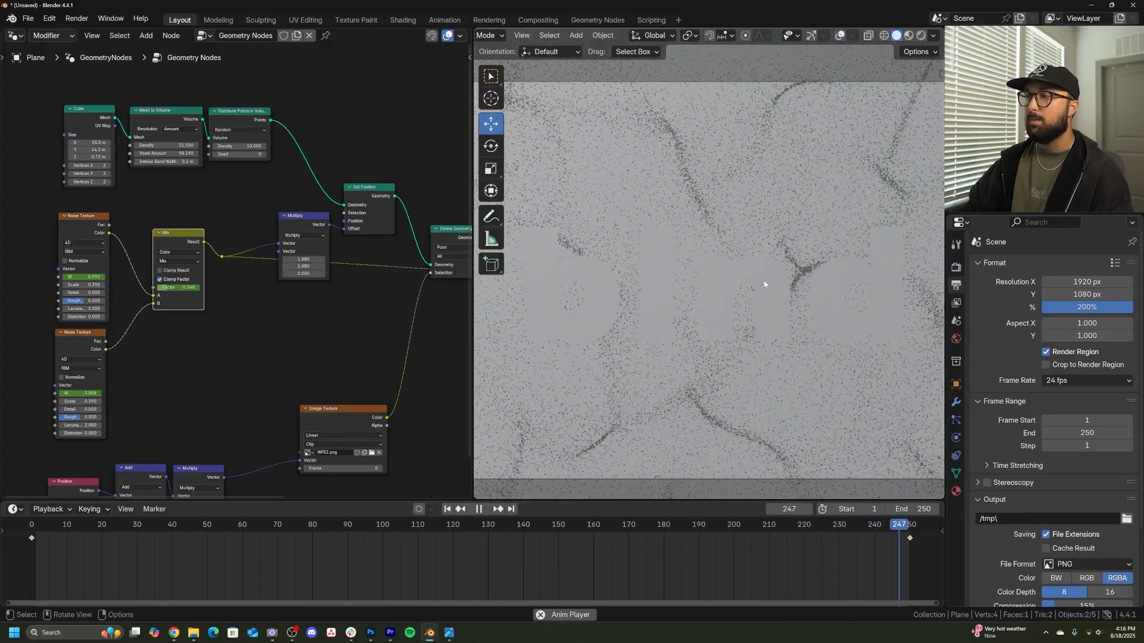
click(193, 524)
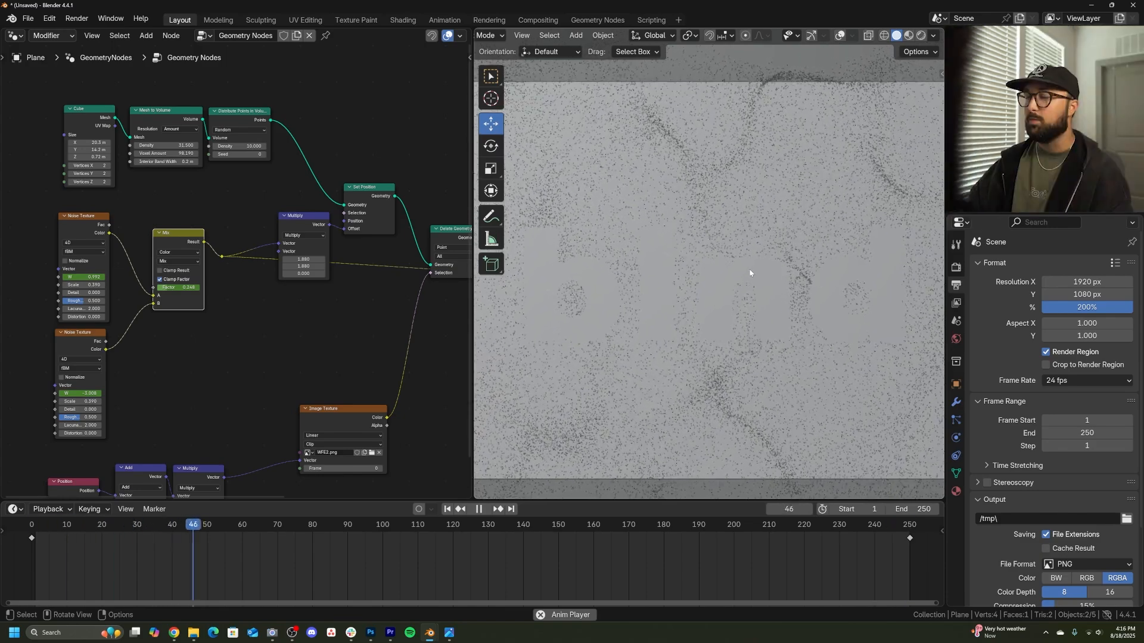
click(485, 509)
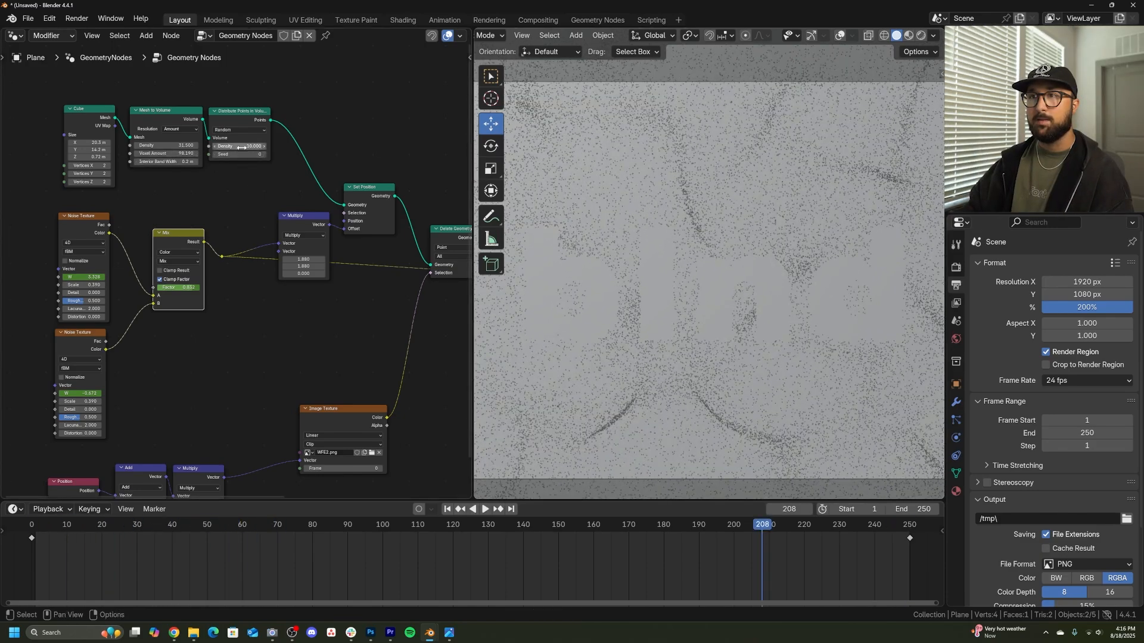
click(240, 145)
text(1200.000)
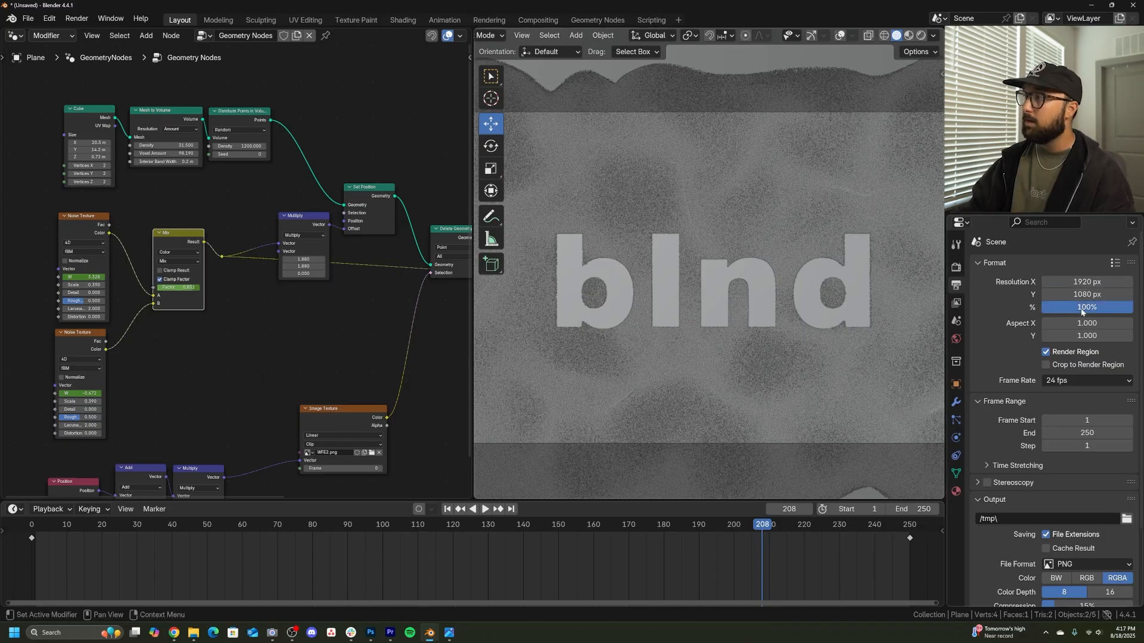
- Set output to FFmpeg video, MPEG-4 container, perceptually lossless quality
scroll(down, 3)
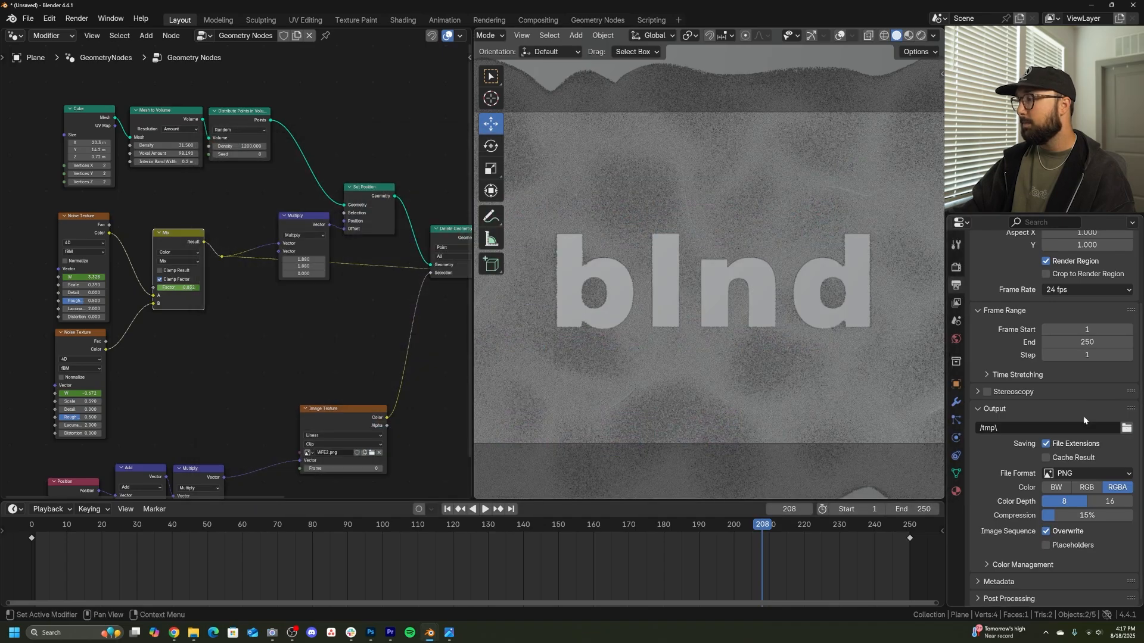
mouse_move(1062, 427)
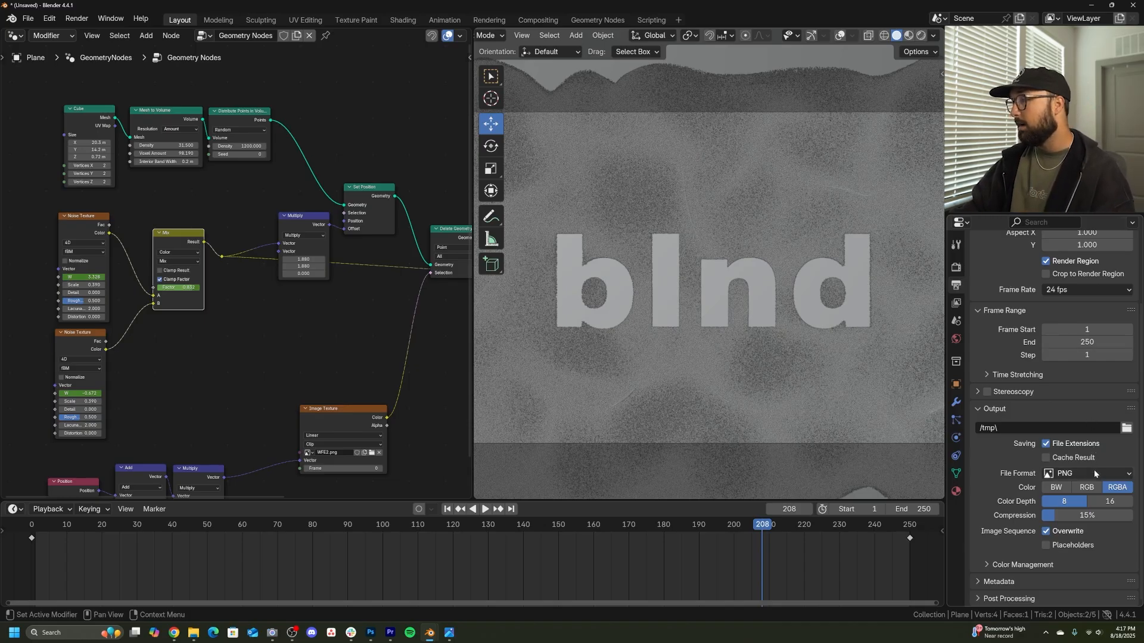
click(1086, 473)
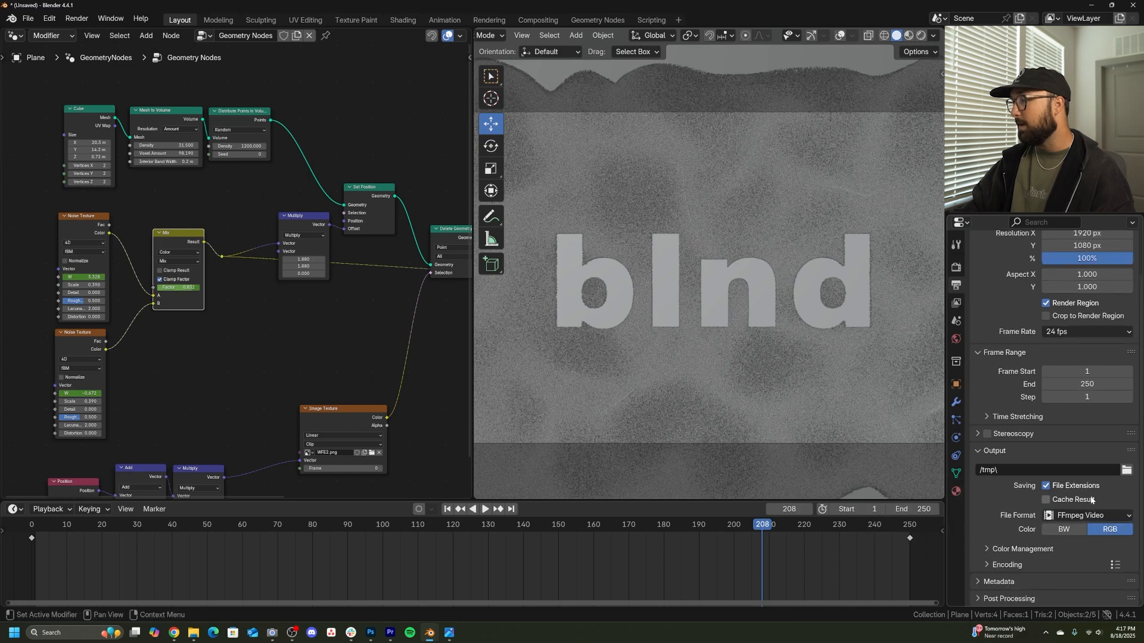
scroll(down, 3)
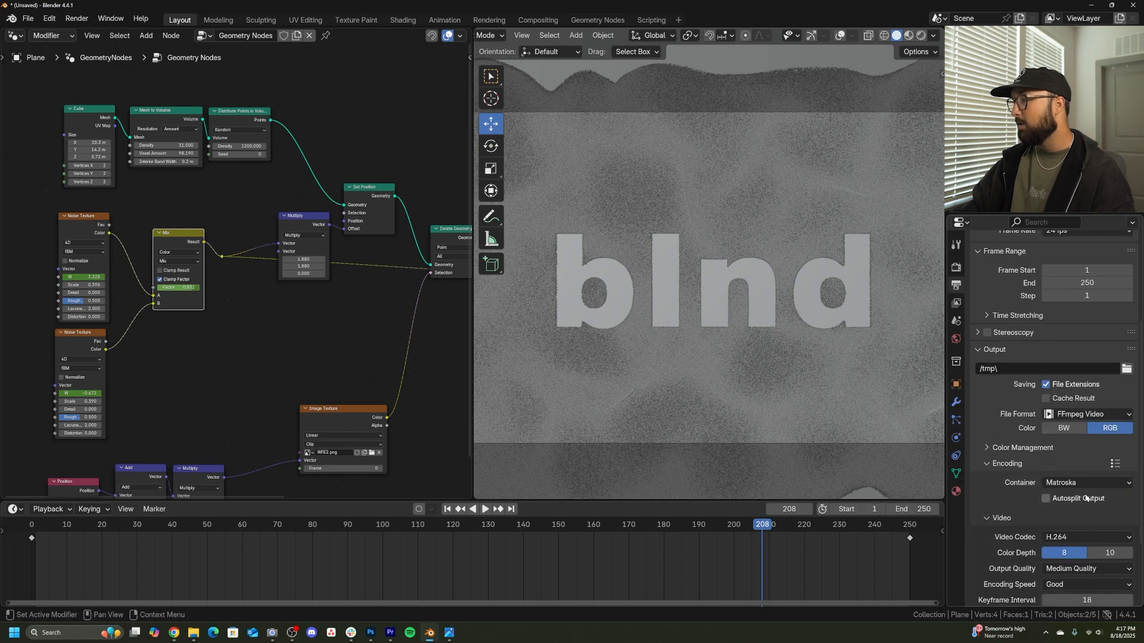
click(1086, 482)
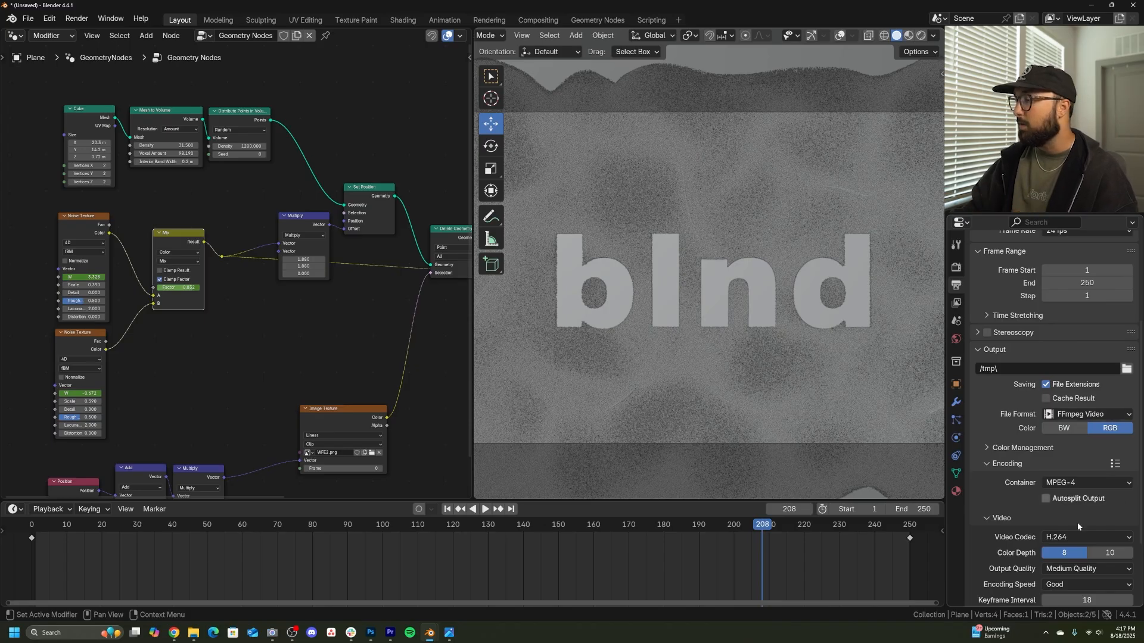
click(1087, 568)
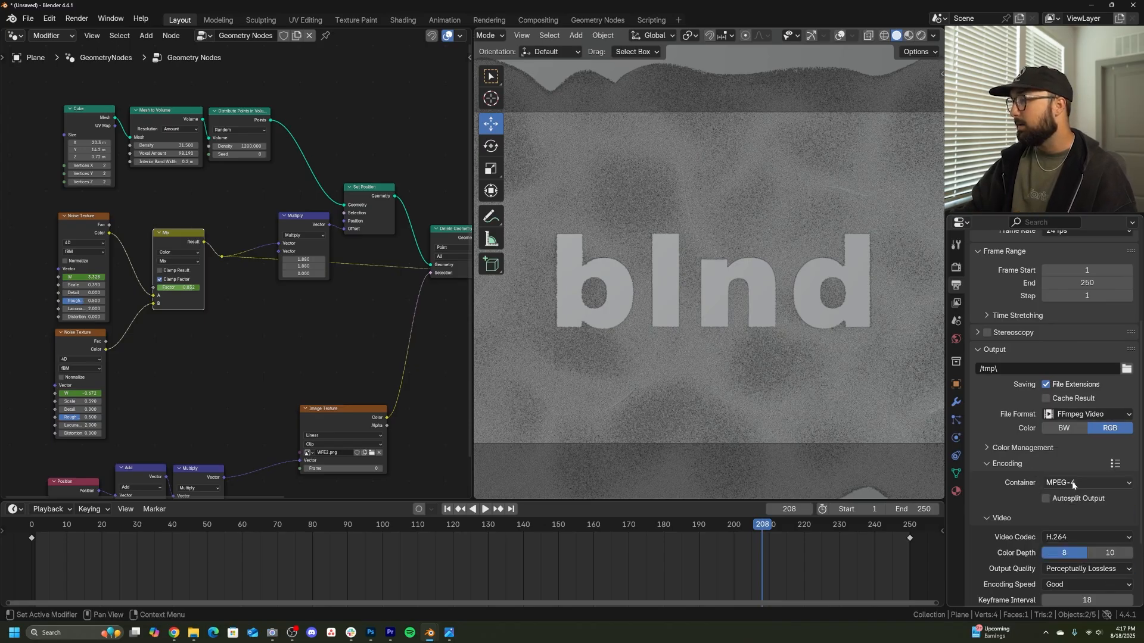
click(76, 18)
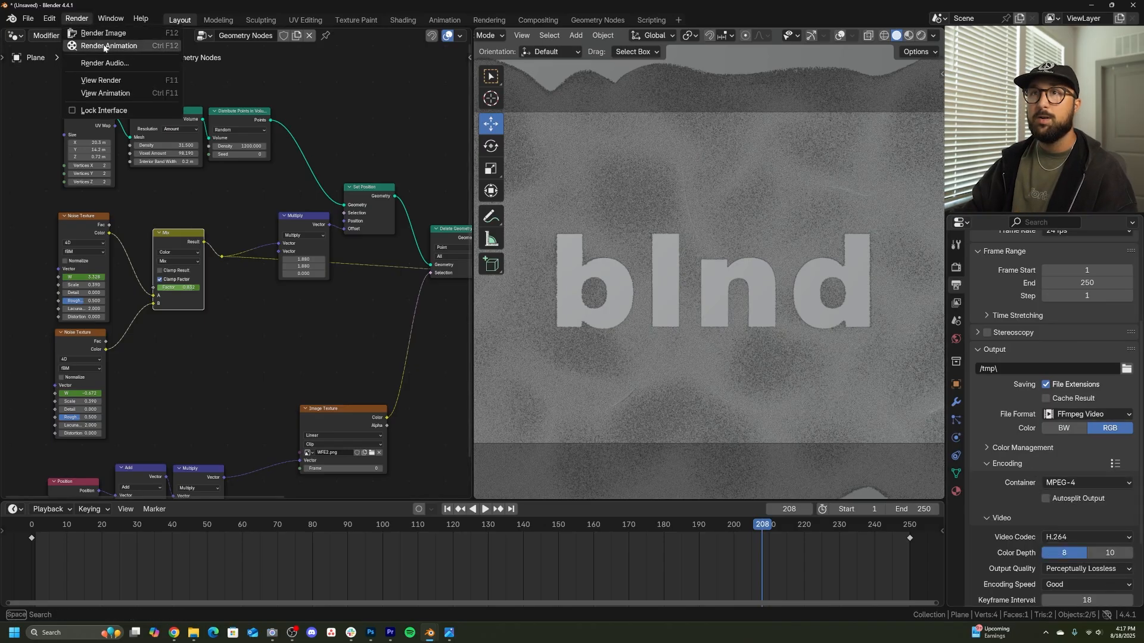